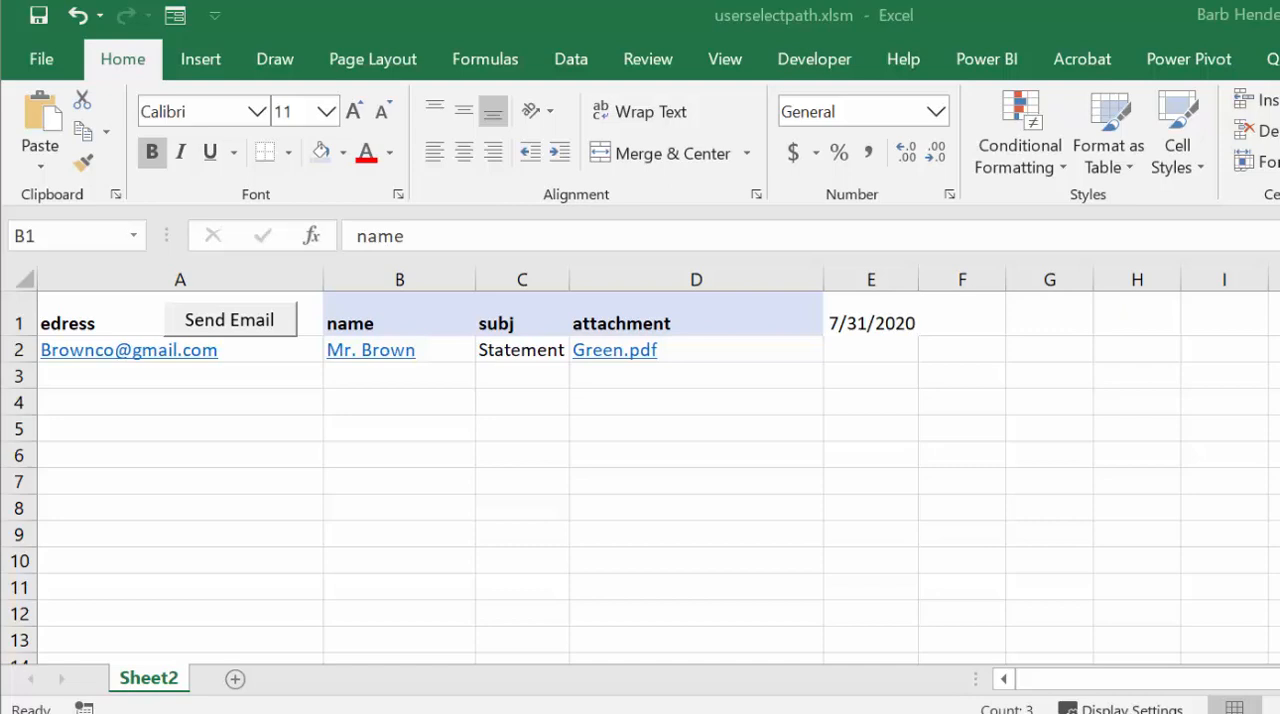
mouse_move(280, 408)
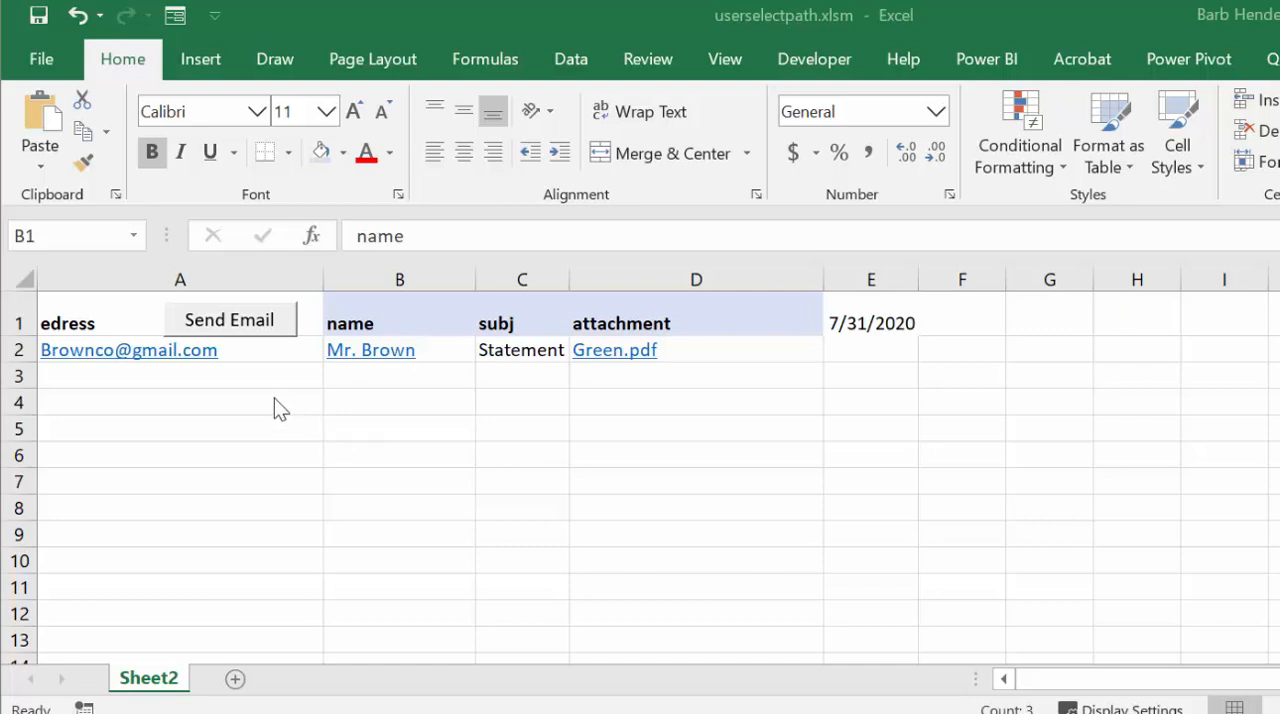
mouse_move(253, 401)
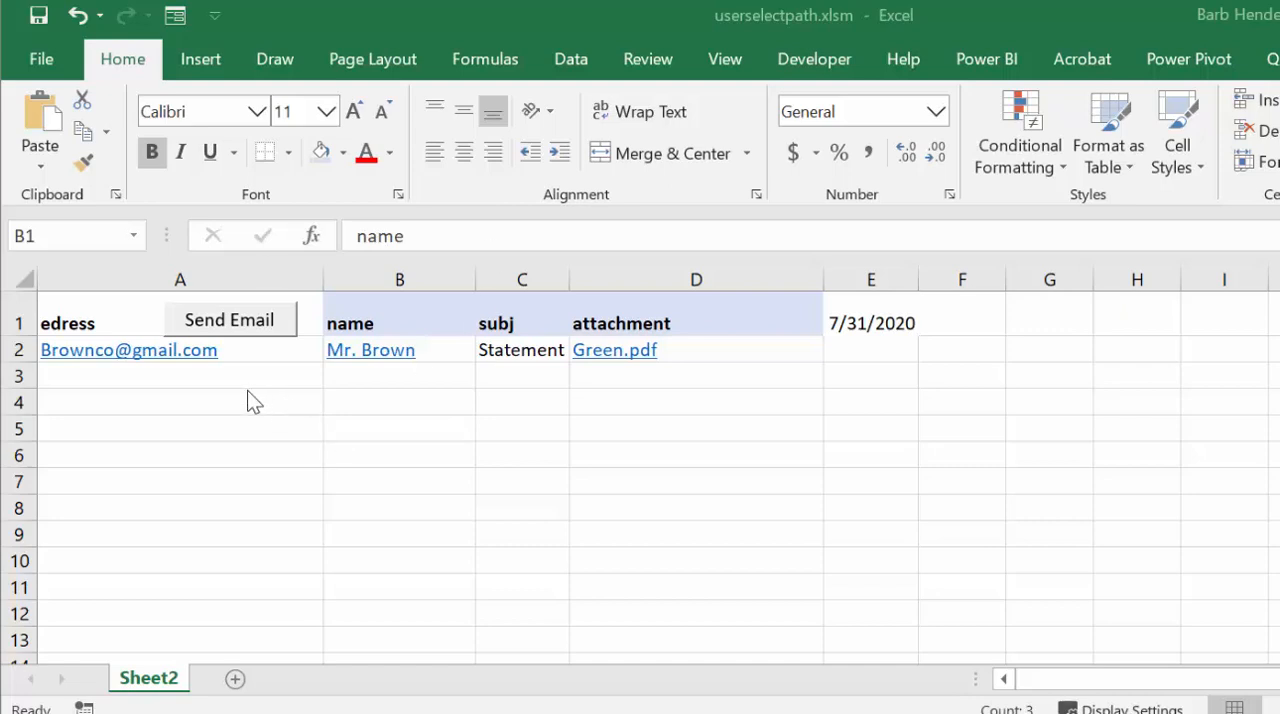
mouse_move(168, 404)
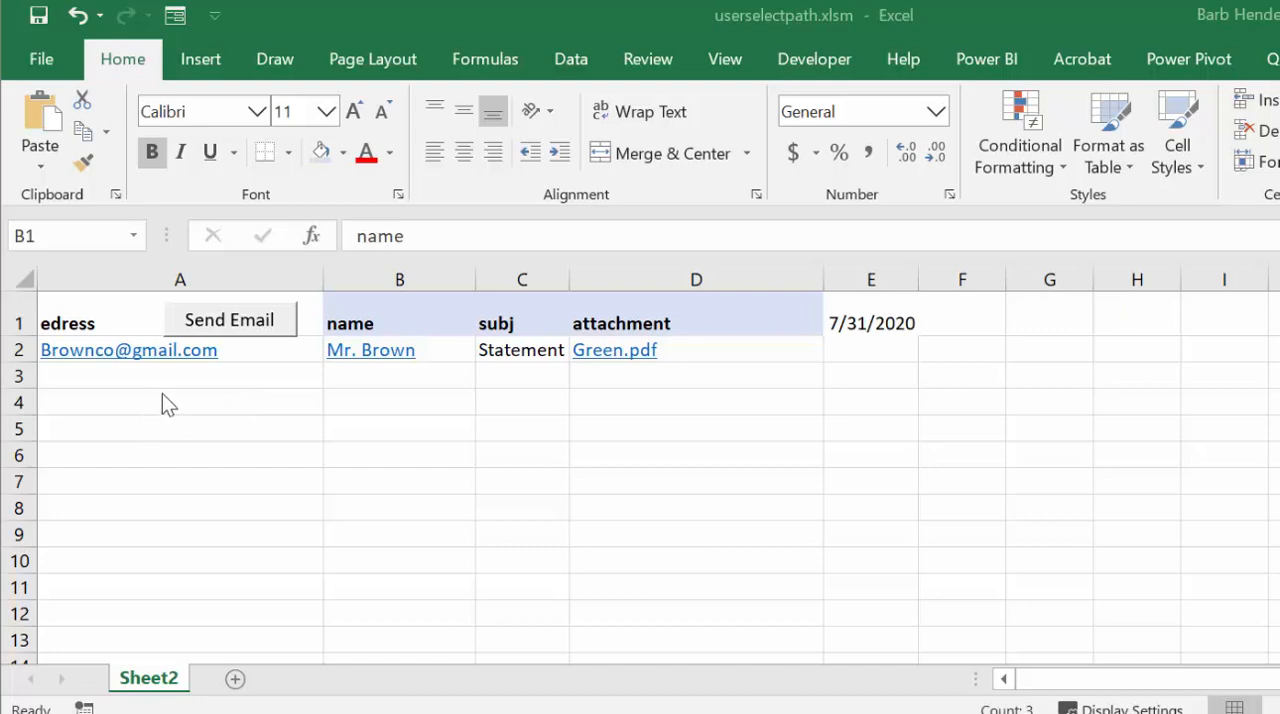
mouse_move(118, 375)
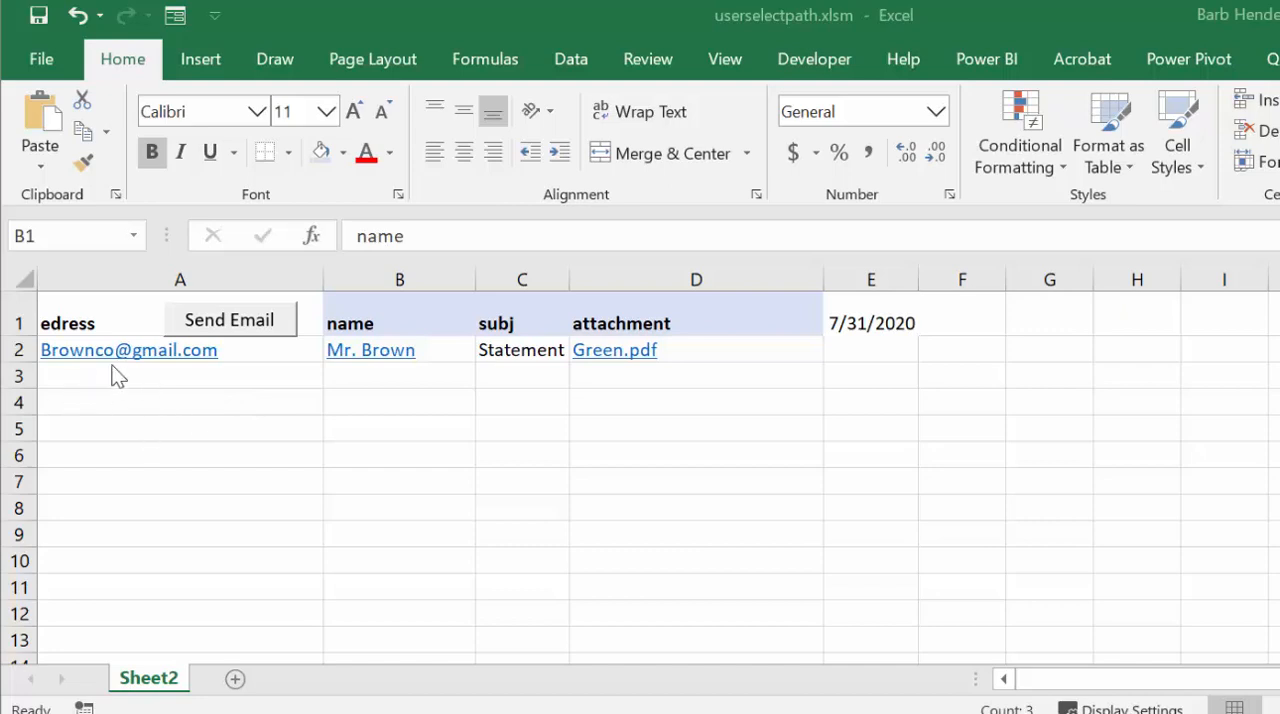
mouse_move(343, 388)
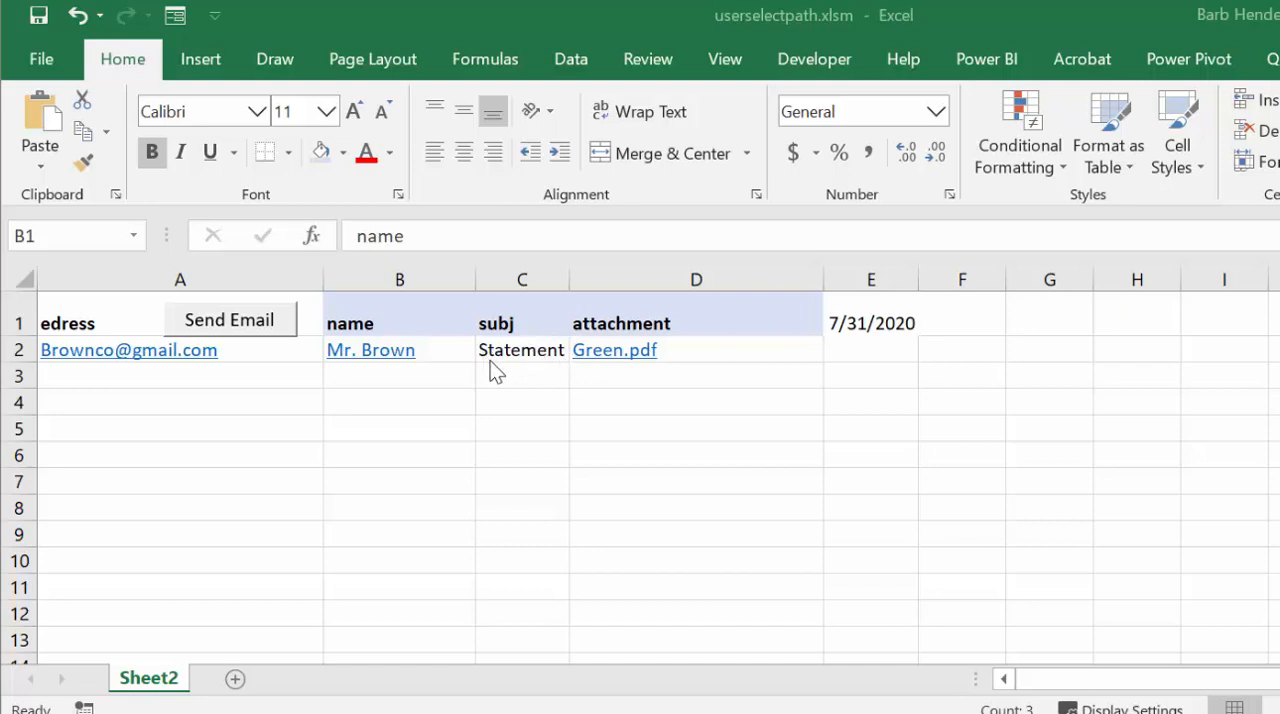
mouse_move(555, 403)
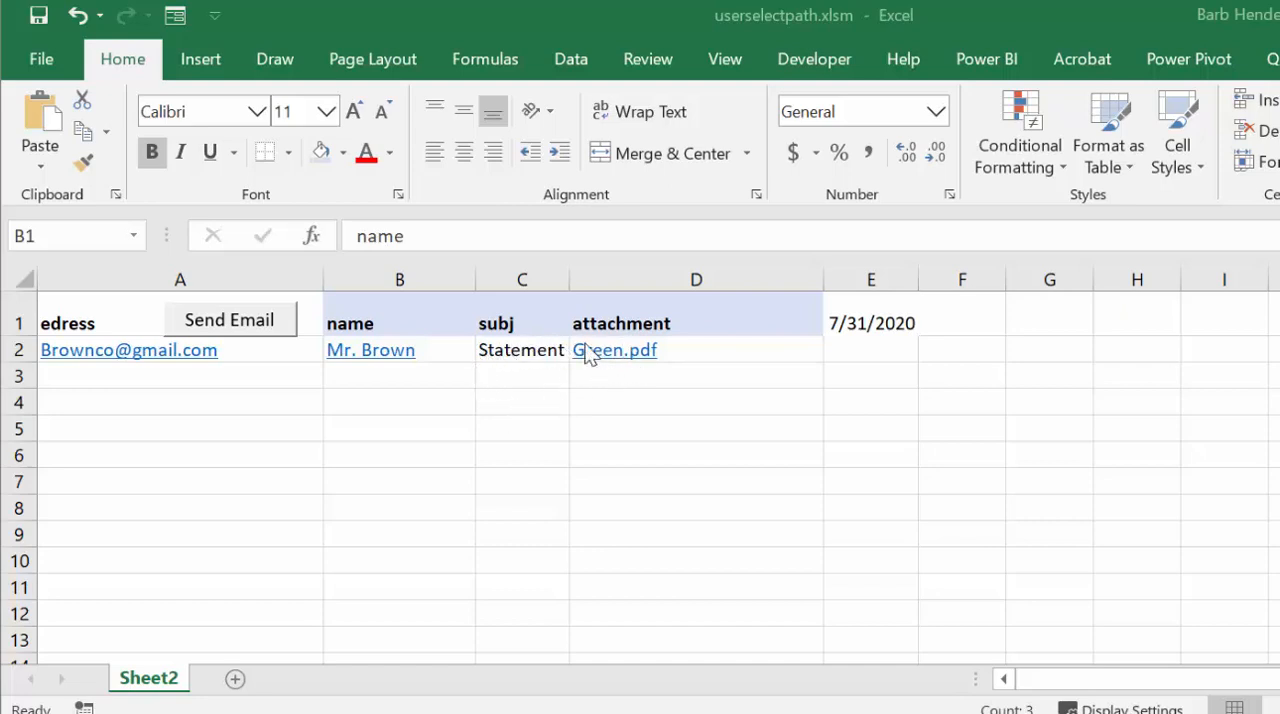
mouse_move(588, 358)
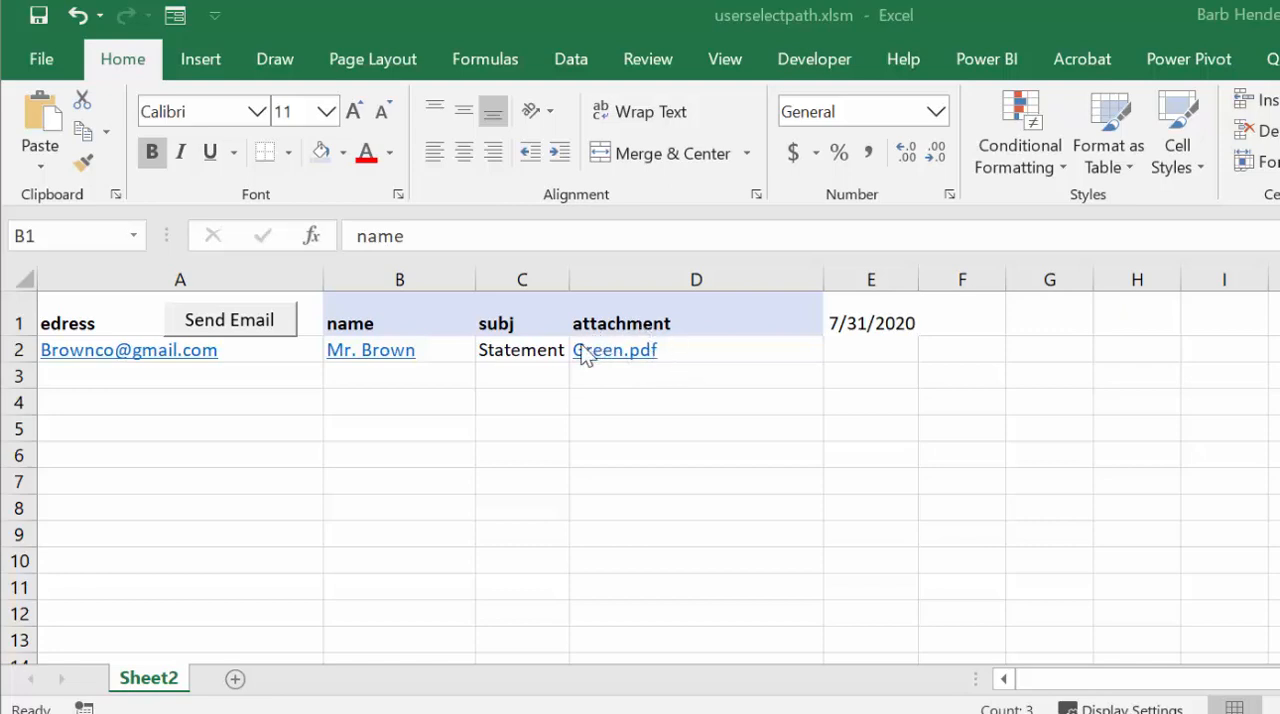
mouse_move(985, 290)
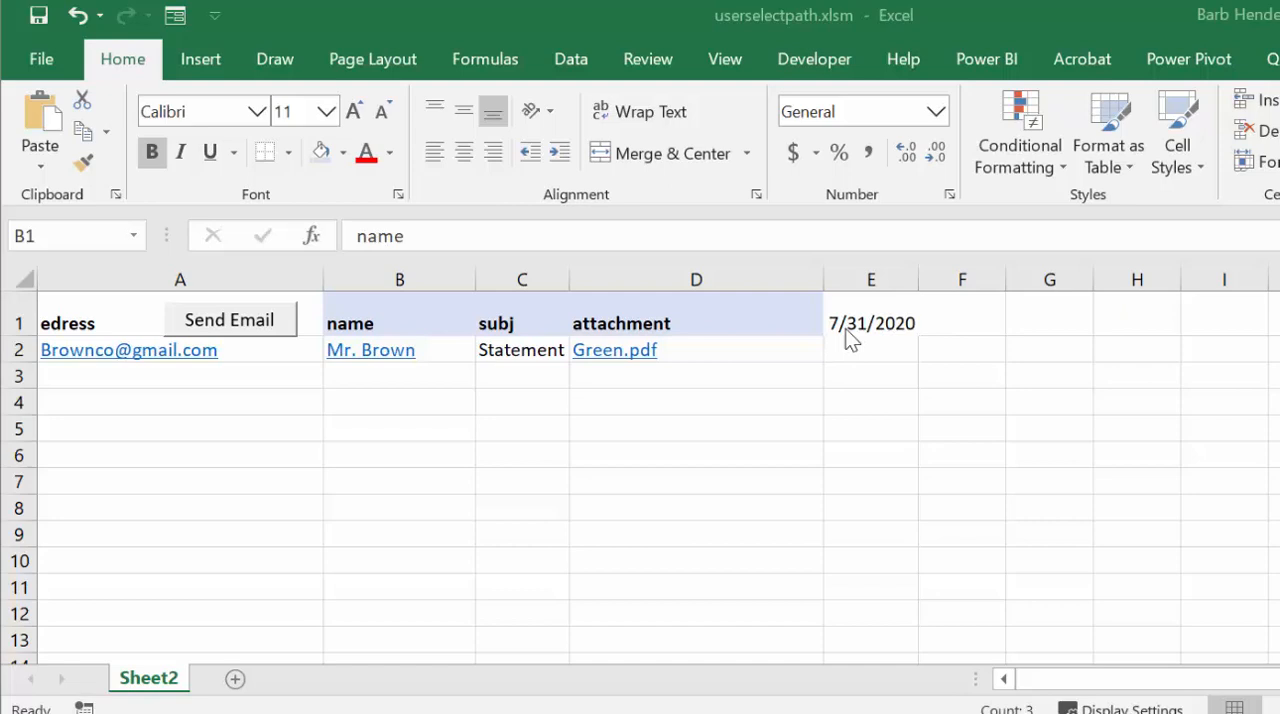
mouse_move(828, 320)
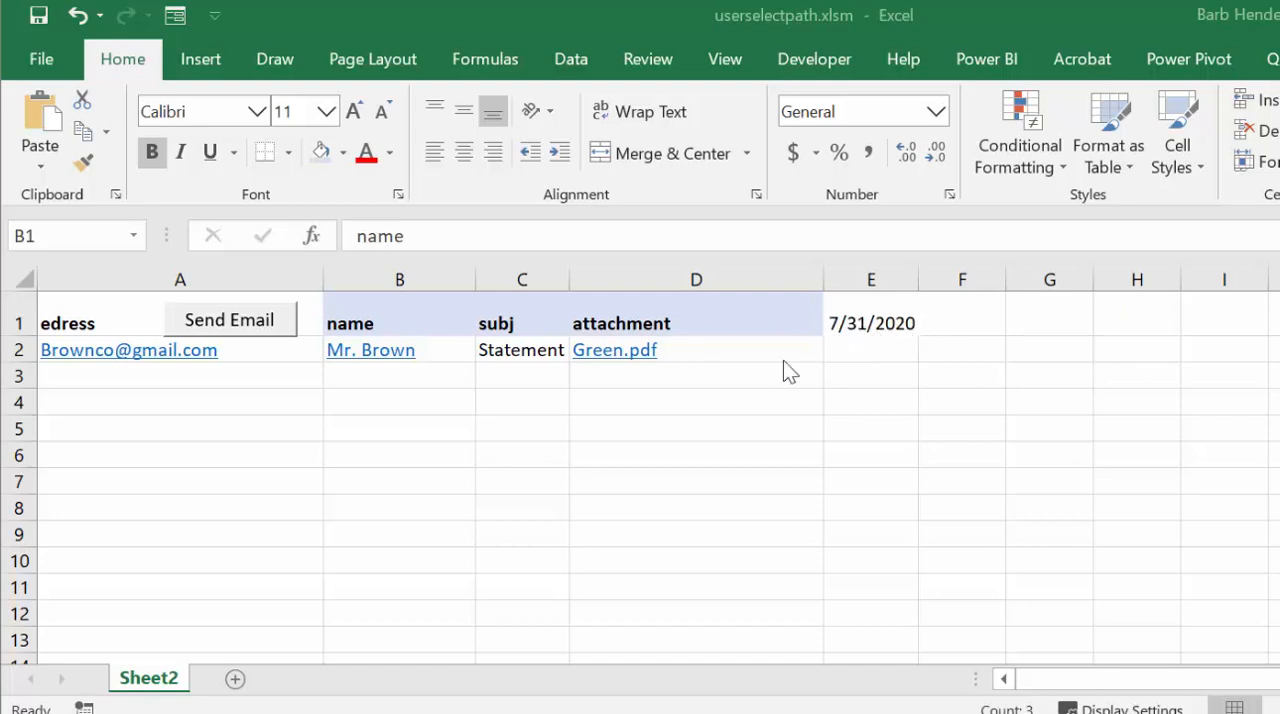
mouse_move(290, 320)
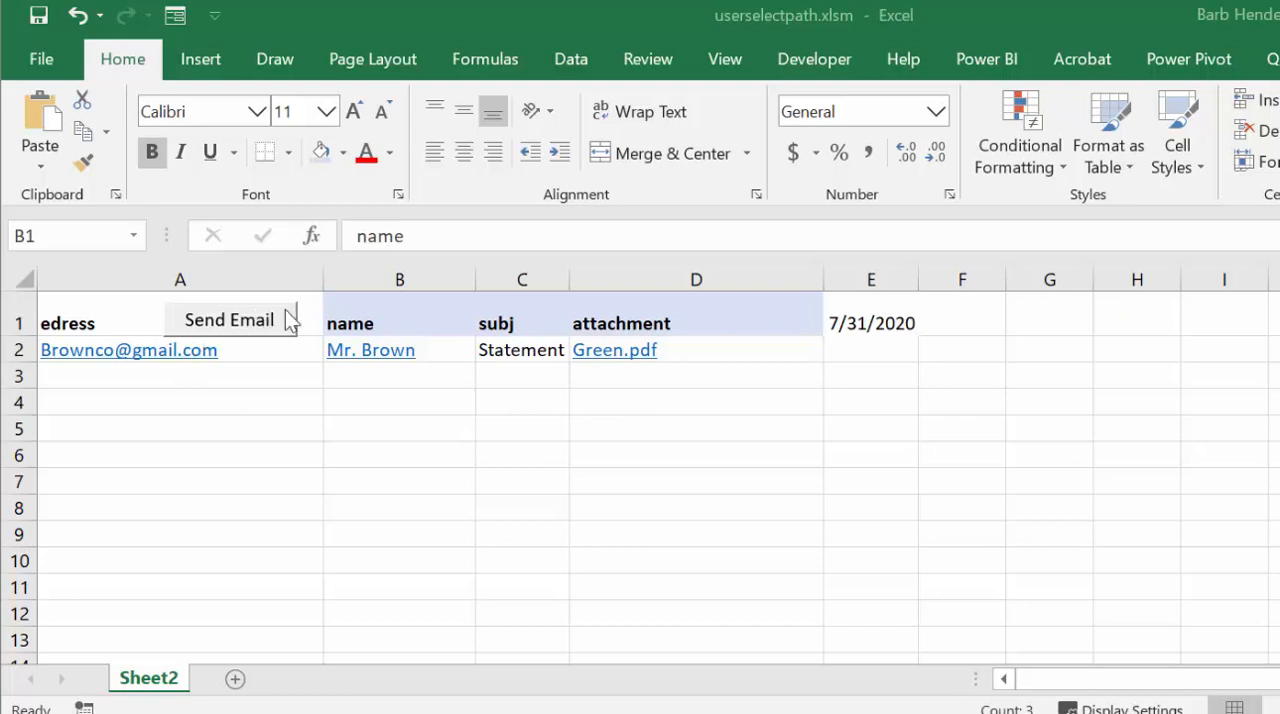
mouse_move(218, 322)
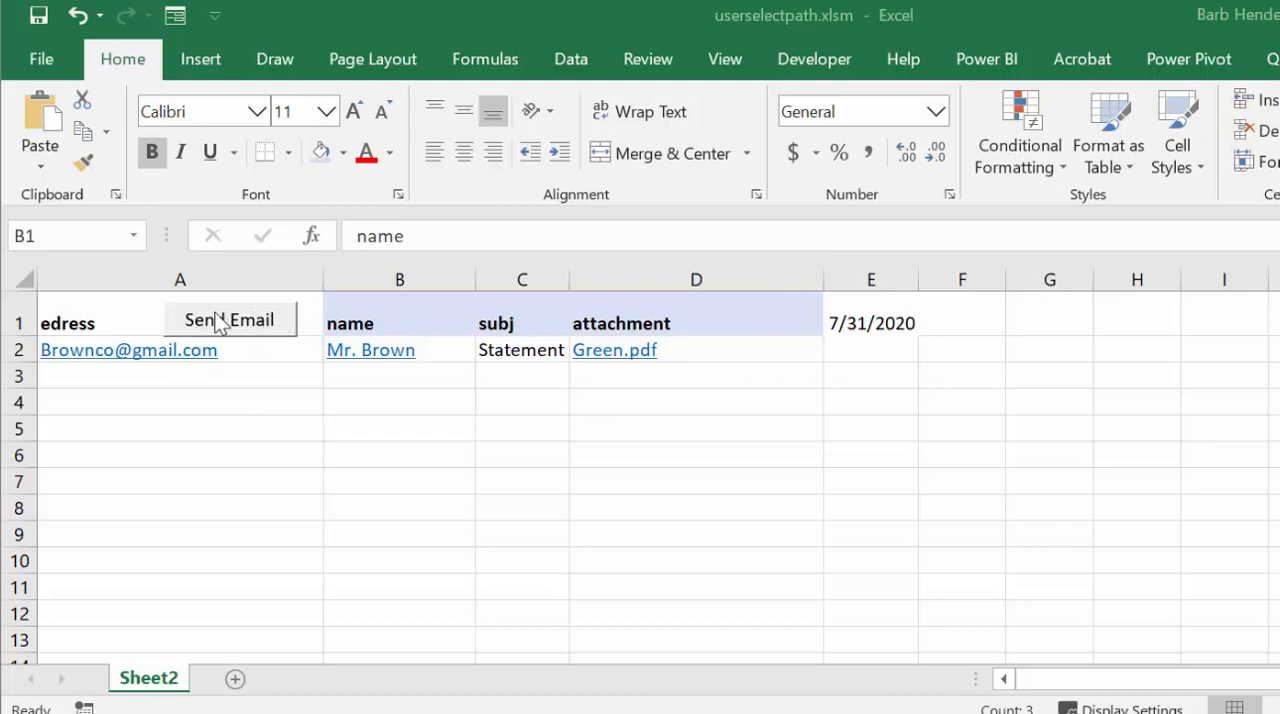
Run Send Email and use Select Path to browse into the Desktop 'invoices' folder.
click(230, 320)
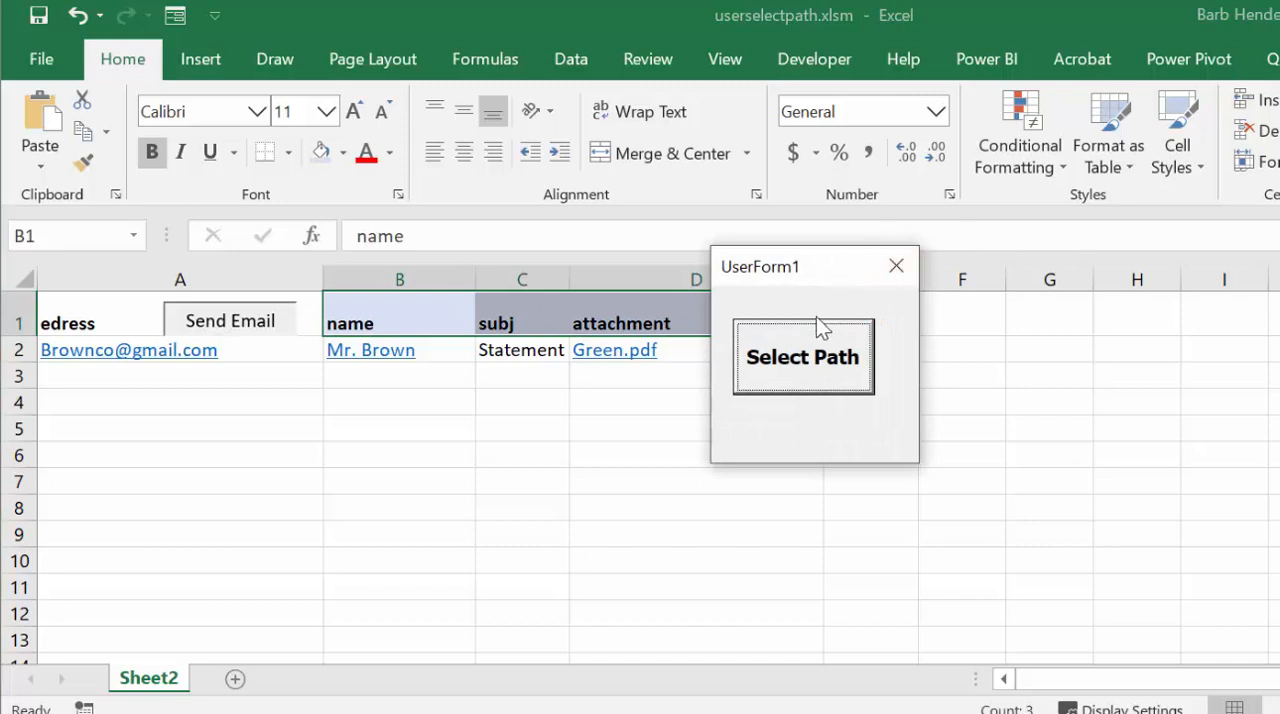
mouse_move(802, 357)
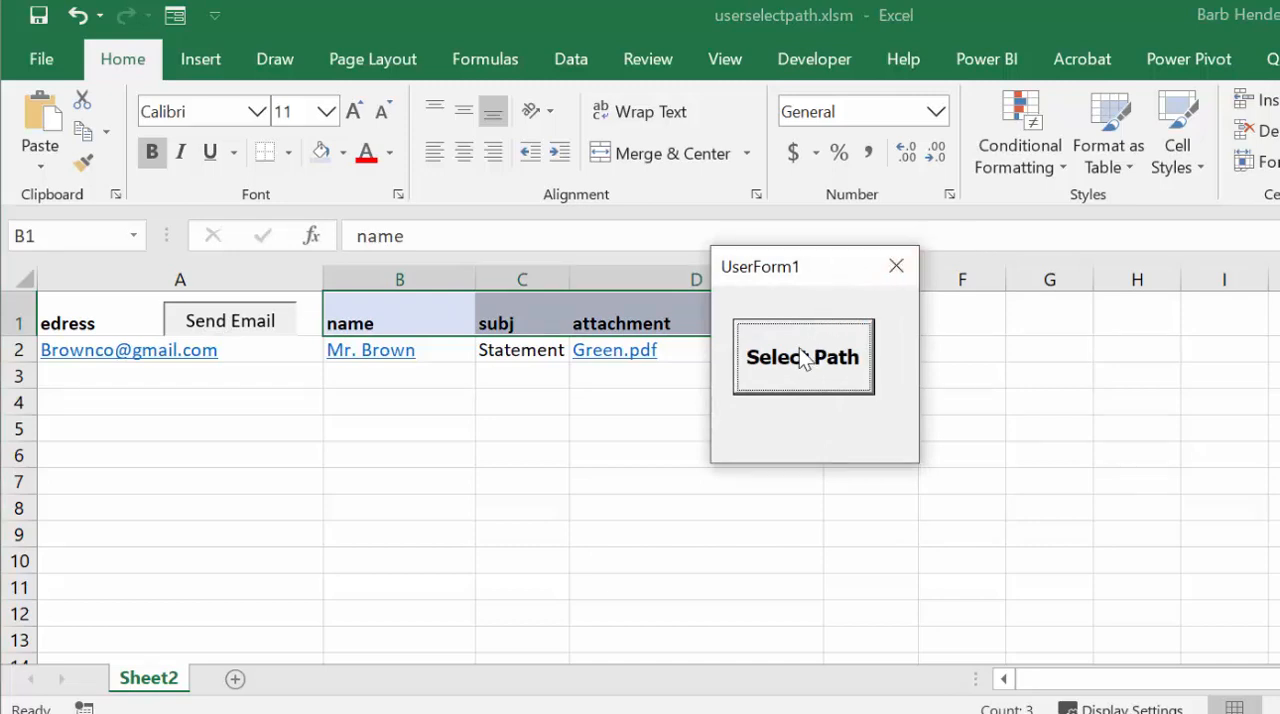
click(802, 357)
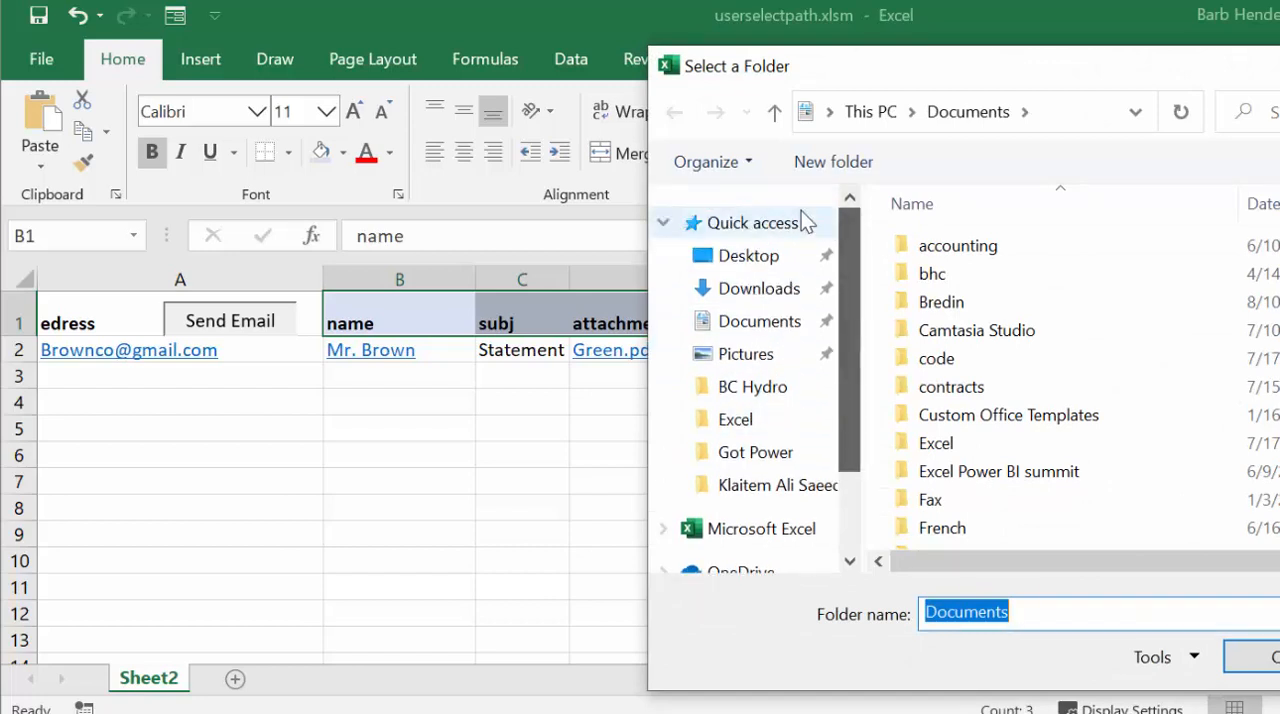
click(748, 255)
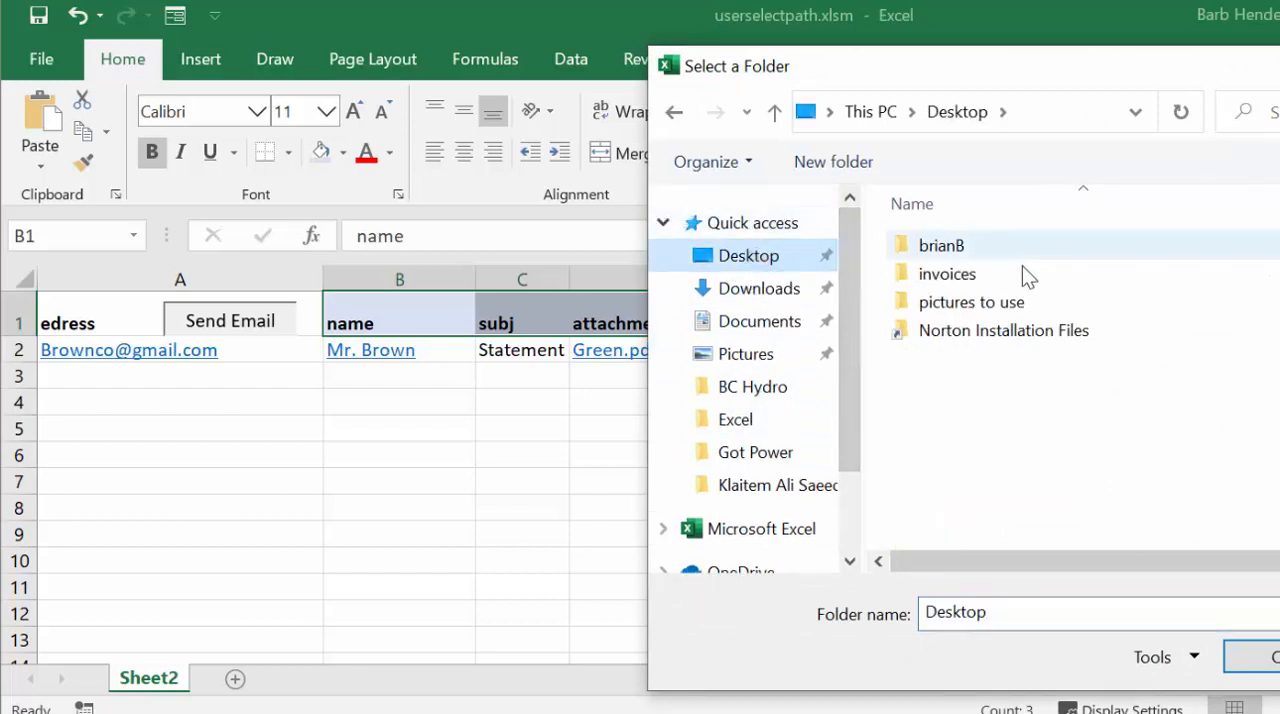
double_click(947, 273)
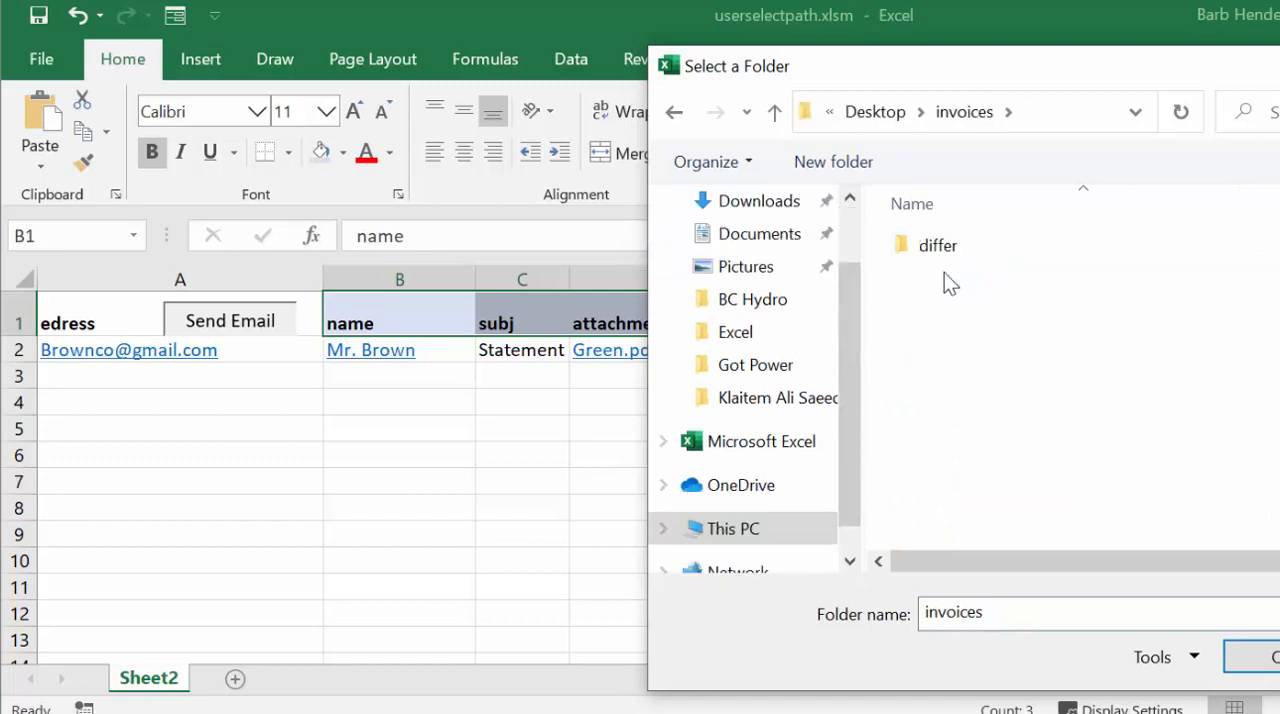
mouse_move(1032, 83)
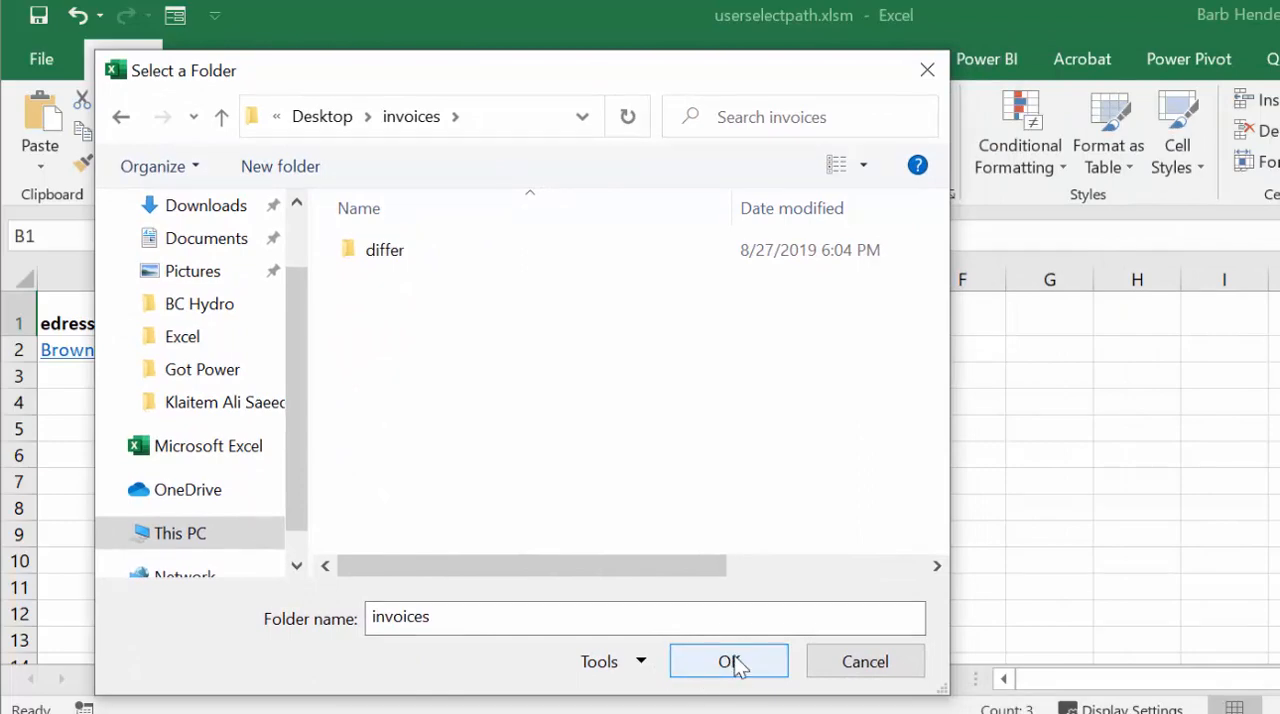
Confirm the invoices folder, then review the generated Statement email to Brownco with Green.pdf.
click(729, 661)
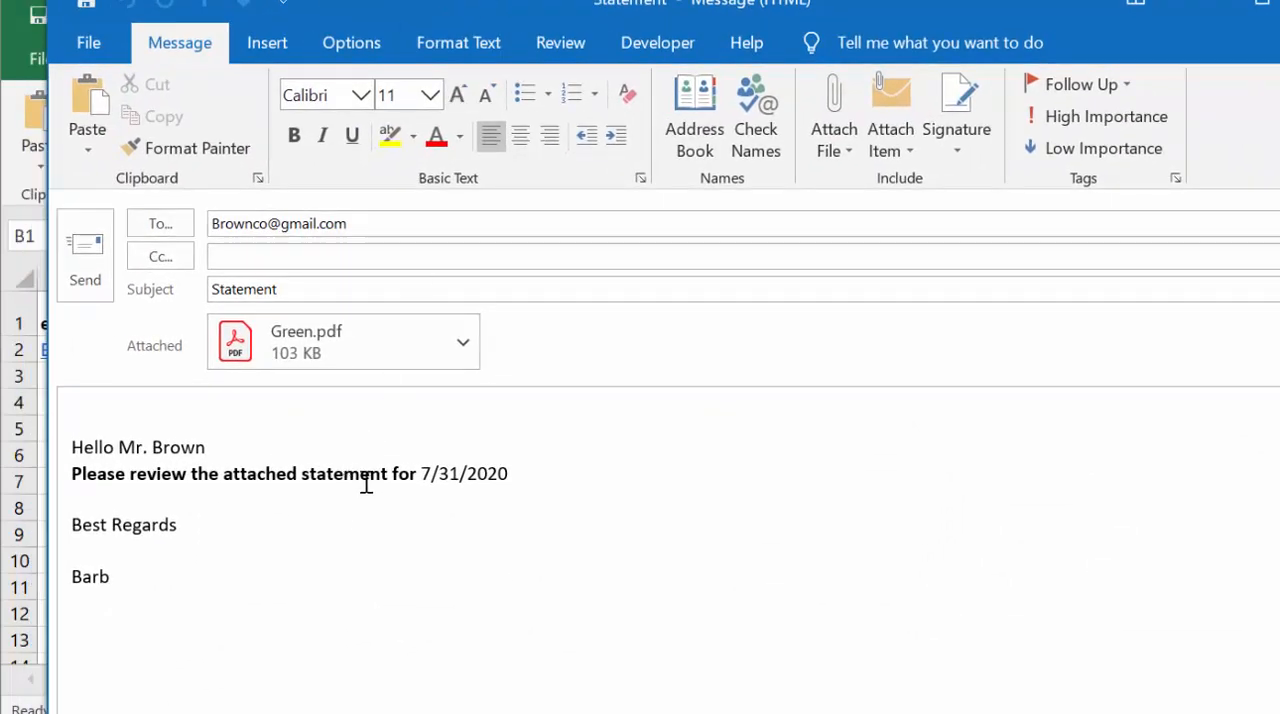
click(278, 223)
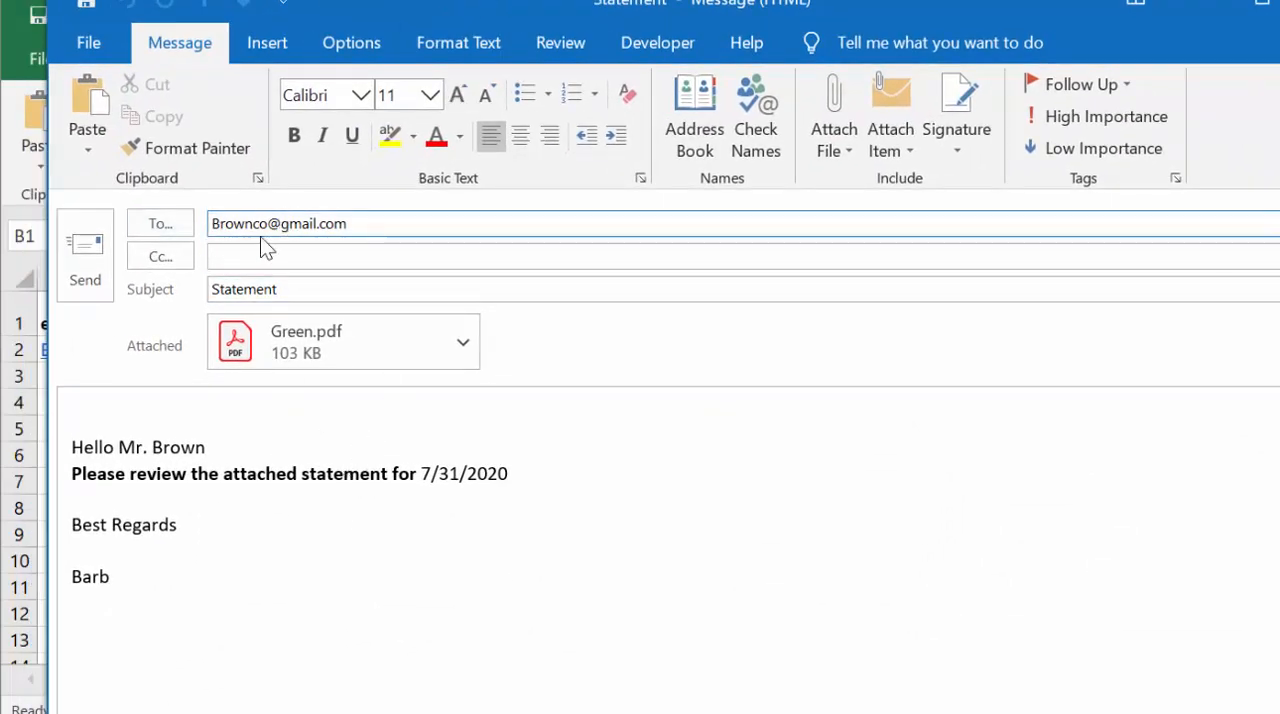
click(285, 289)
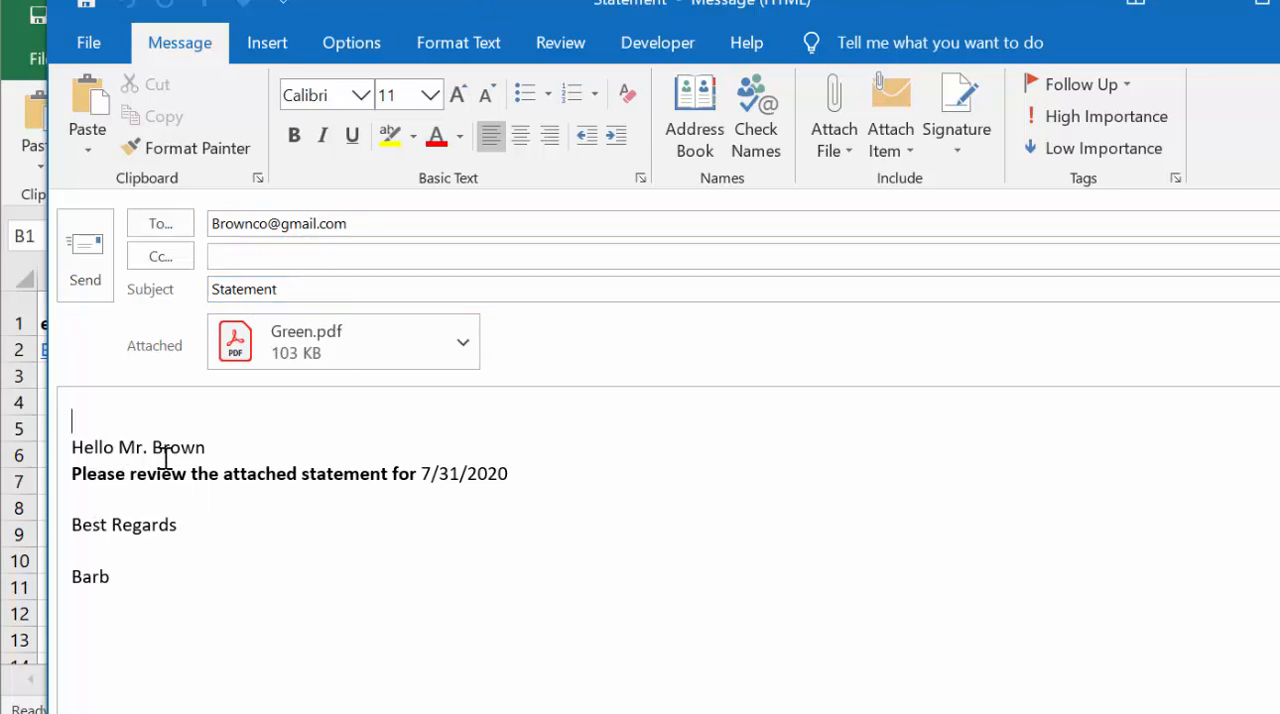
mouse_move(352, 481)
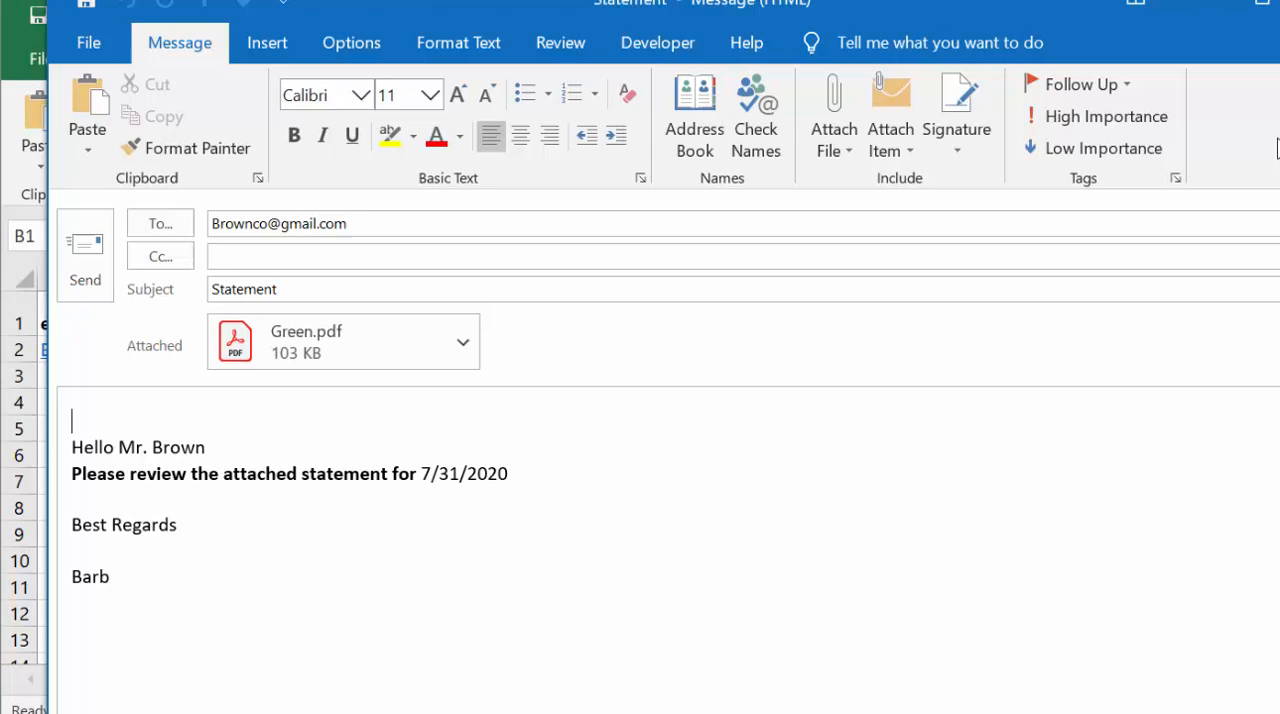
mouse_move(1088, 28)
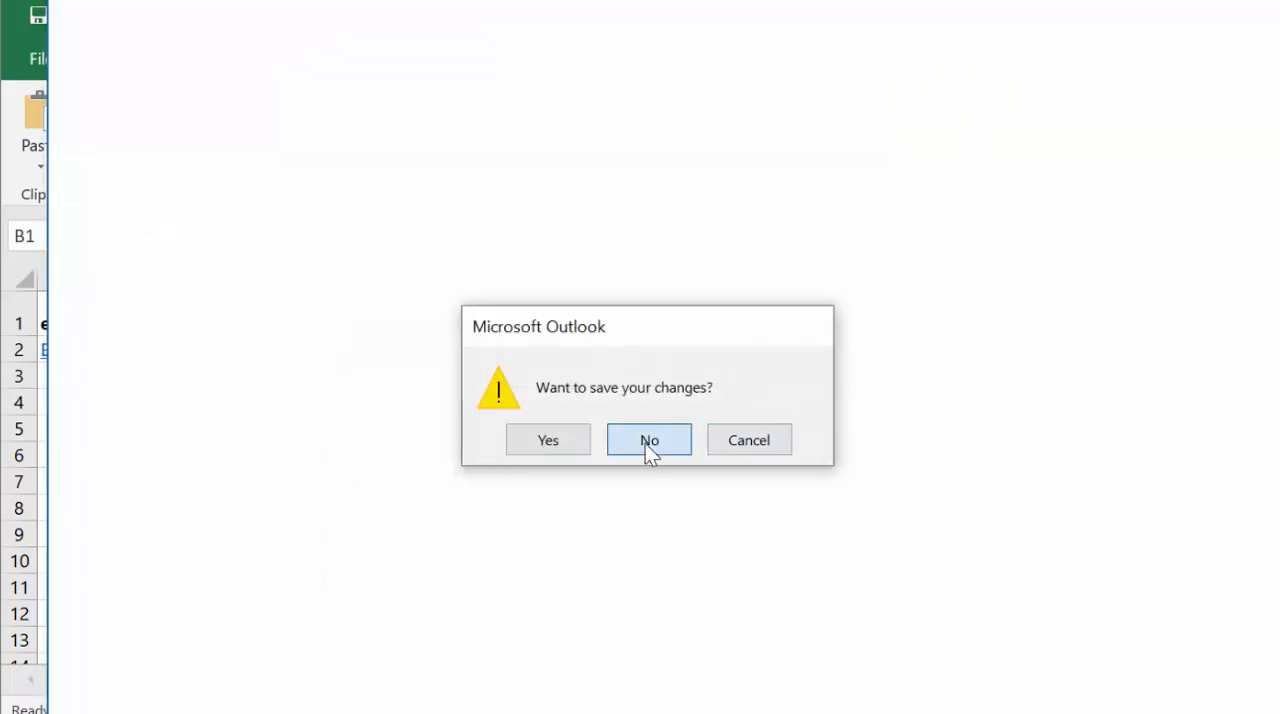
click(648, 440)
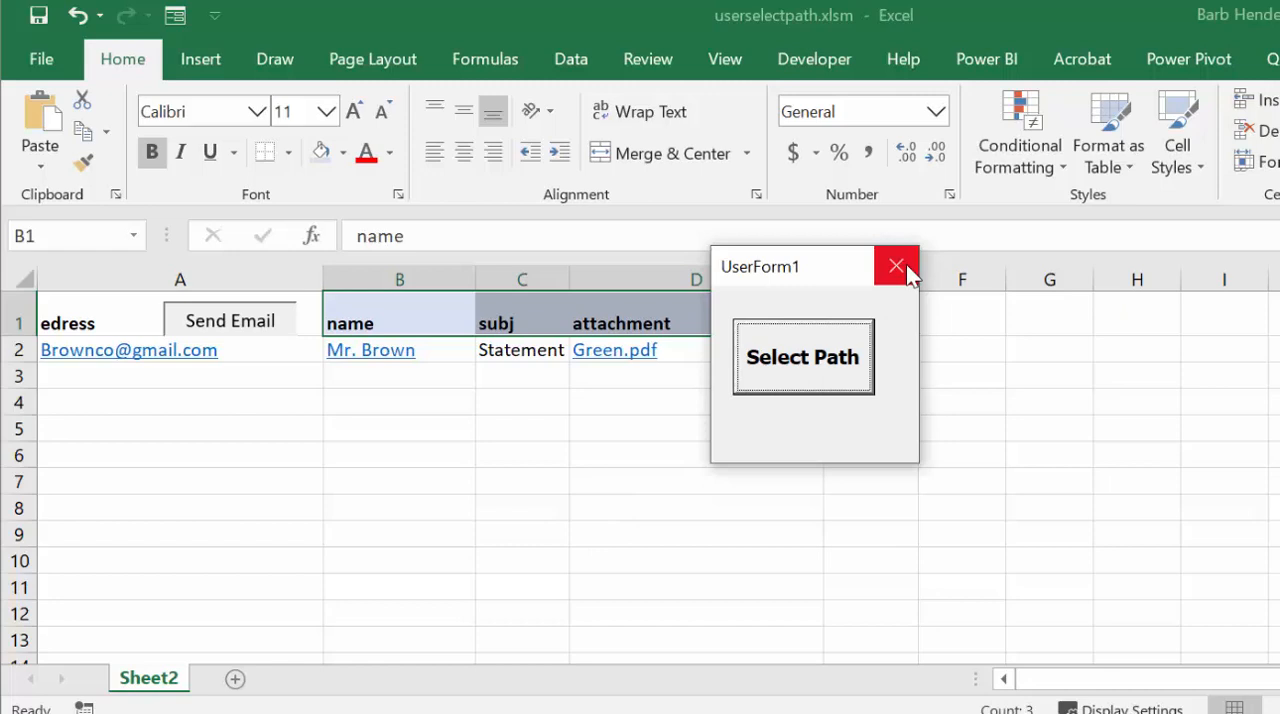
click(896, 266)
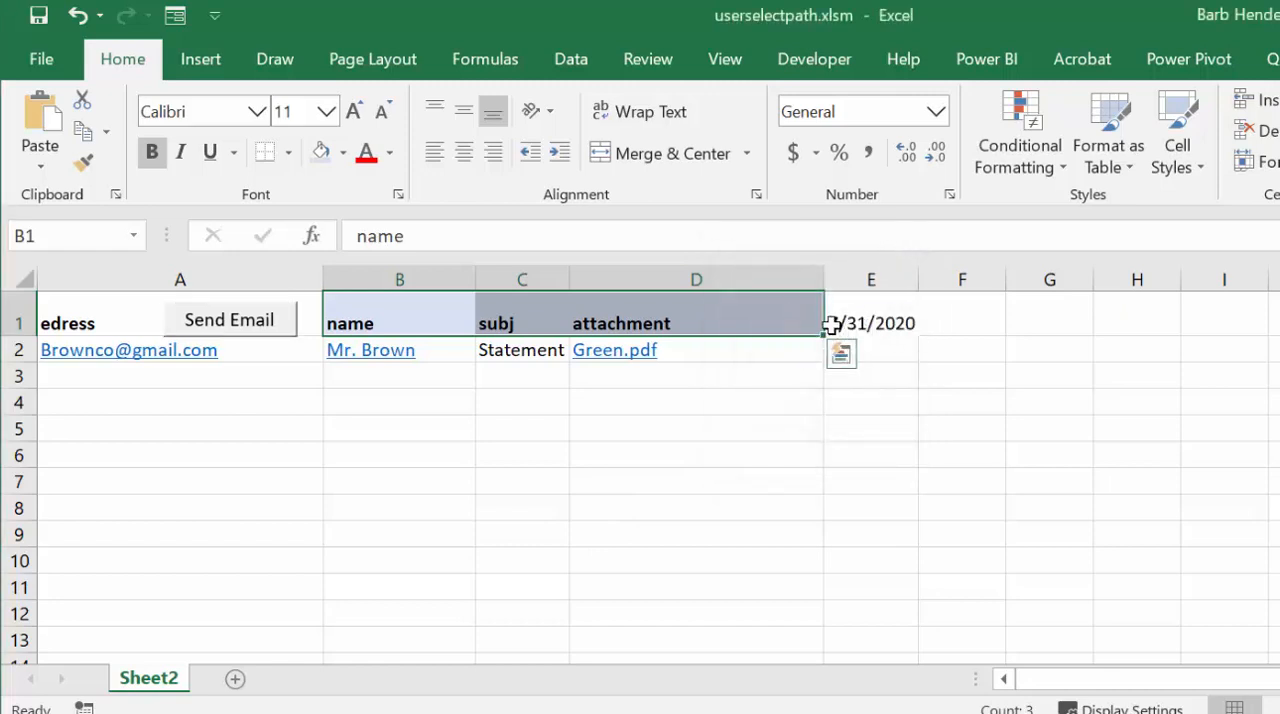
click(870, 323)
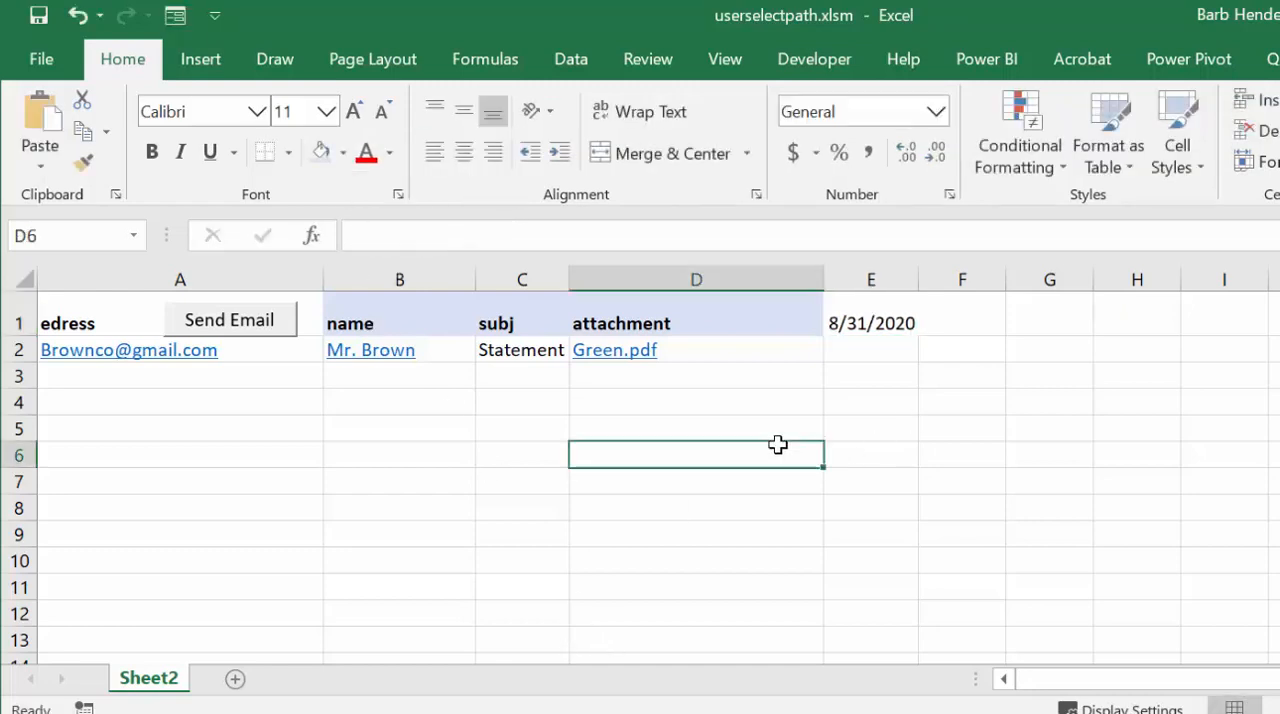
click(870, 323)
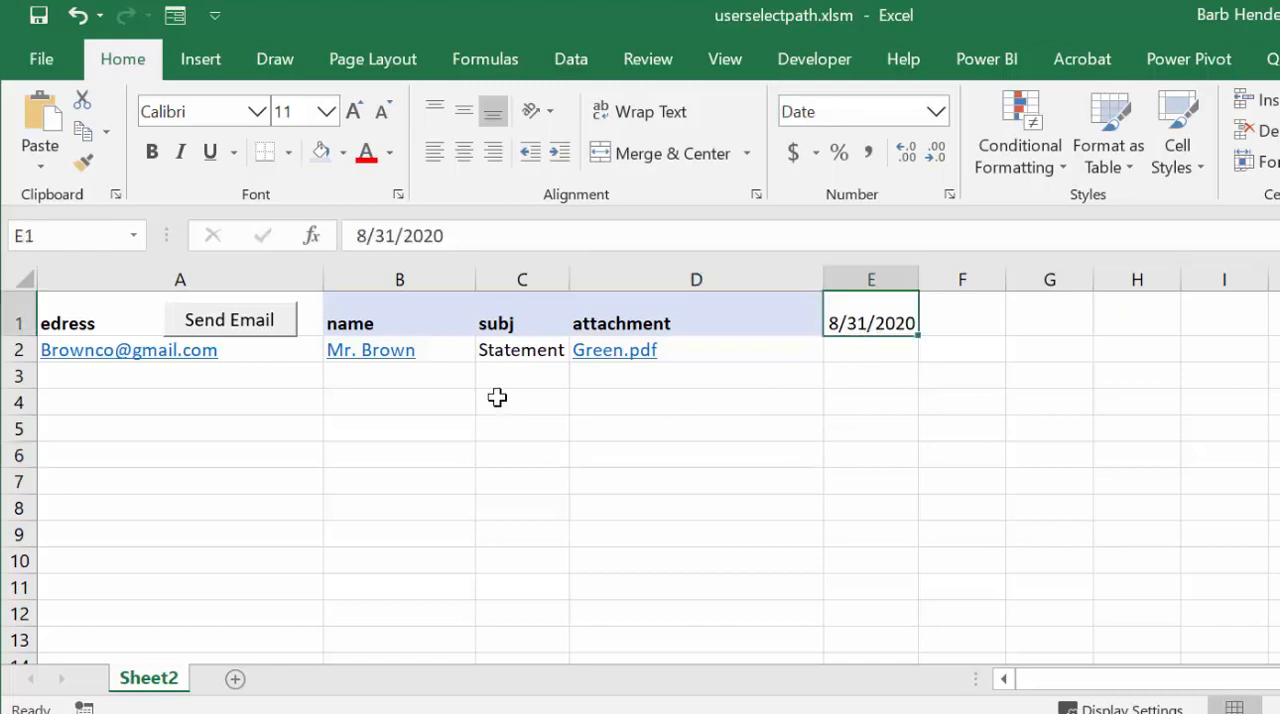
mouse_move(243, 395)
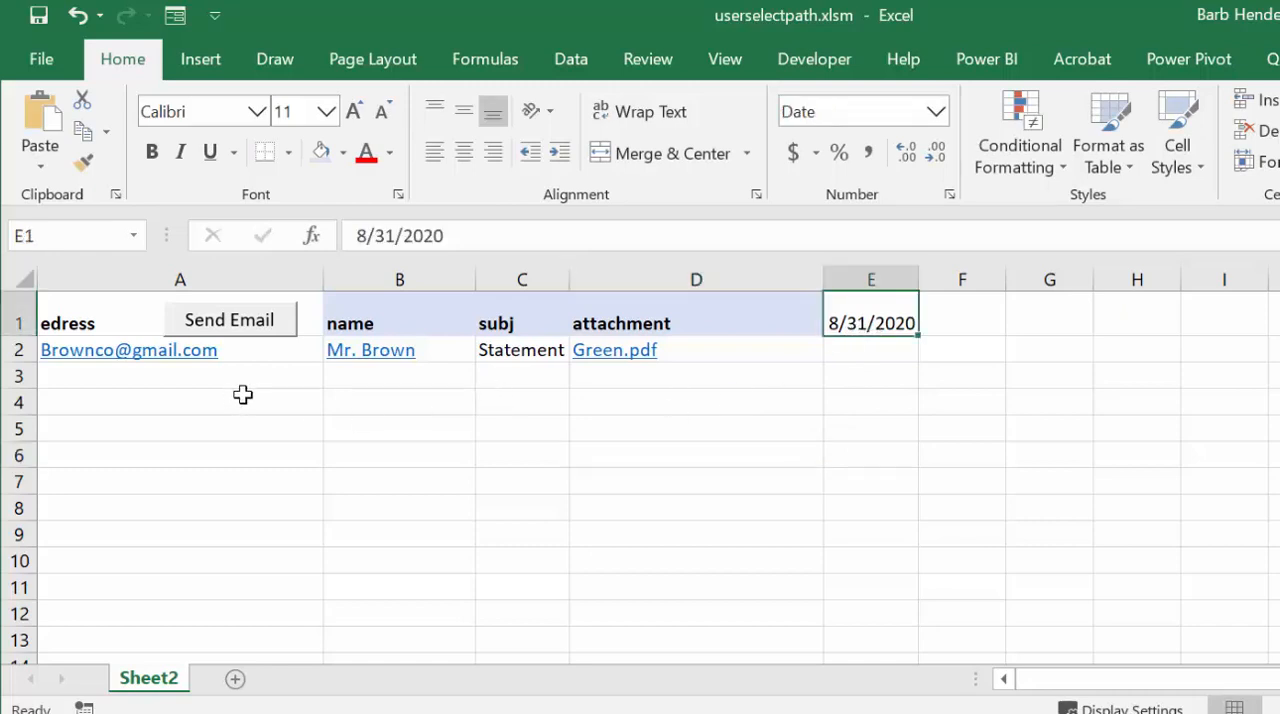
mouse_move(225, 343)
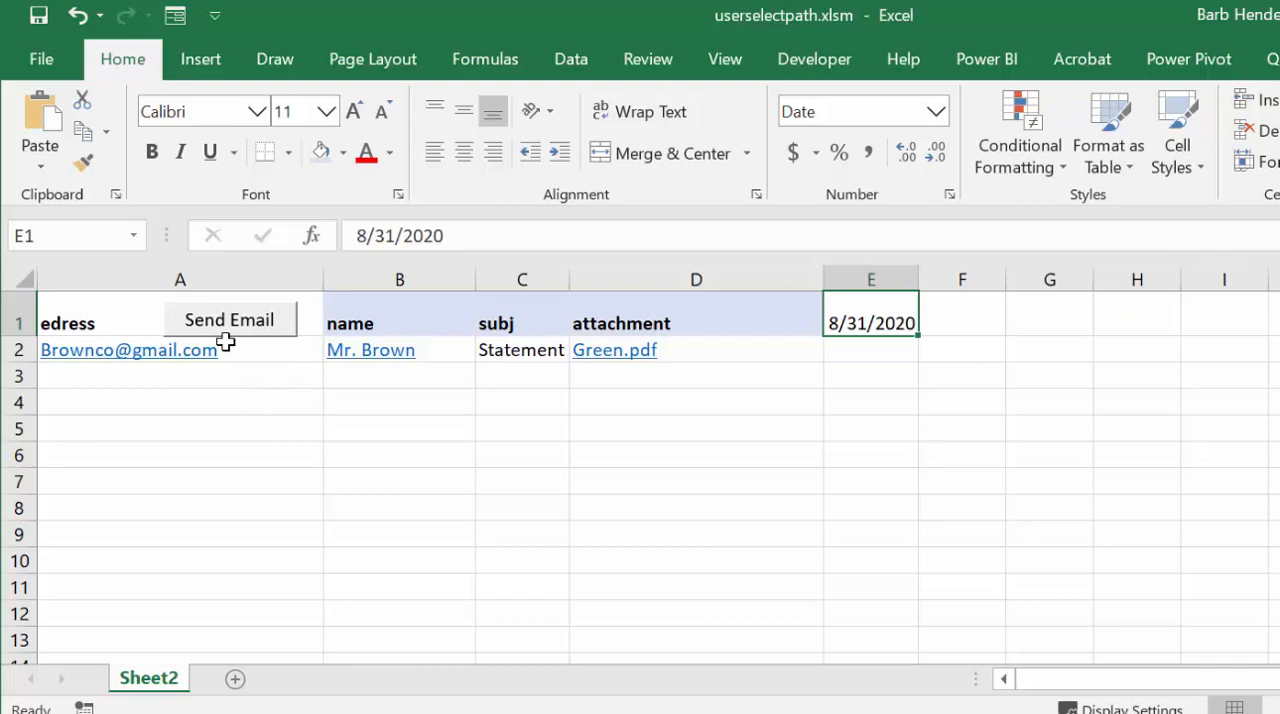
mouse_move(225, 322)
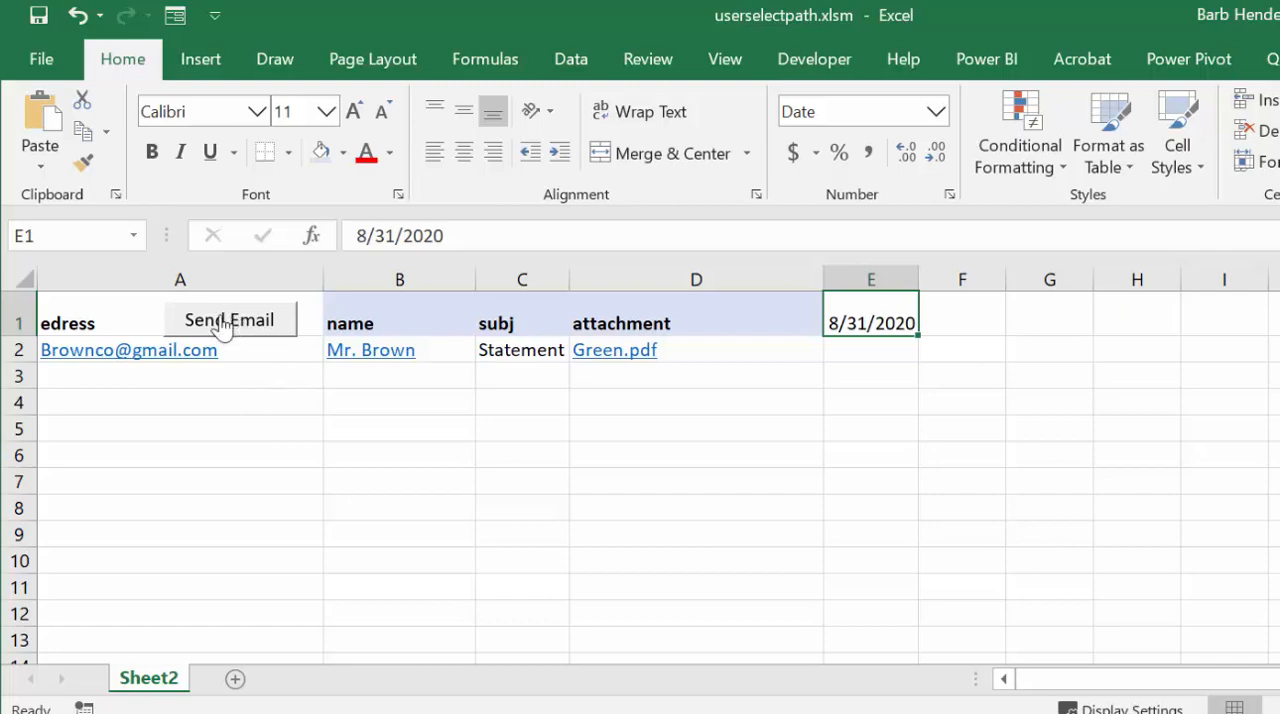
Rerun Send Email and browse via Select Path into the Desktop 'pictures to use' folder.
click(229, 320)
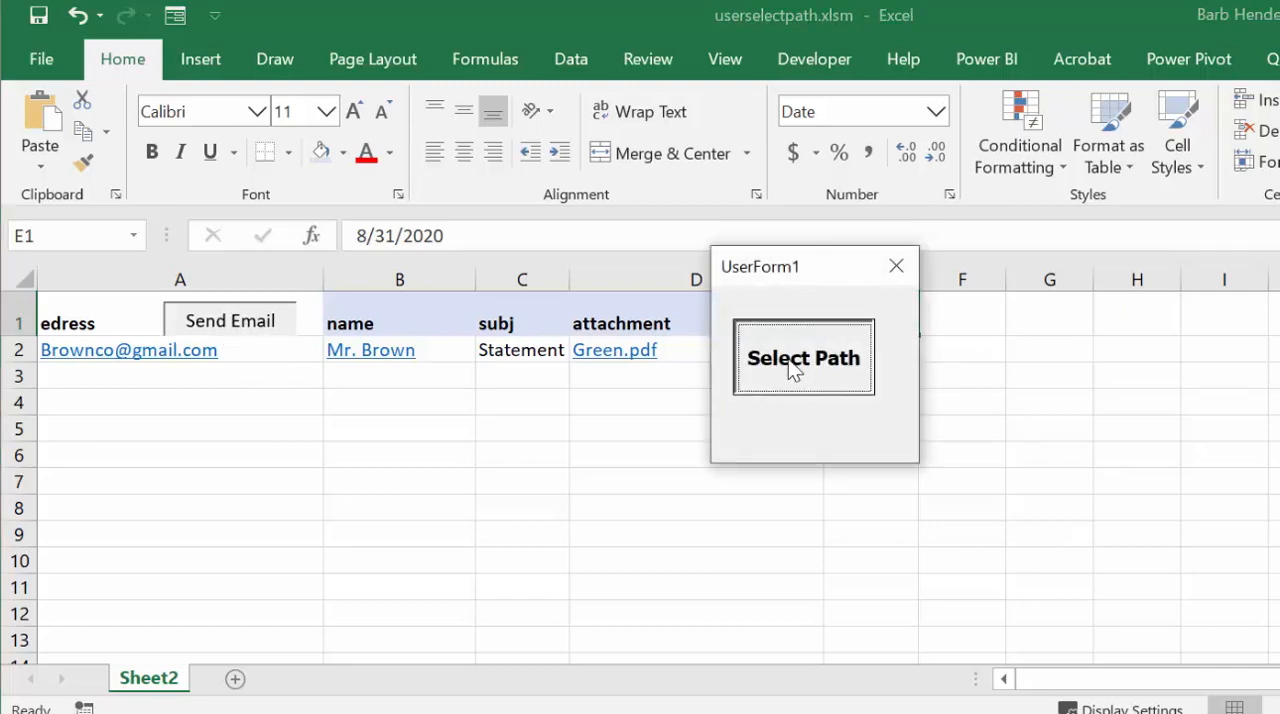
click(803, 358)
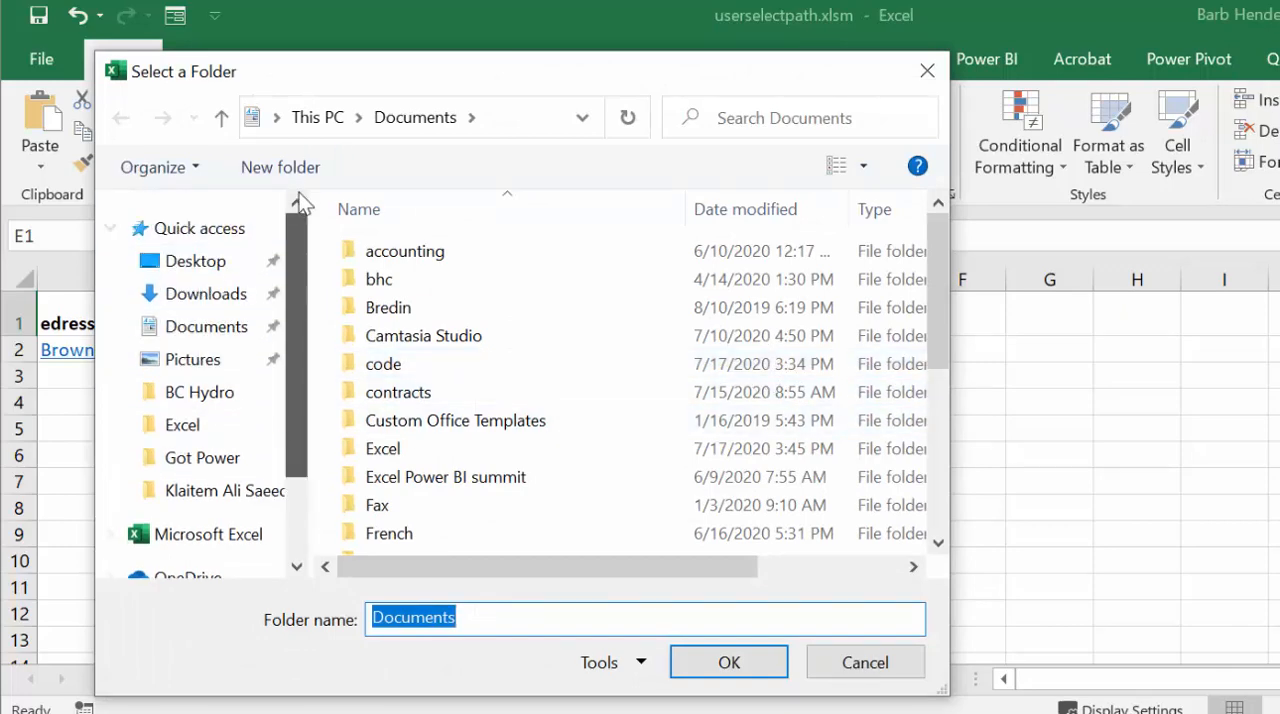
click(196, 261)
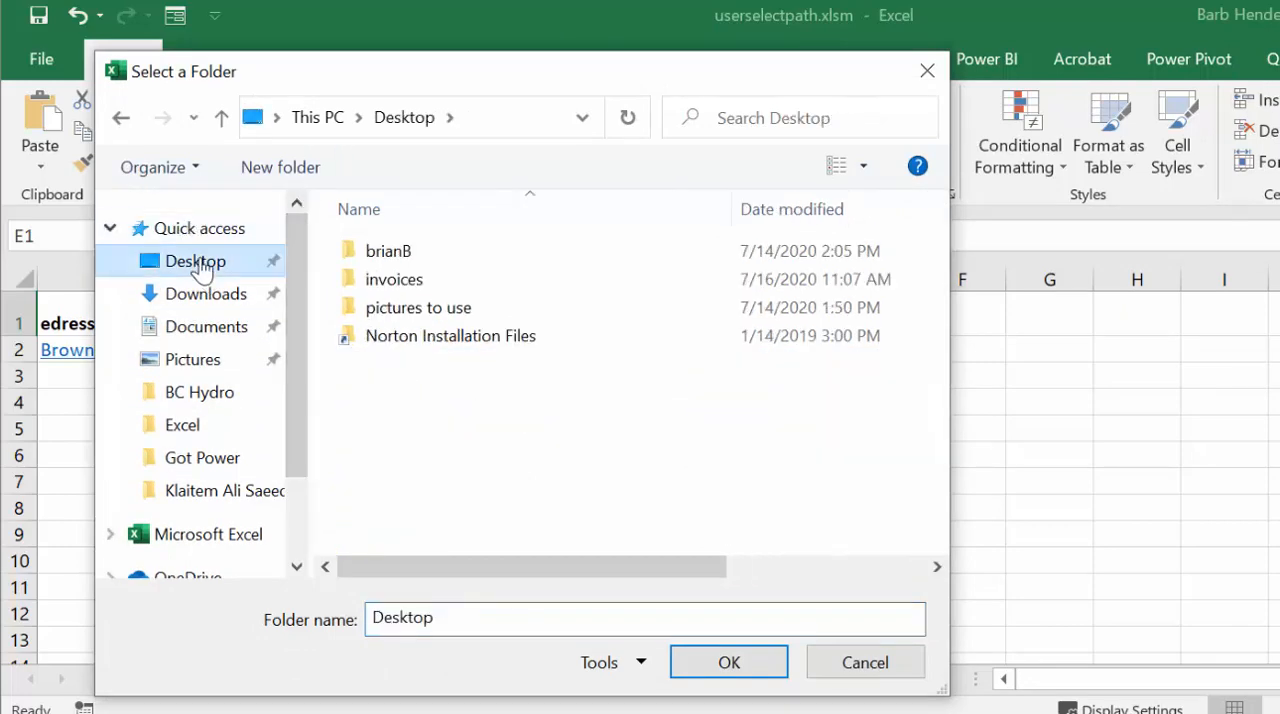
click(418, 307)
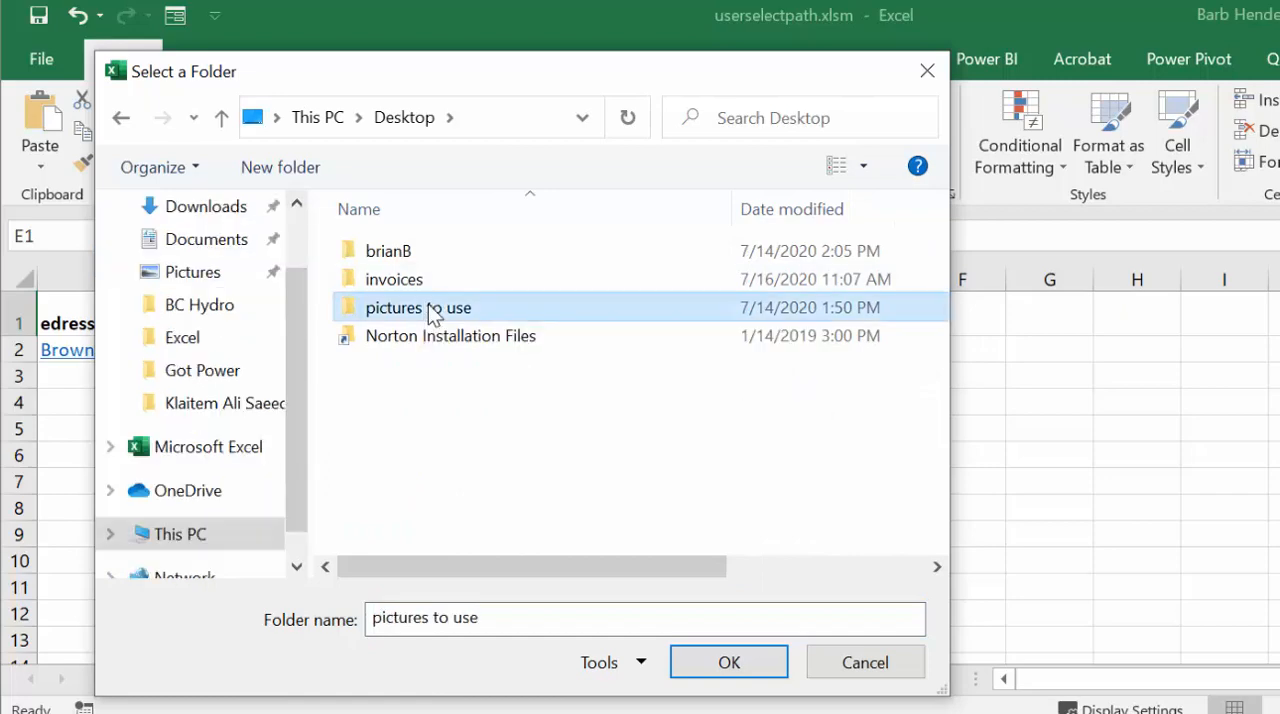
double_click(418, 307)
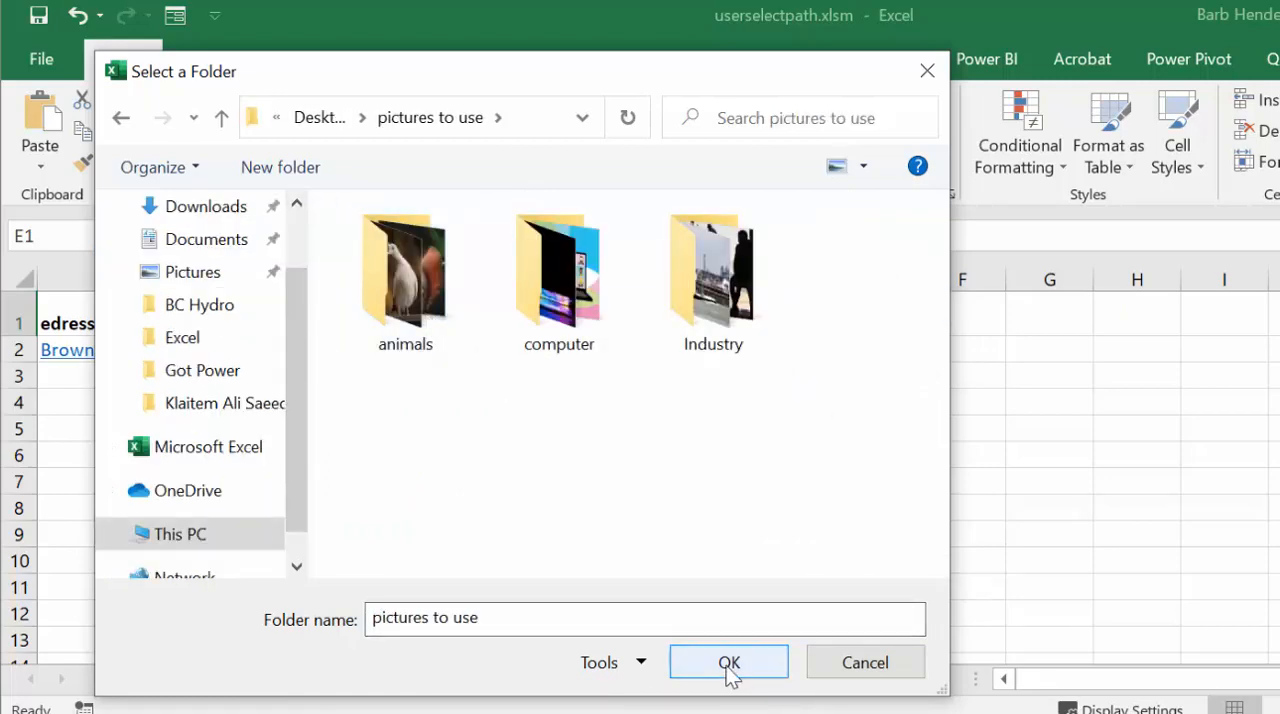
Confirm the folder to generate the Statement email with Green.pdf, then close it.
click(729, 662)
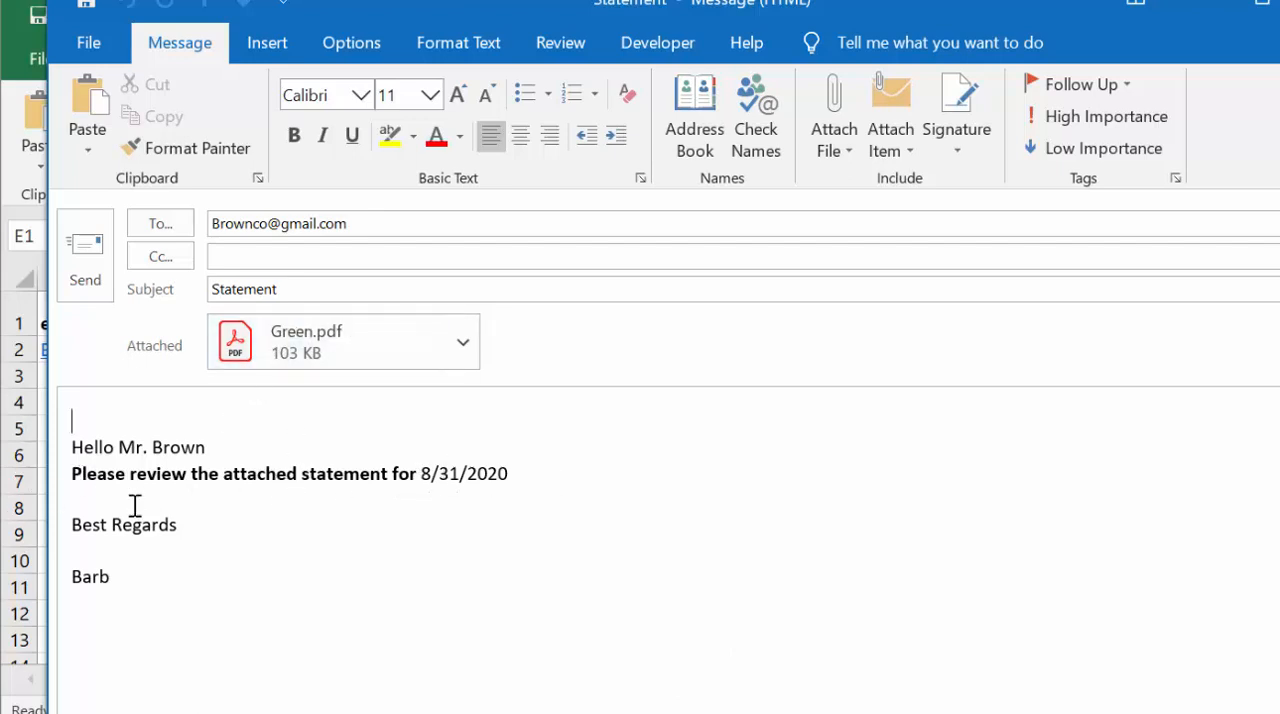
mouse_move(265, 477)
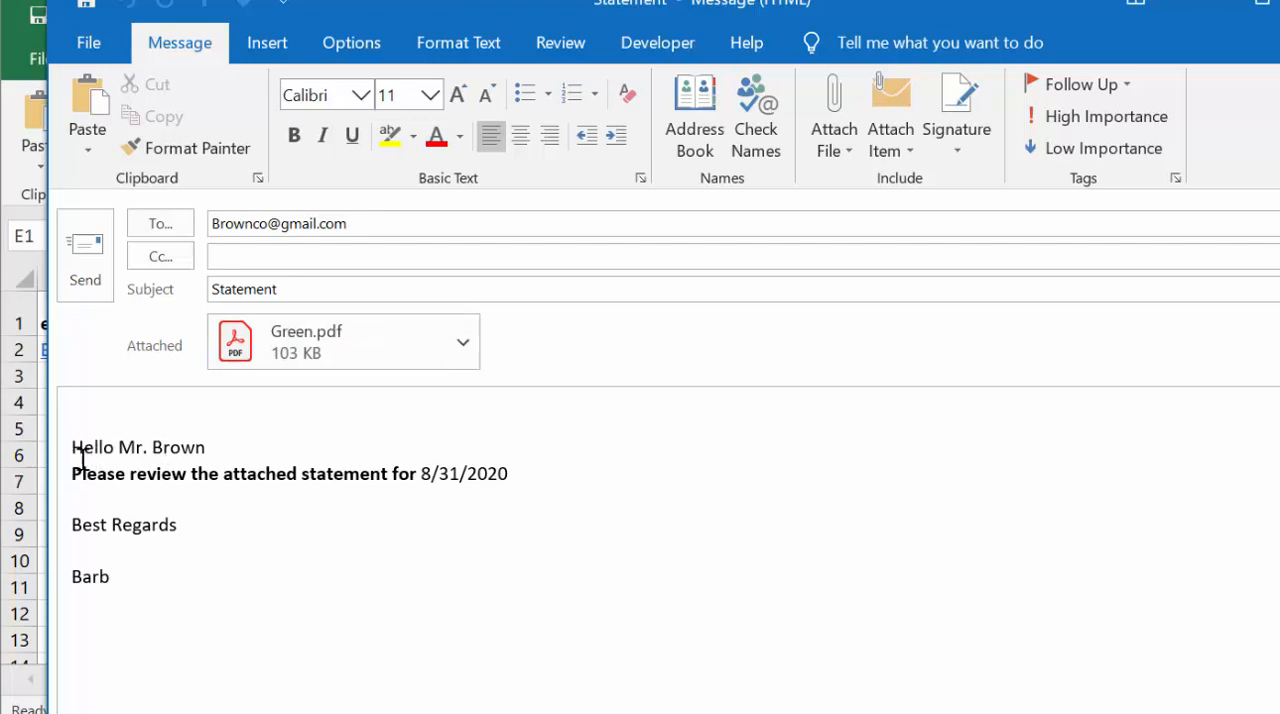
mouse_move(308, 448)
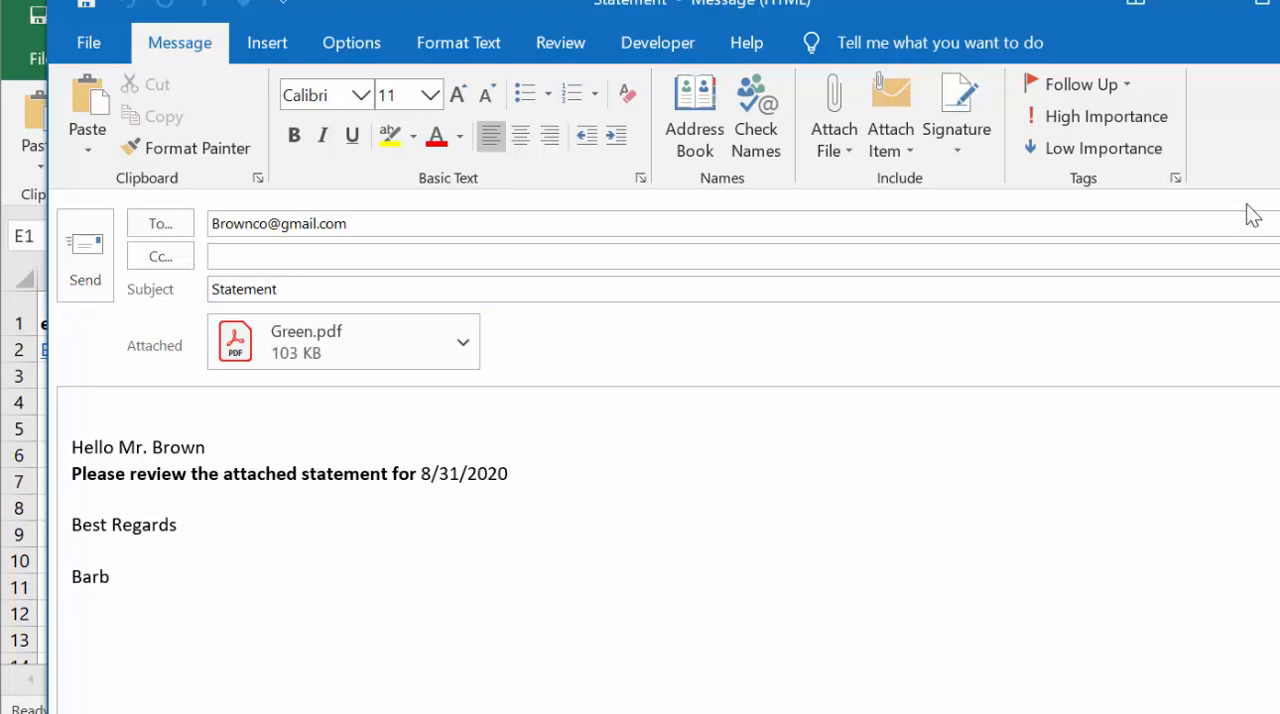
click(72, 420)
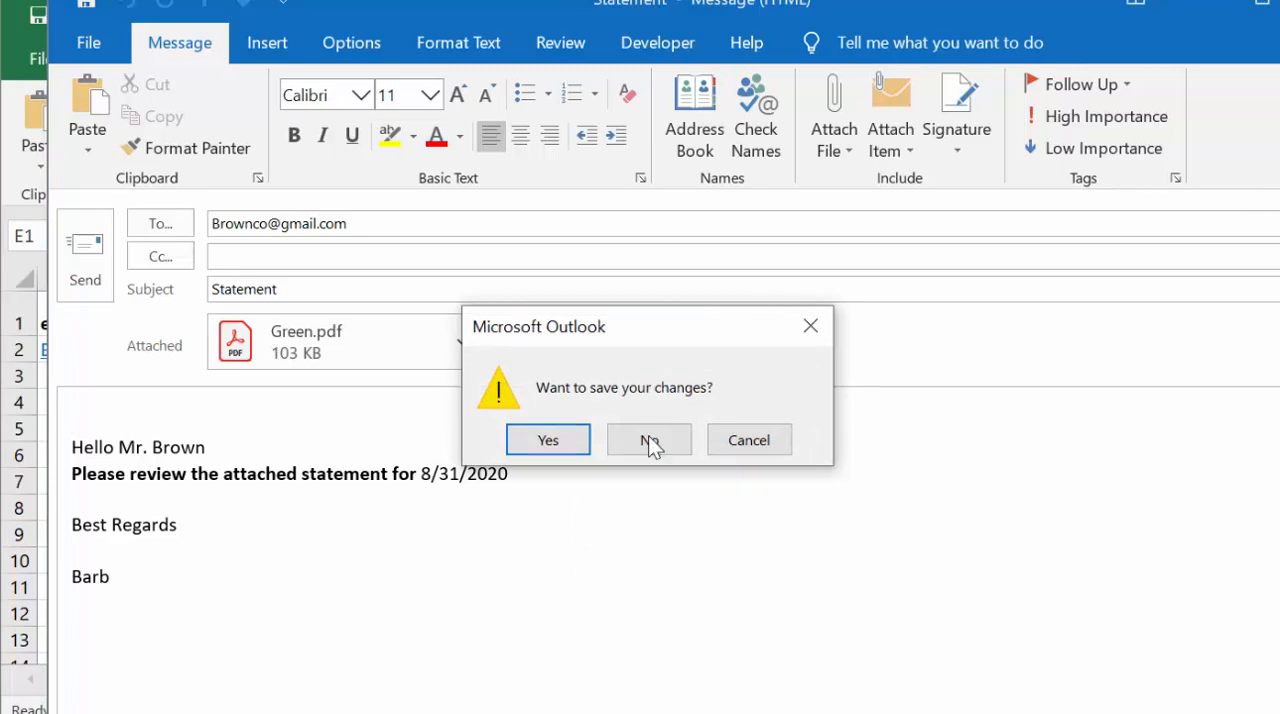
Discard the draft, close UserForm1, and show the Toolbox on the Select Path button's design.
click(649, 440)
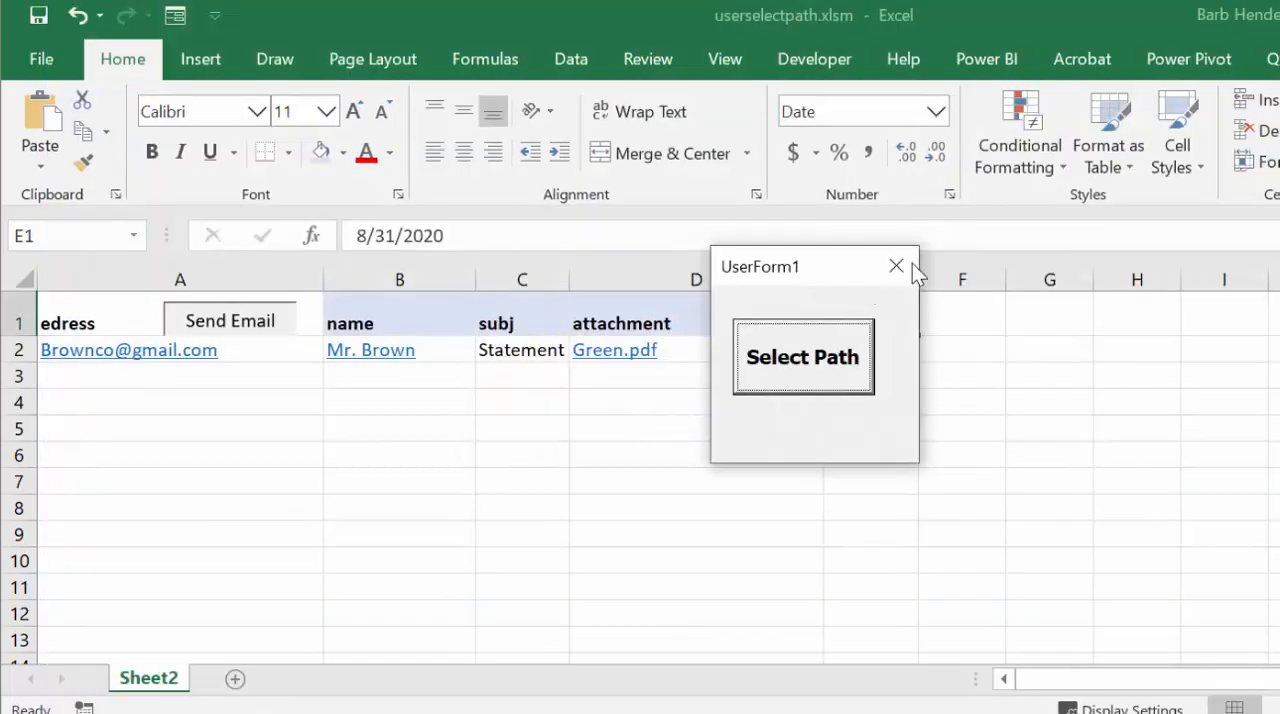
click(896, 265)
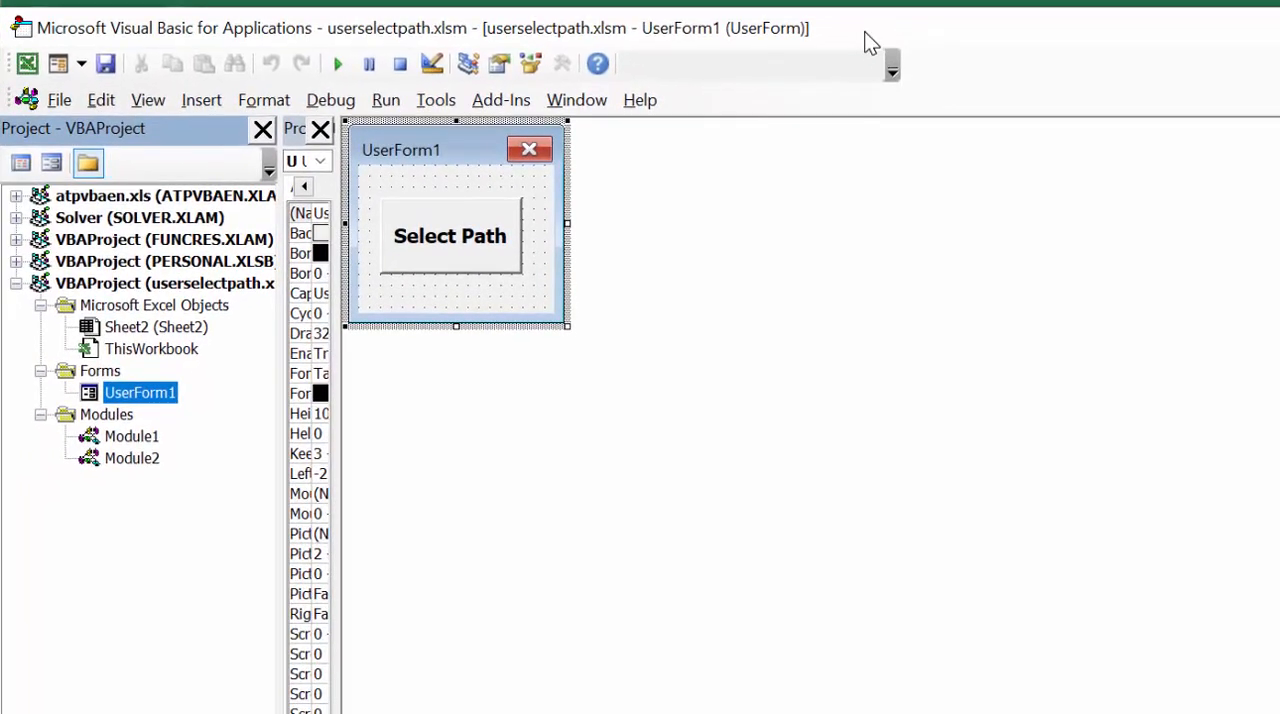
mouse_move(397, 246)
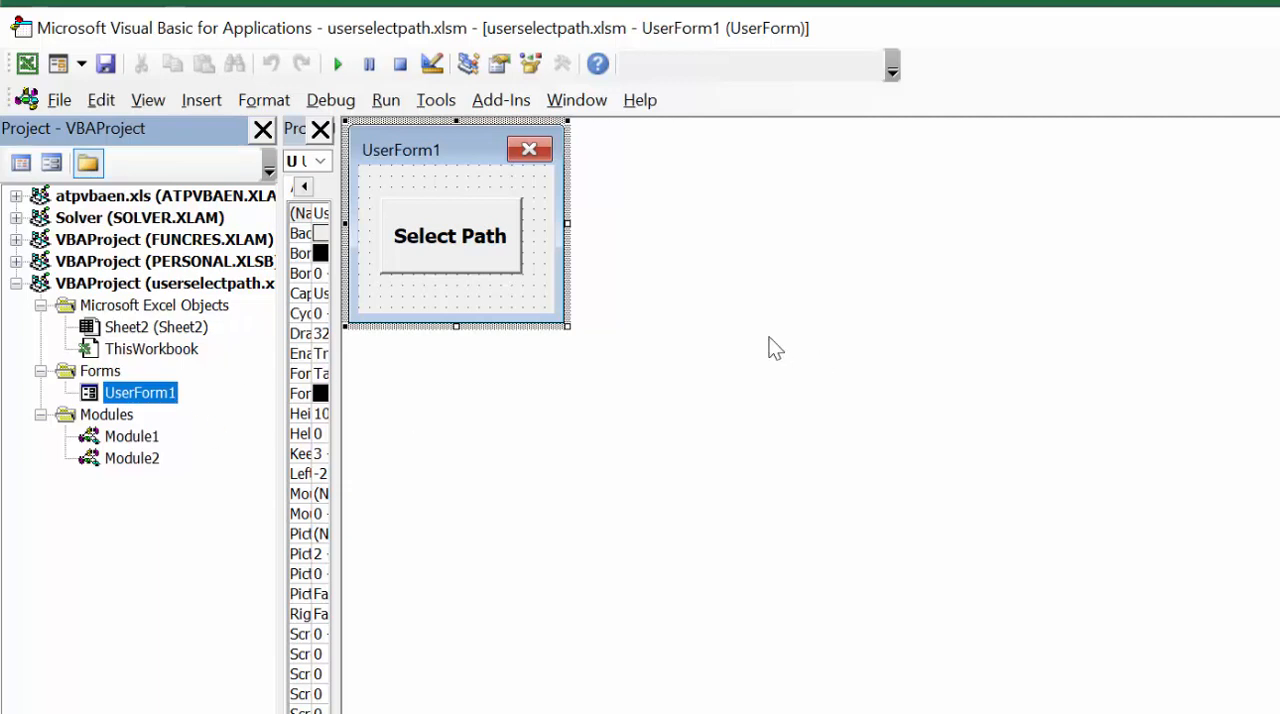
click(561, 63)
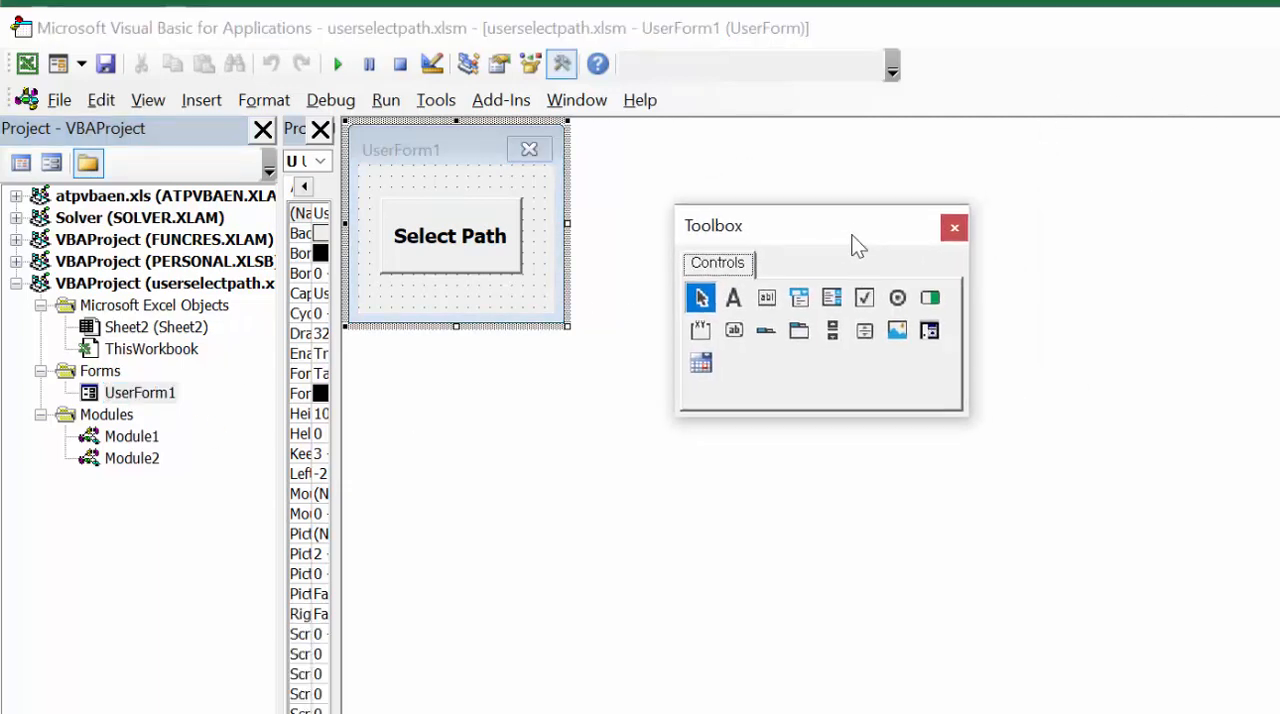
mouse_move(397, 215)
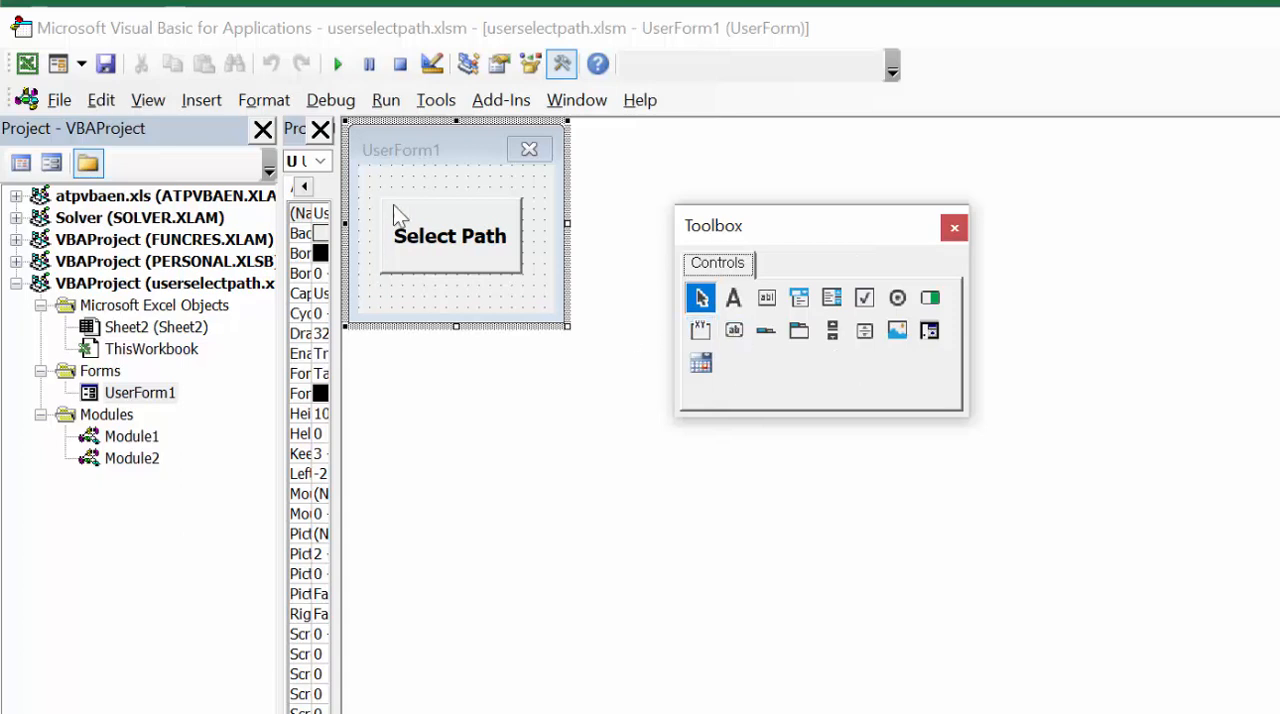
mouse_move(788, 362)
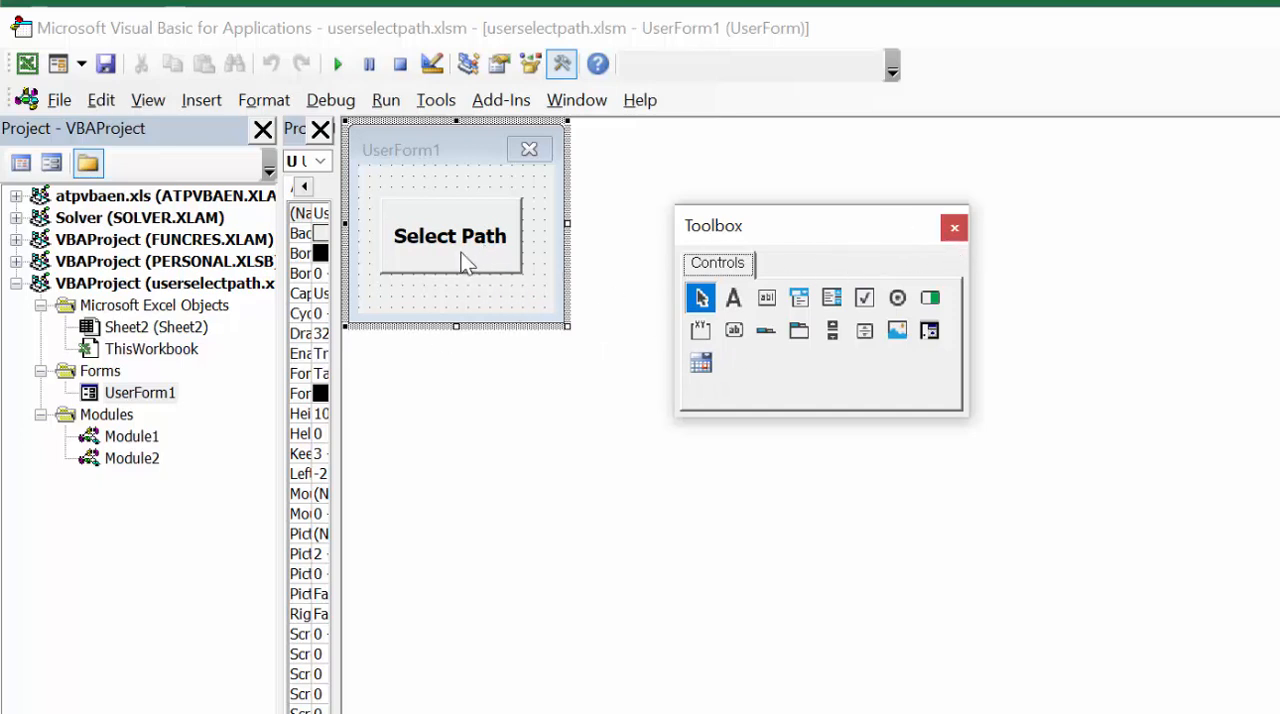
right_click(450, 250)
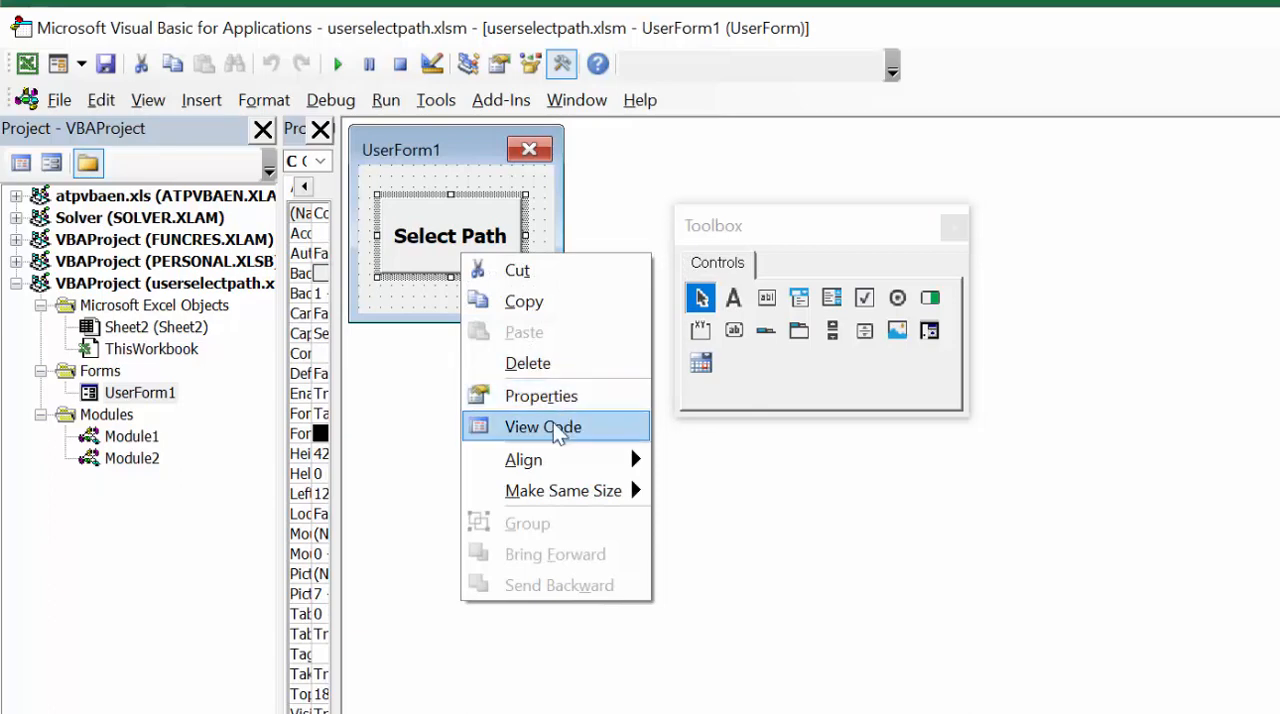
View the CommandButton1_Click code that picks a folder and calls npemail_withattach.
click(542, 426)
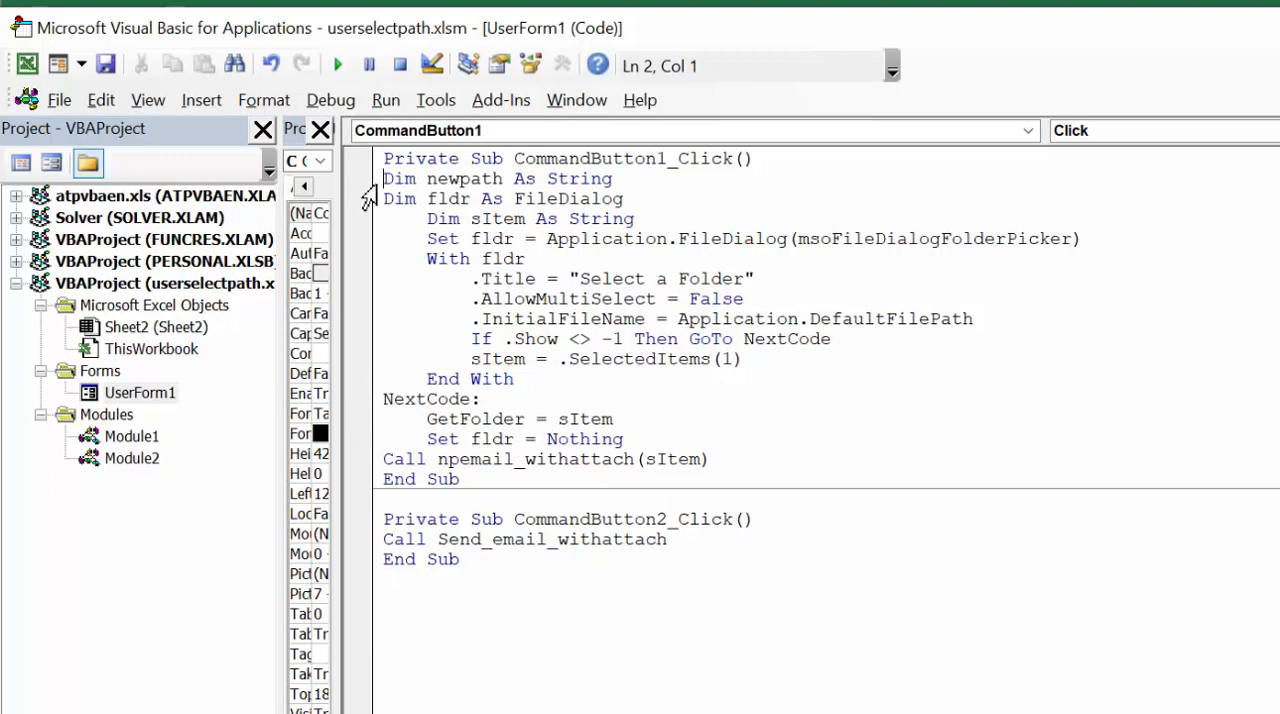
mouse_move(455, 178)
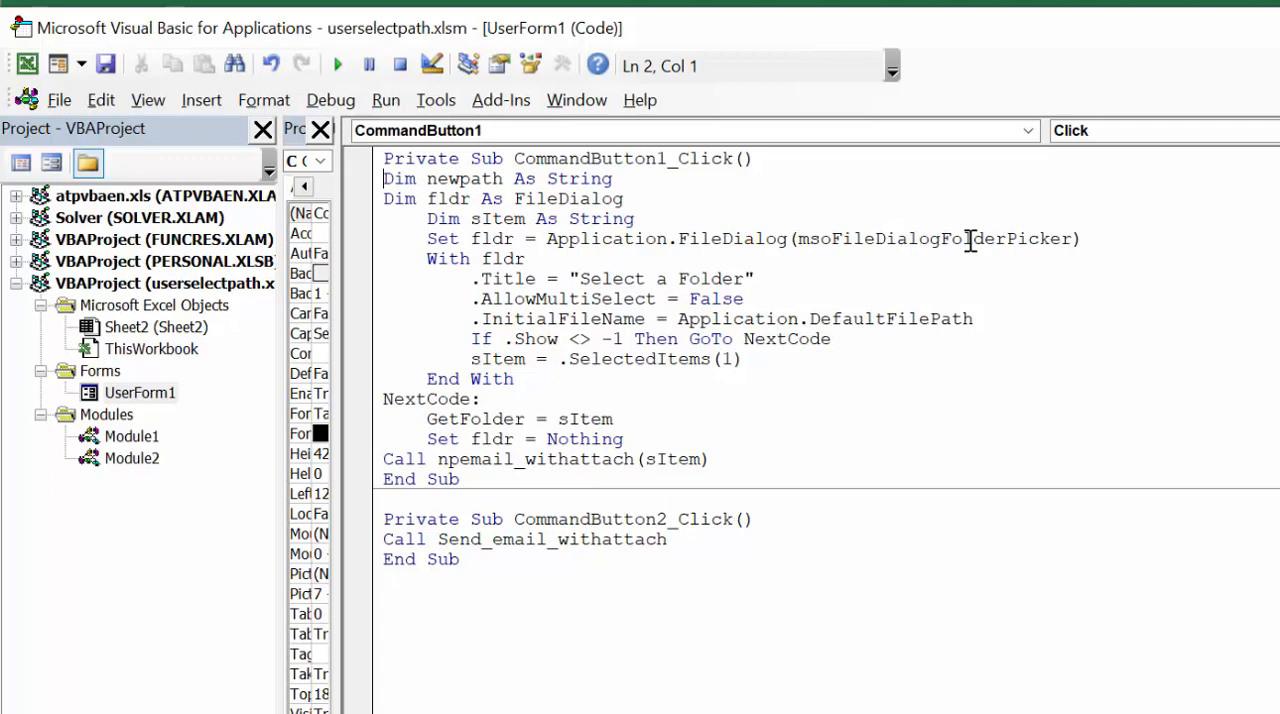
mouse_move(490, 295)
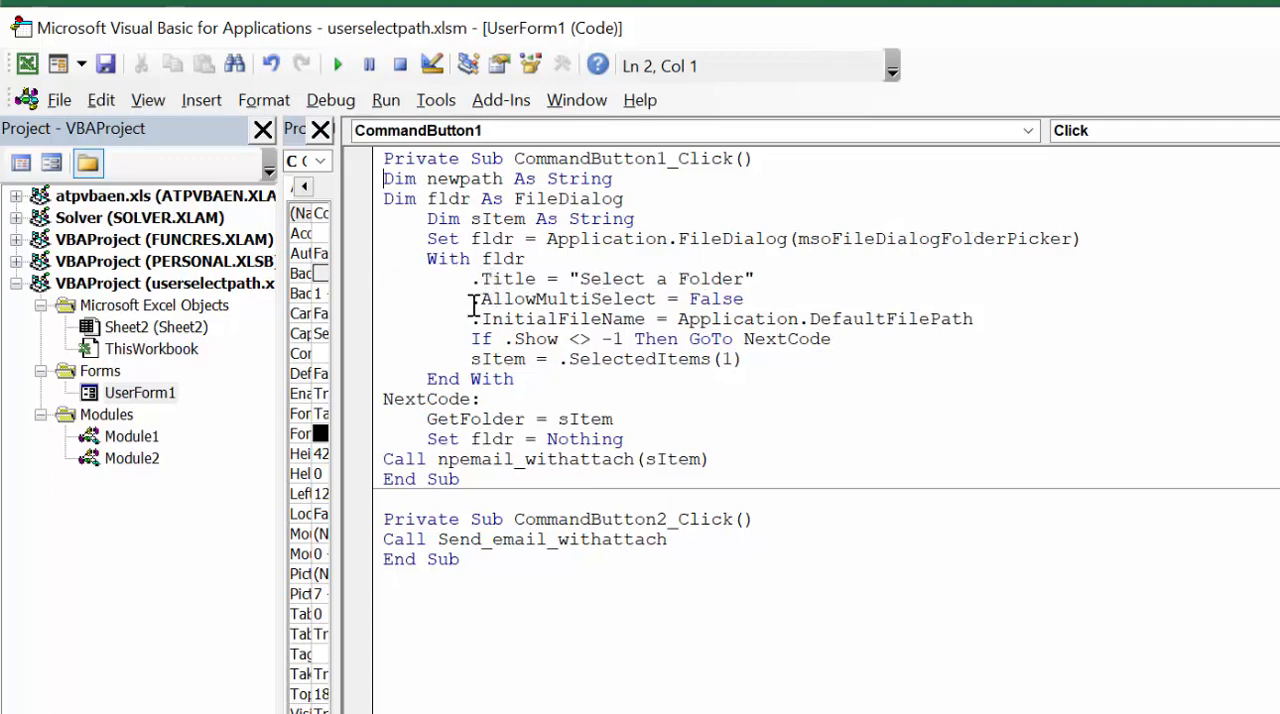
mouse_move(730, 298)
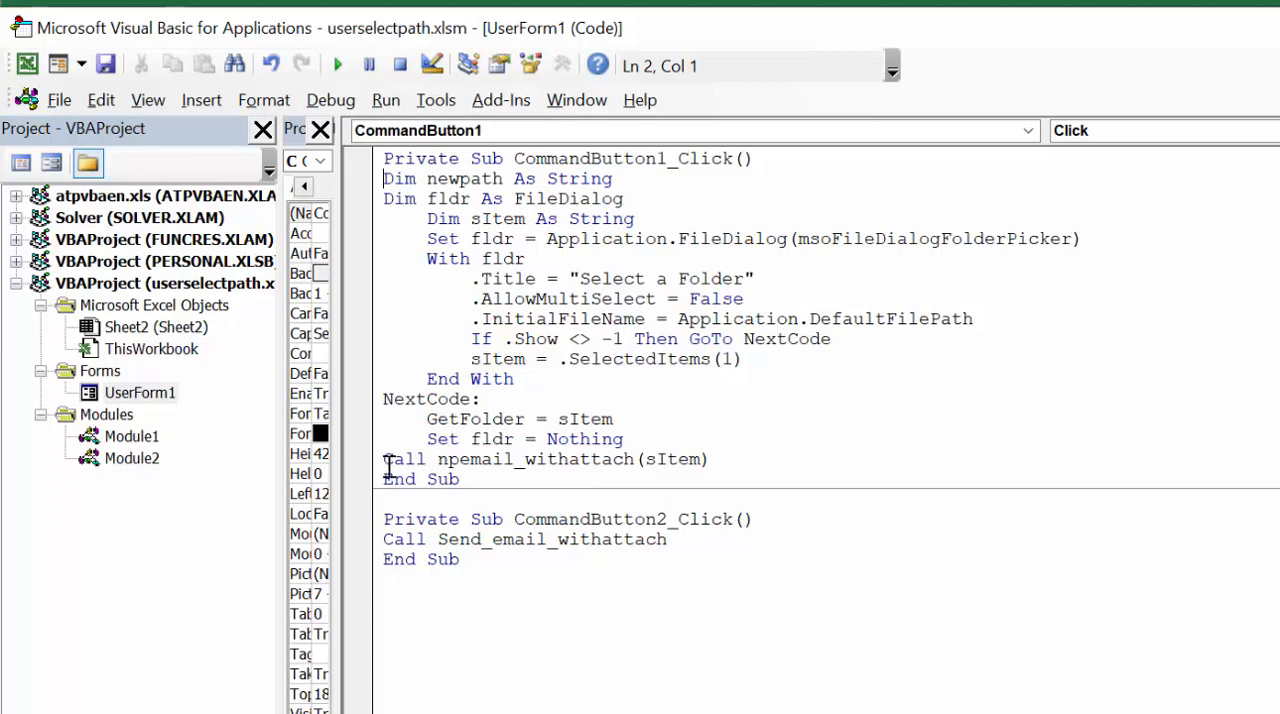
click(492, 458)
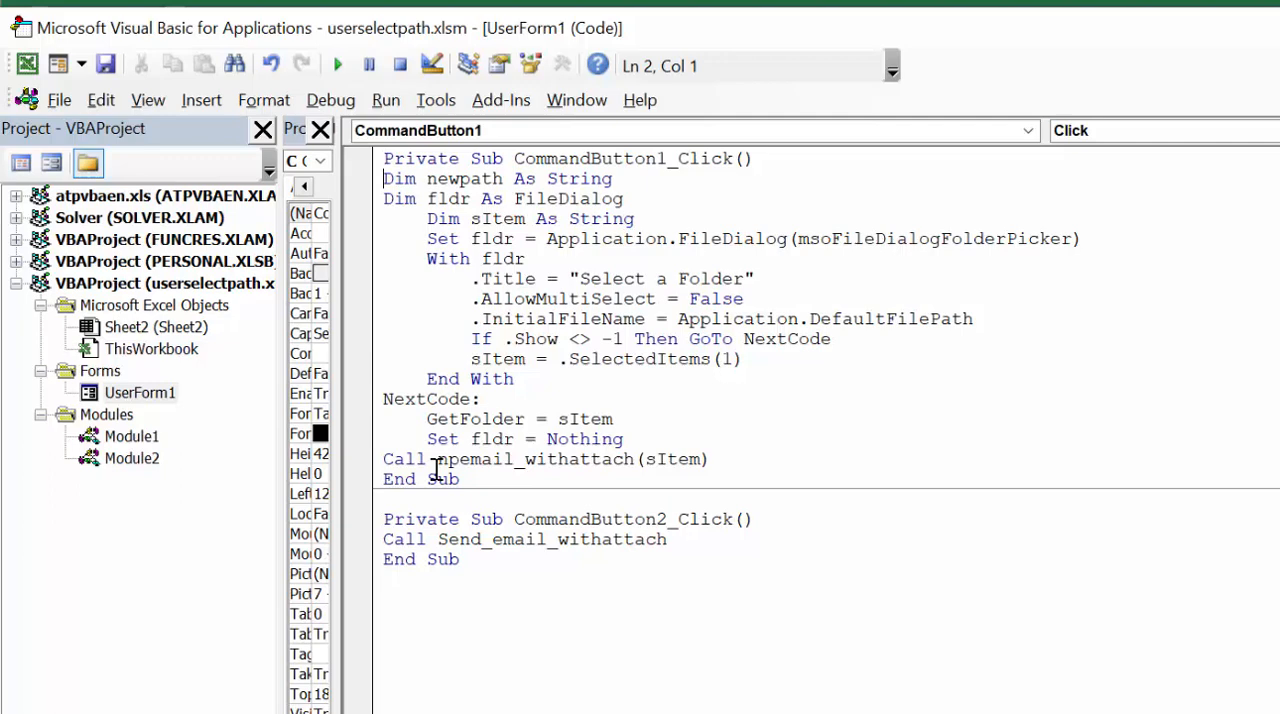
mouse_move(558, 464)
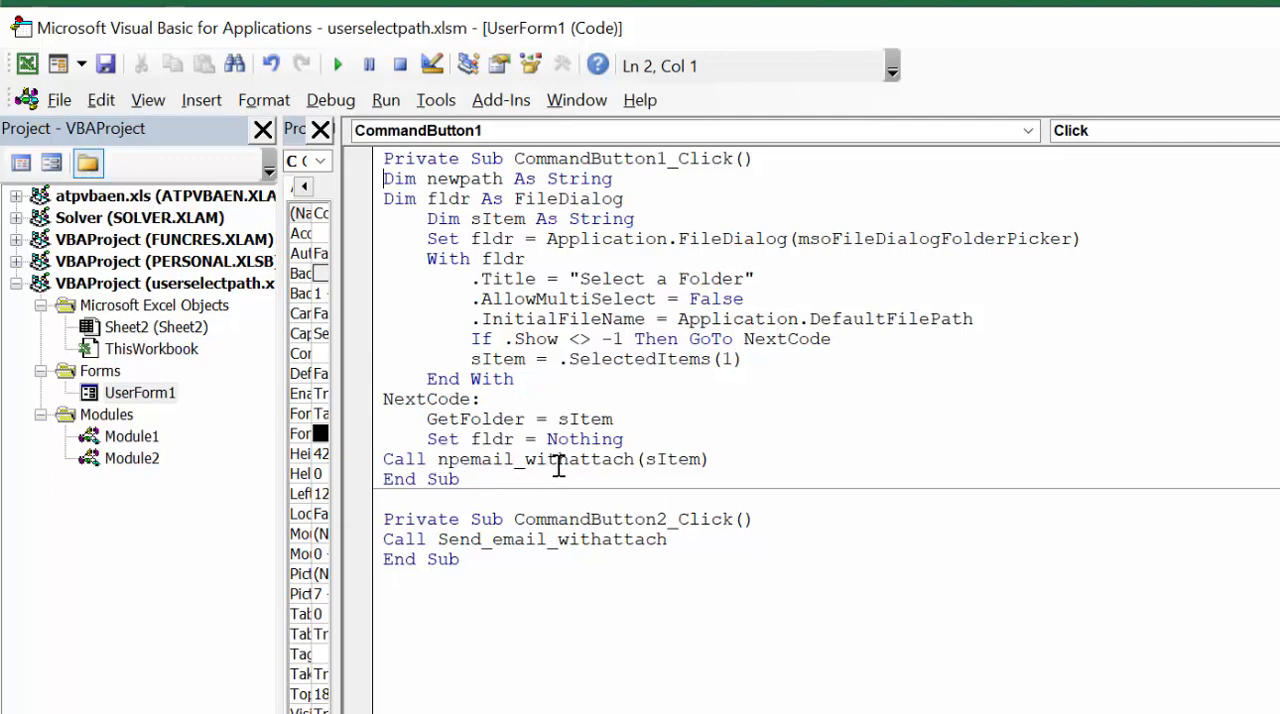
mouse_move(648, 459)
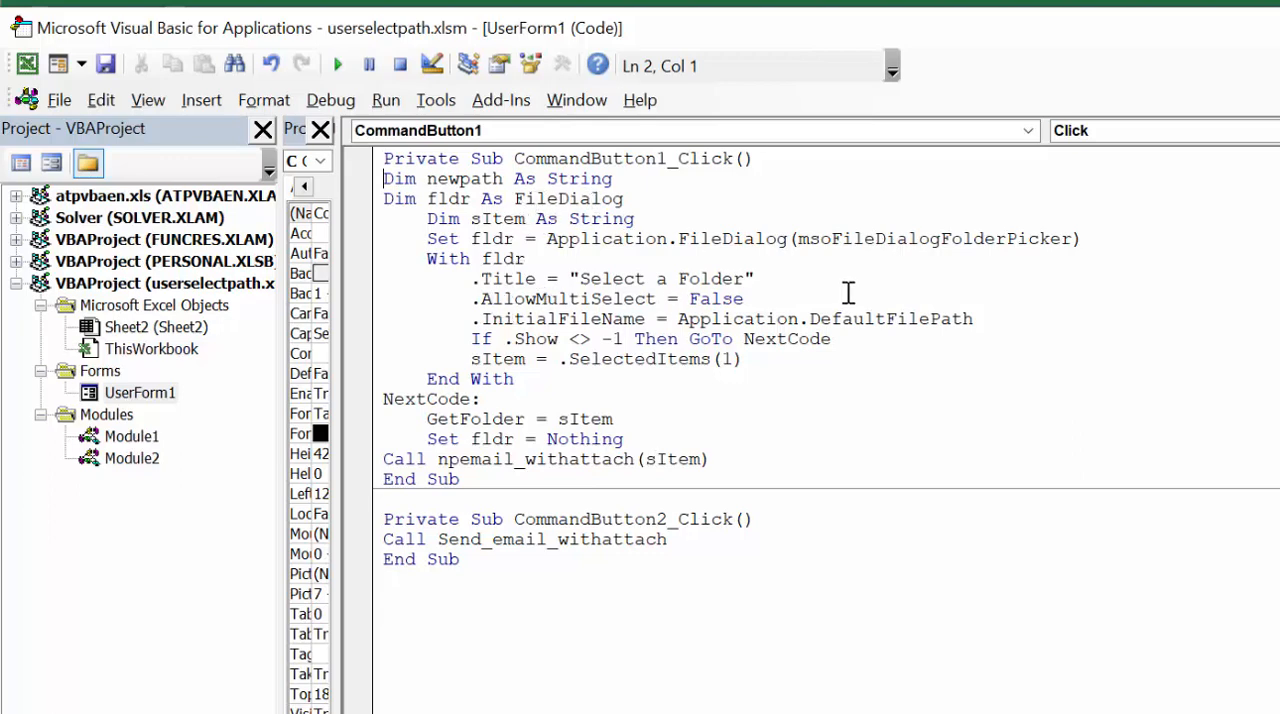
mouse_move(697, 450)
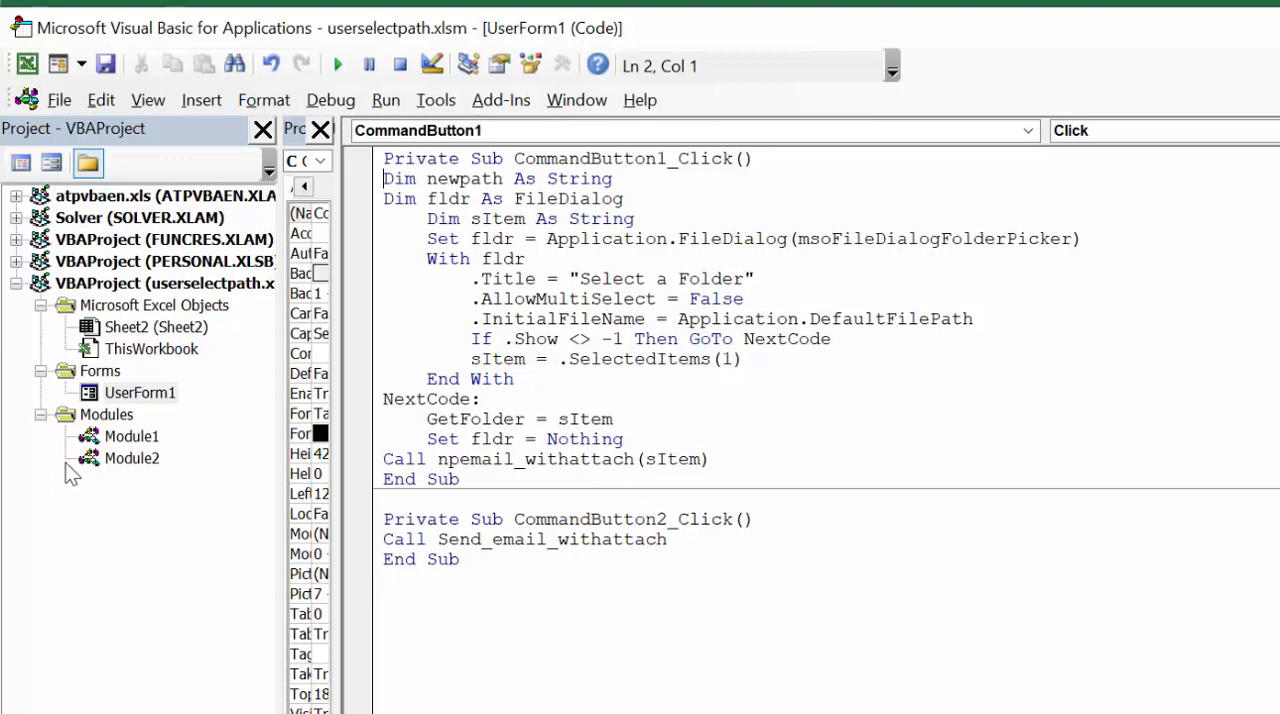
mouse_move(165, 447)
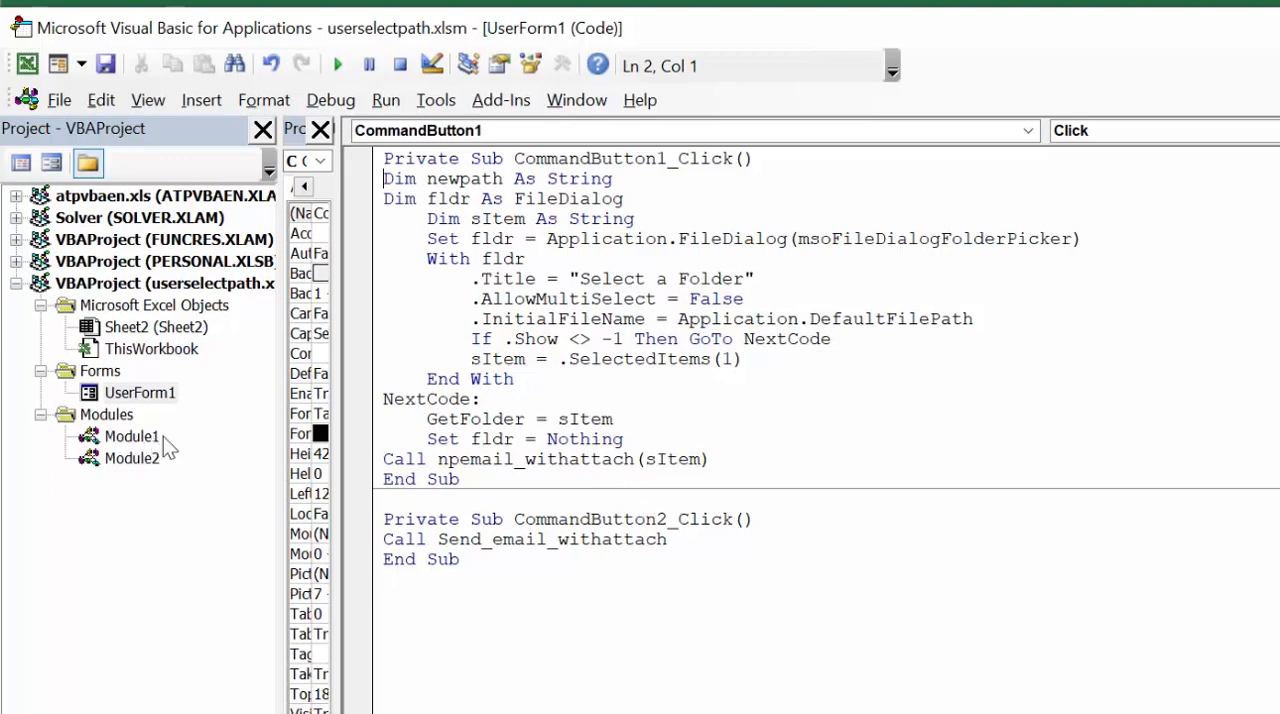
mouse_move(123, 445)
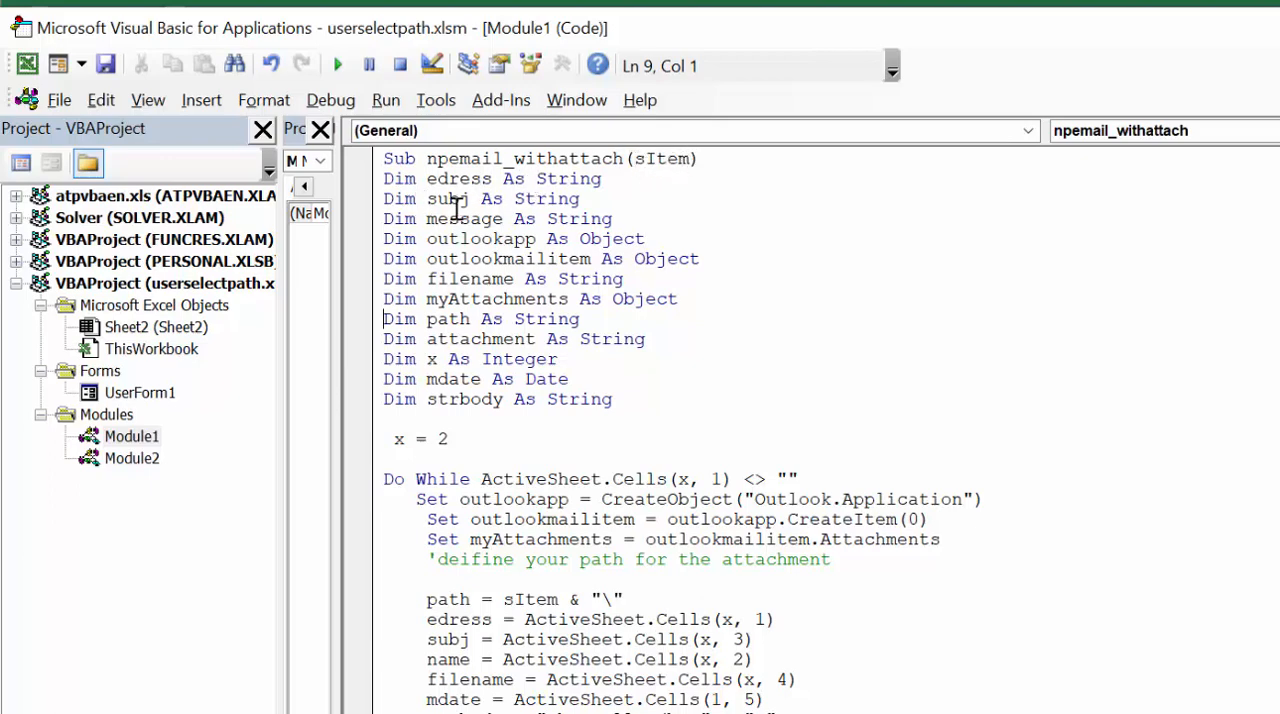
mouse_move(630, 218)
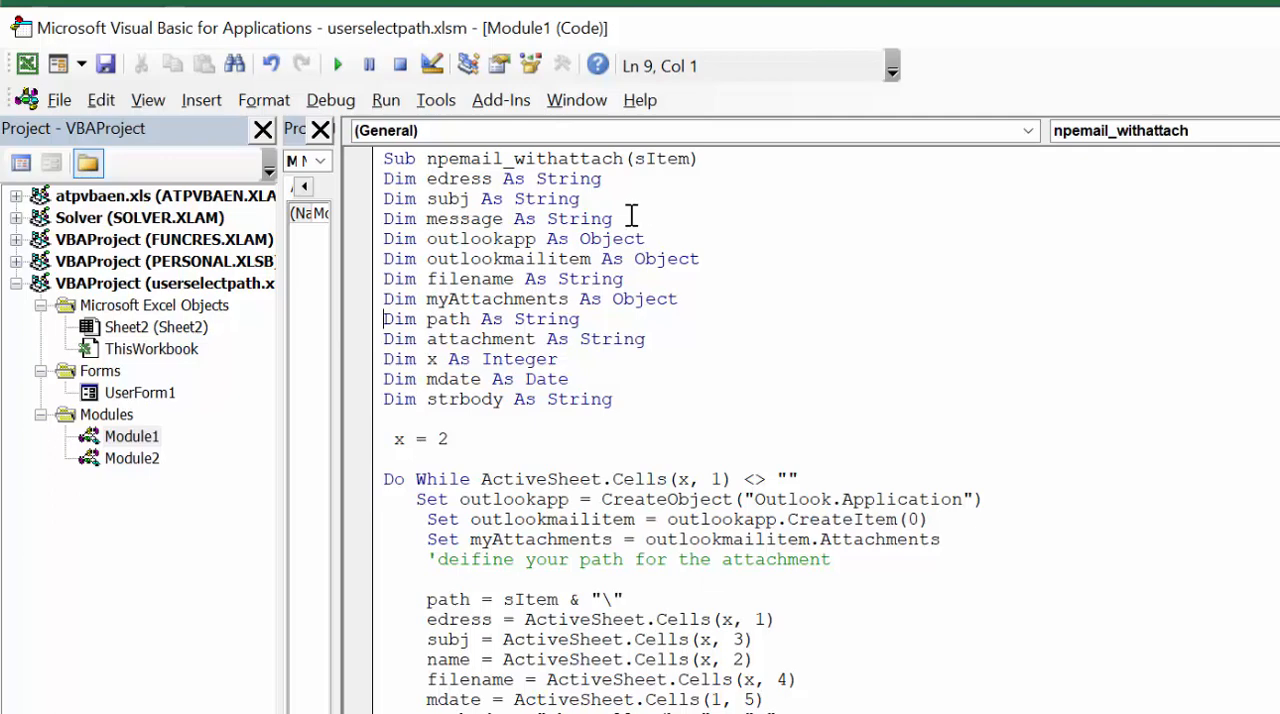
mouse_move(548, 238)
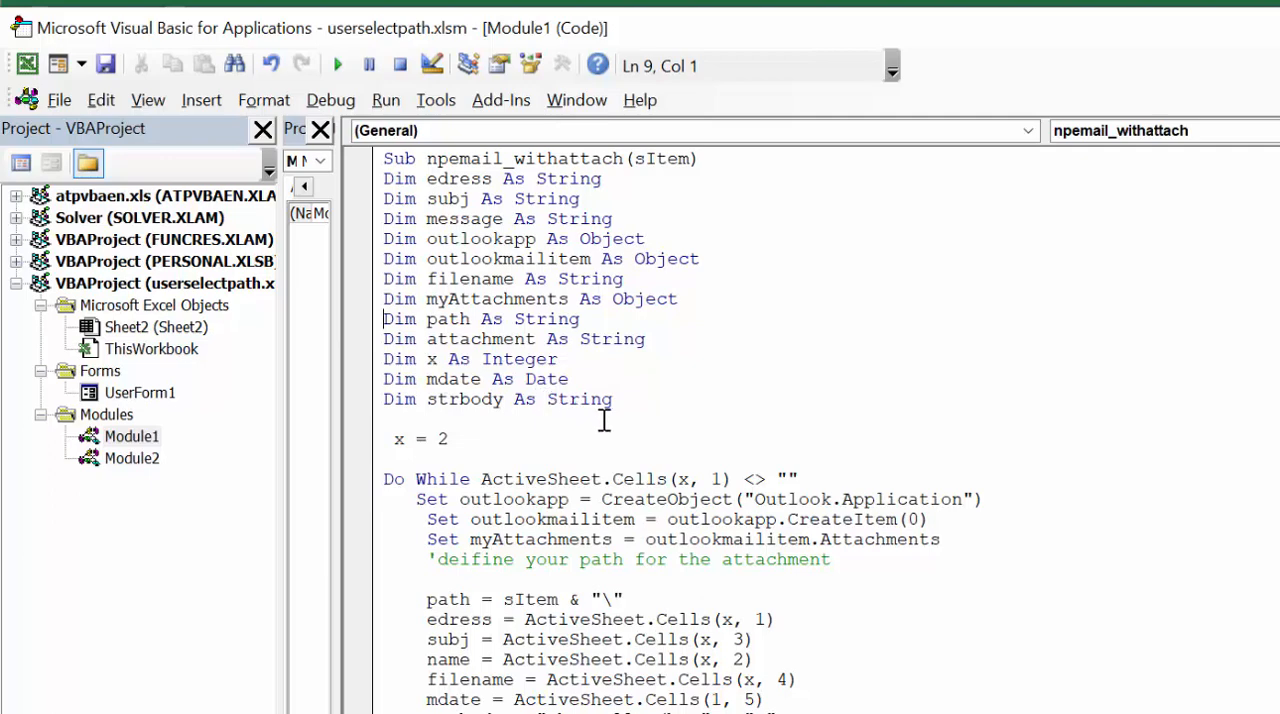
mouse_move(654, 398)
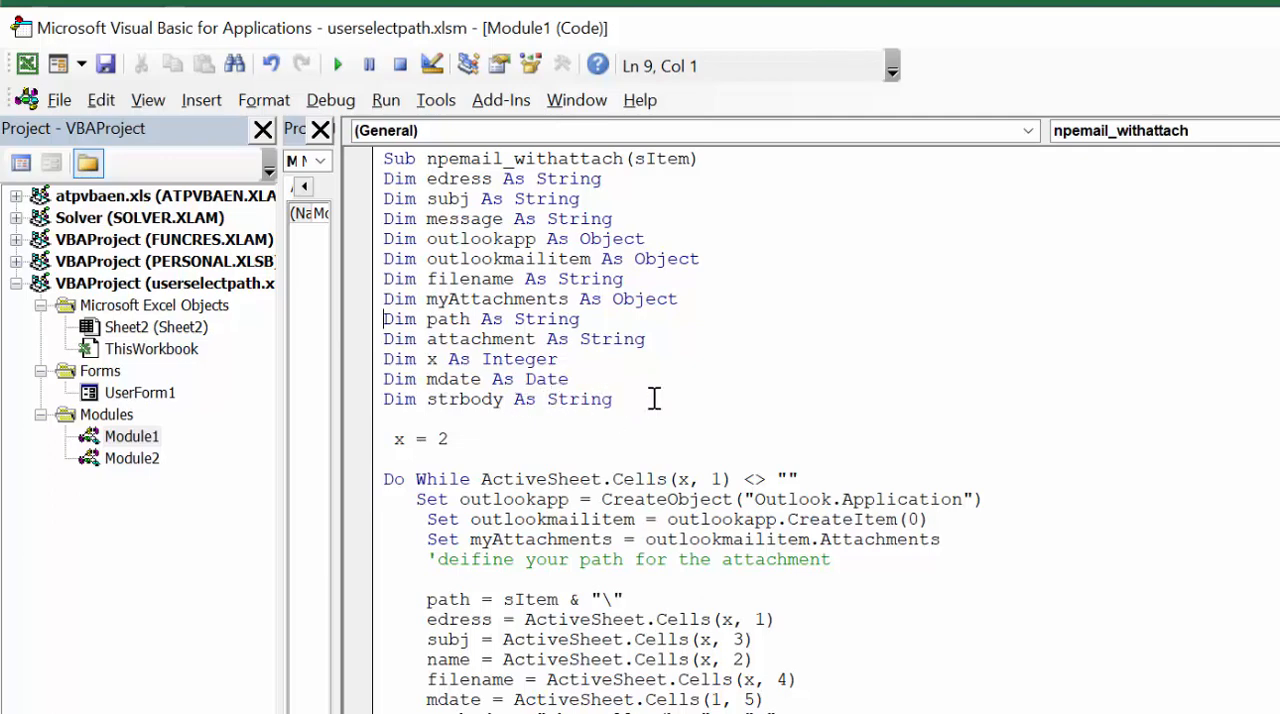
mouse_move(775, 370)
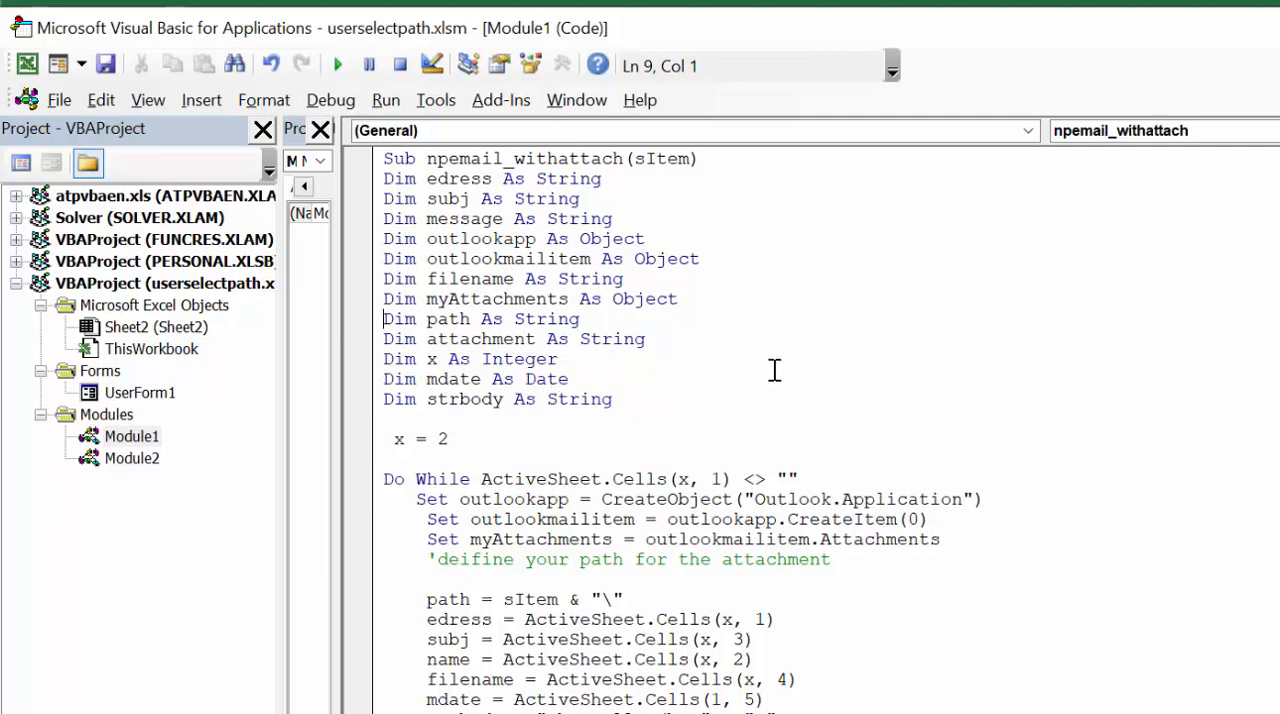
scroll(down, 3)
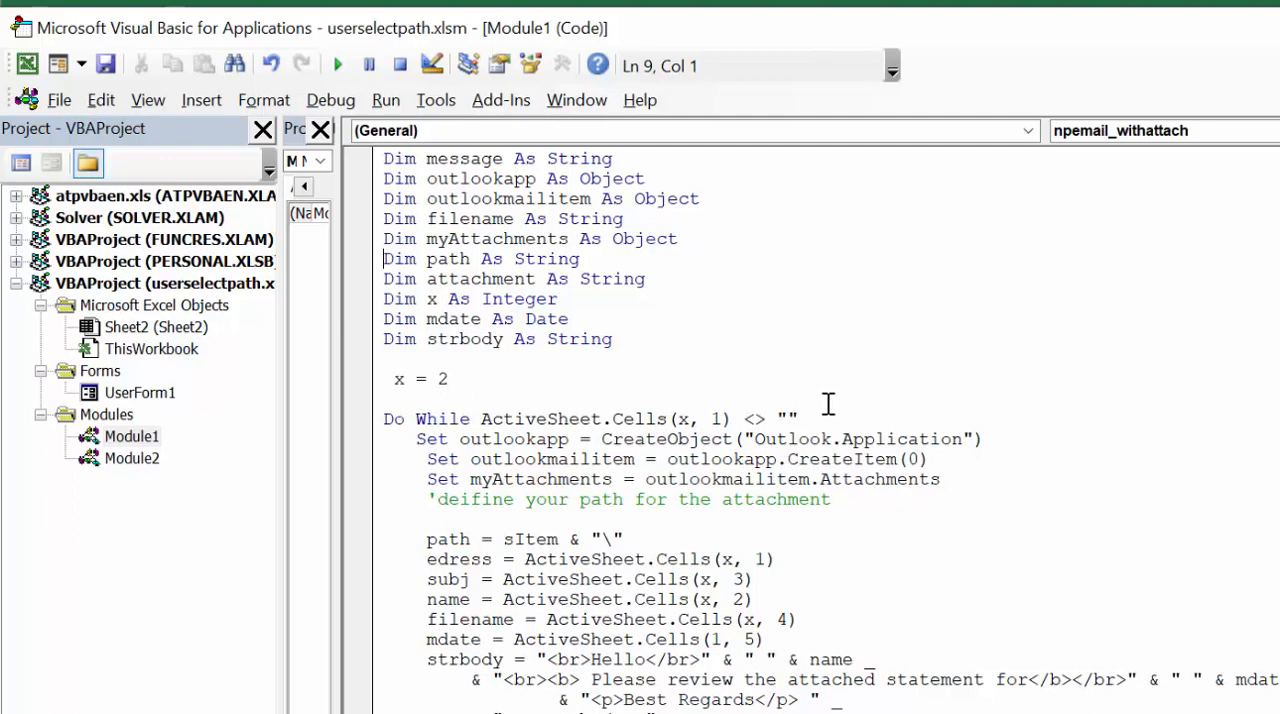
mouse_move(922, 388)
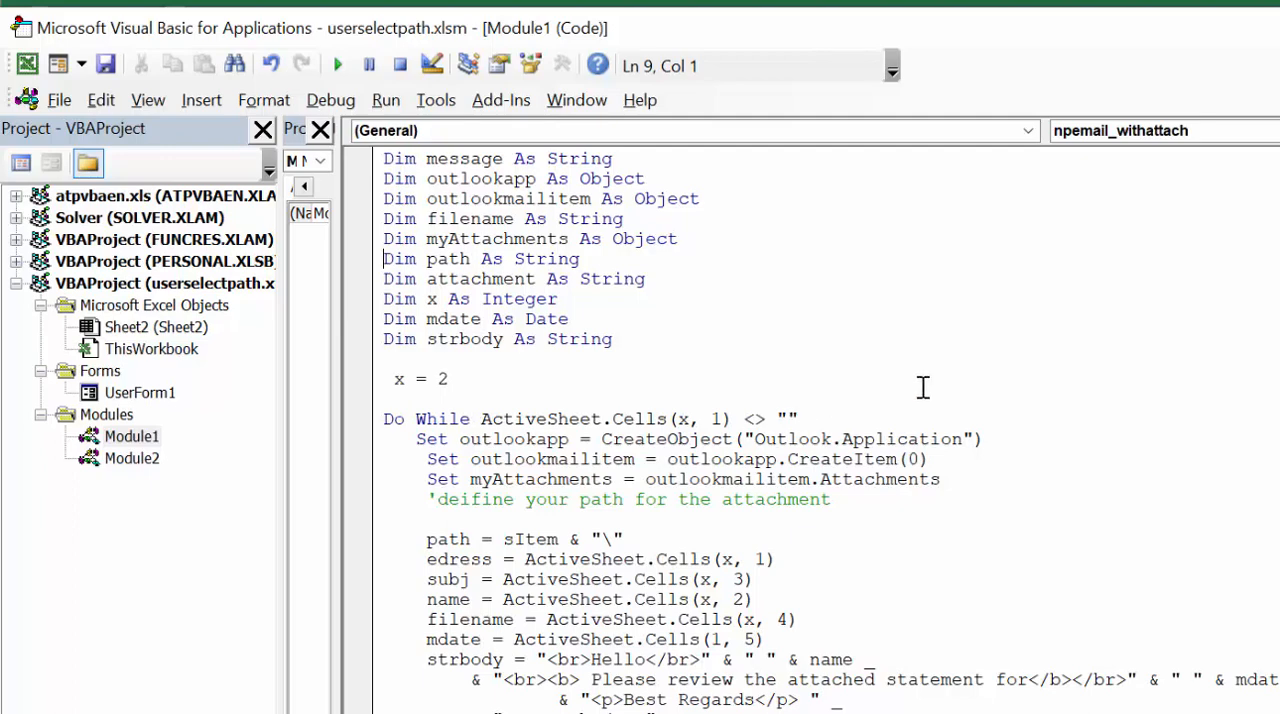
mouse_move(468, 440)
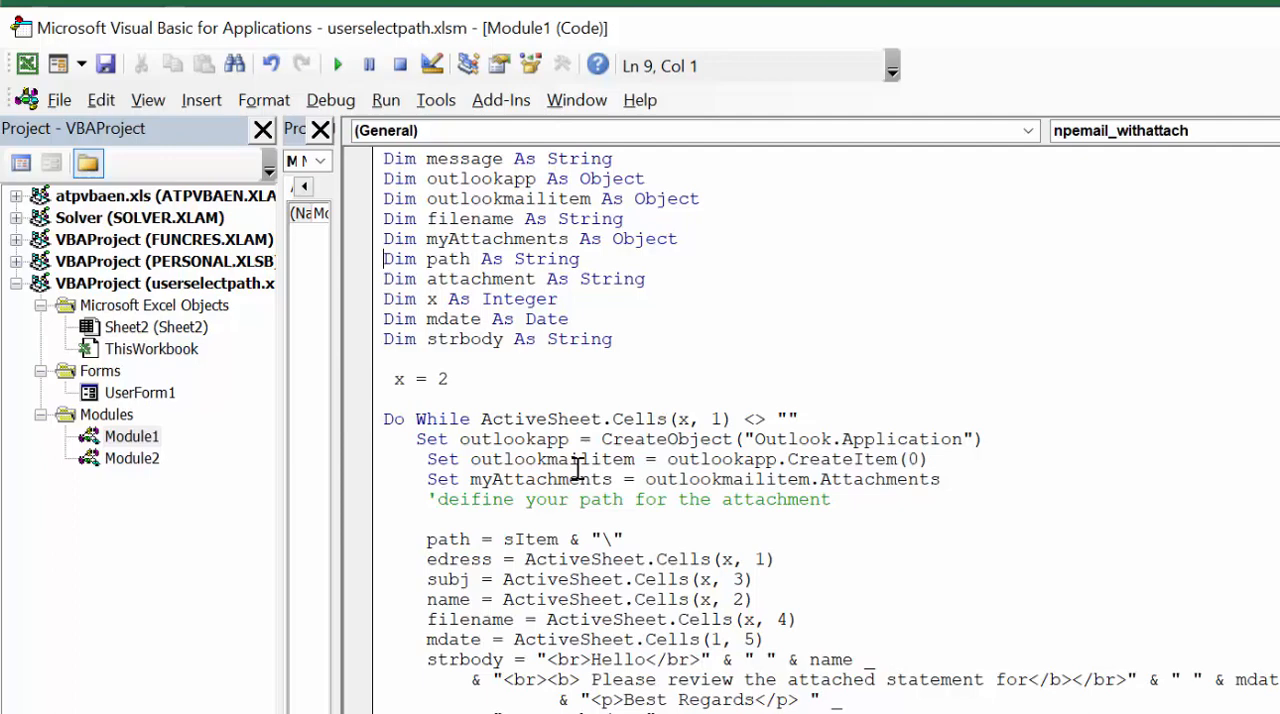
mouse_move(790, 485)
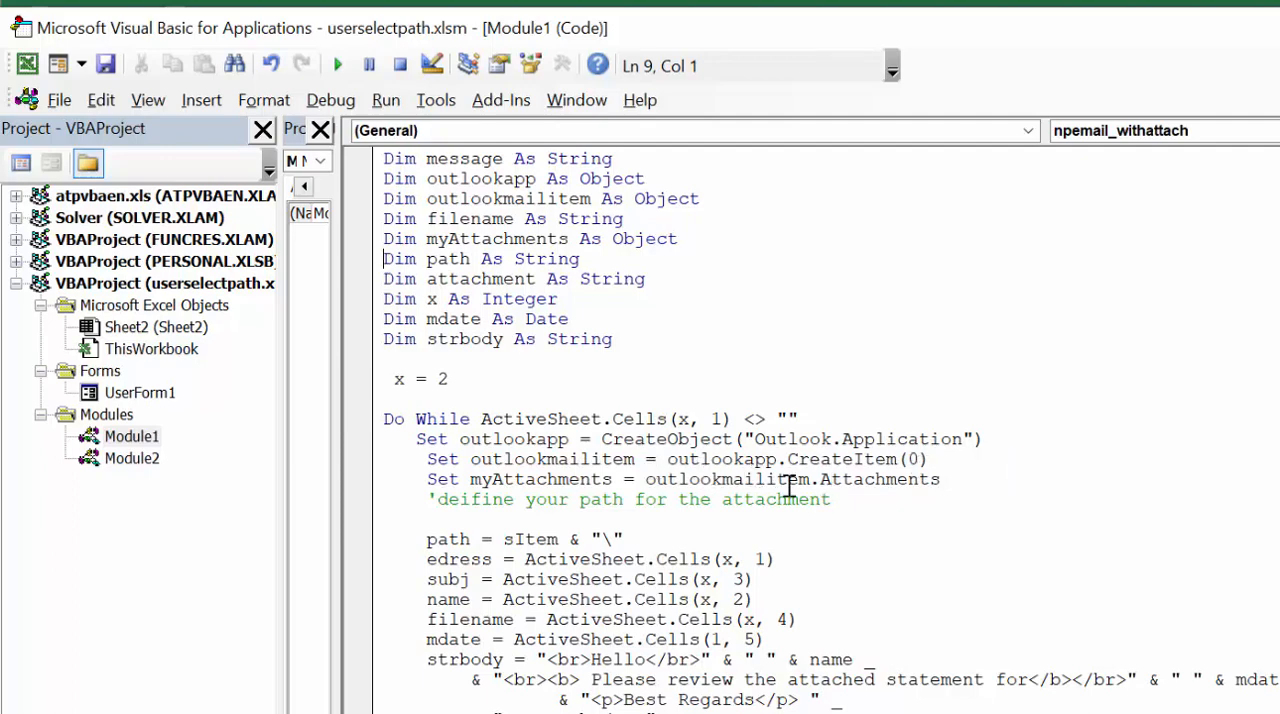
scroll(down, 3)
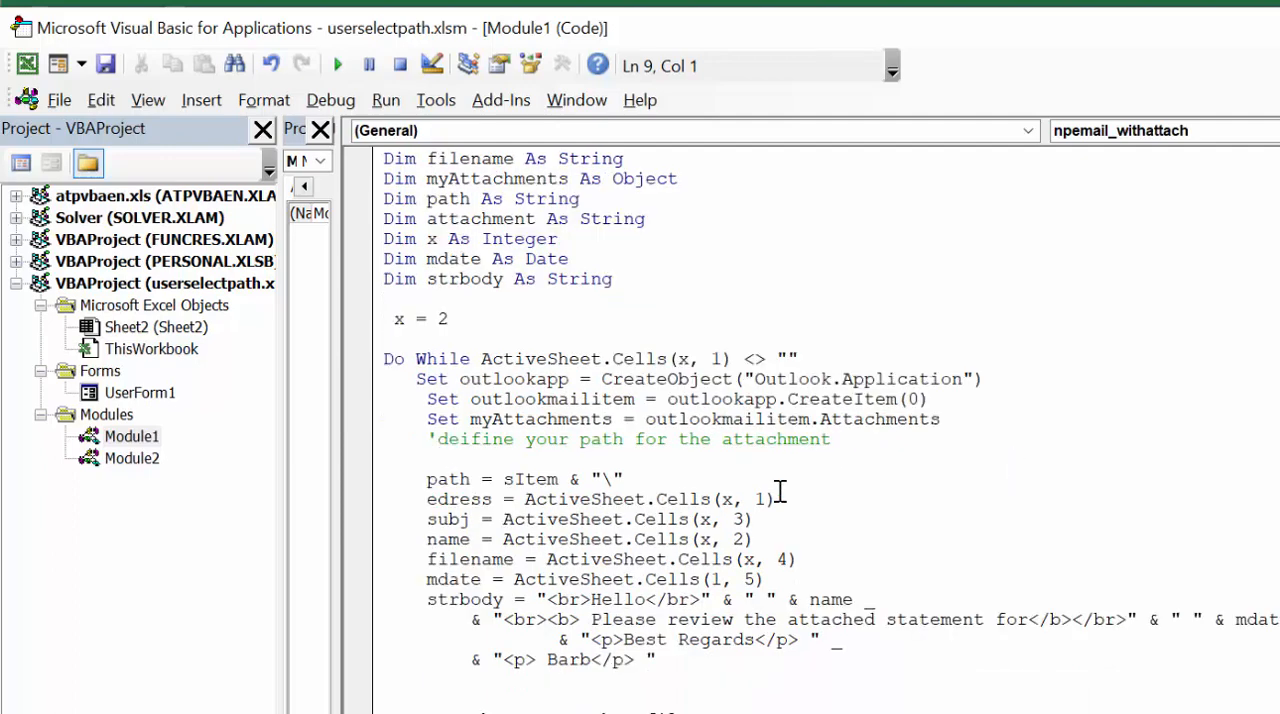
mouse_move(605, 468)
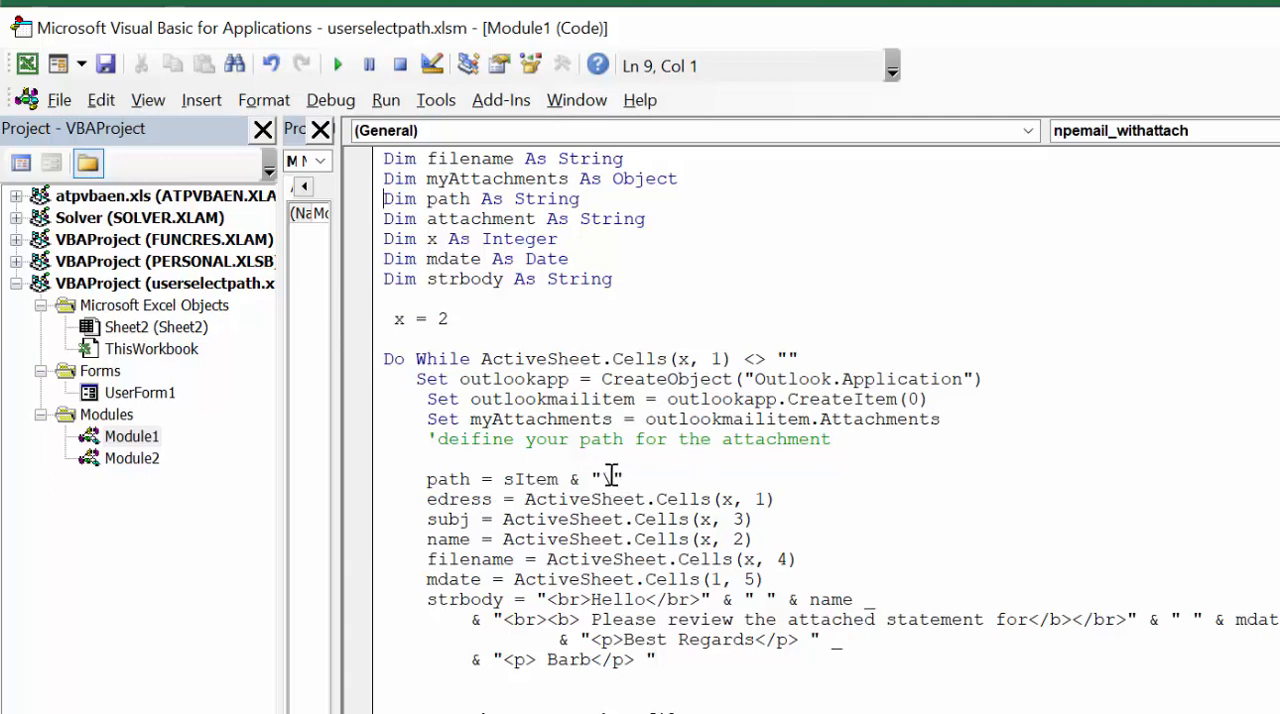
mouse_move(608, 478)
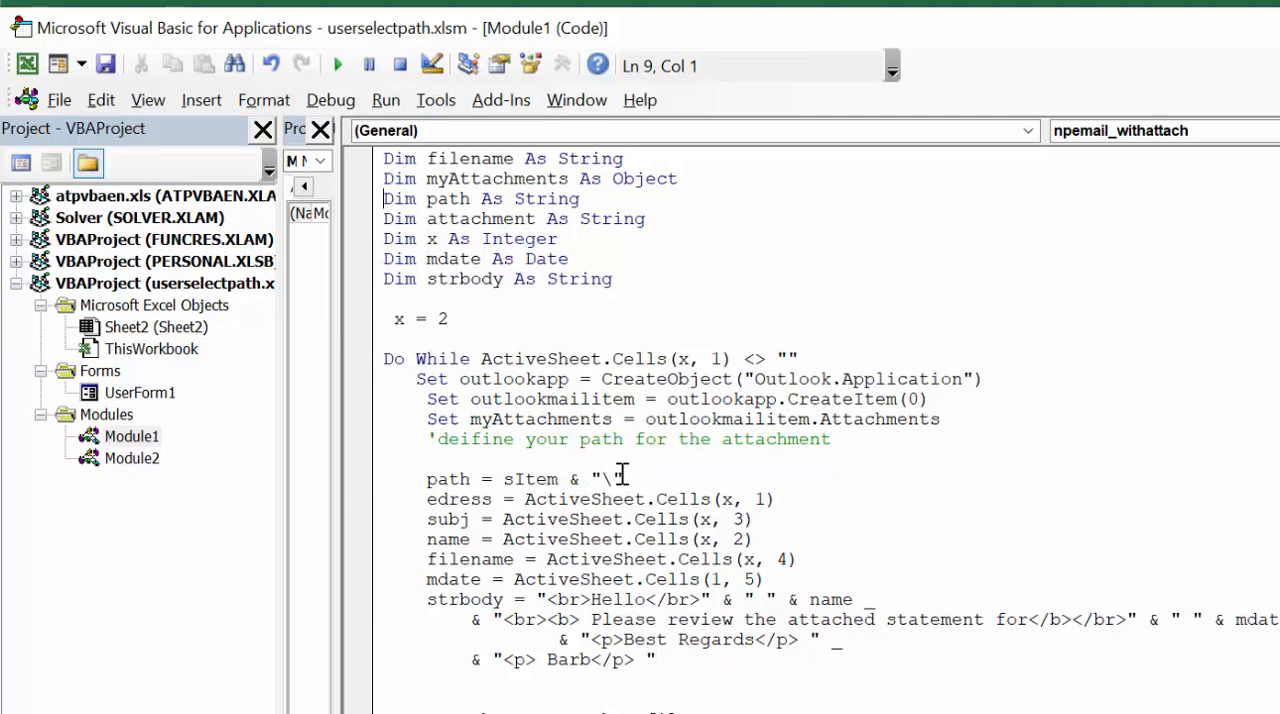
mouse_move(595, 481)
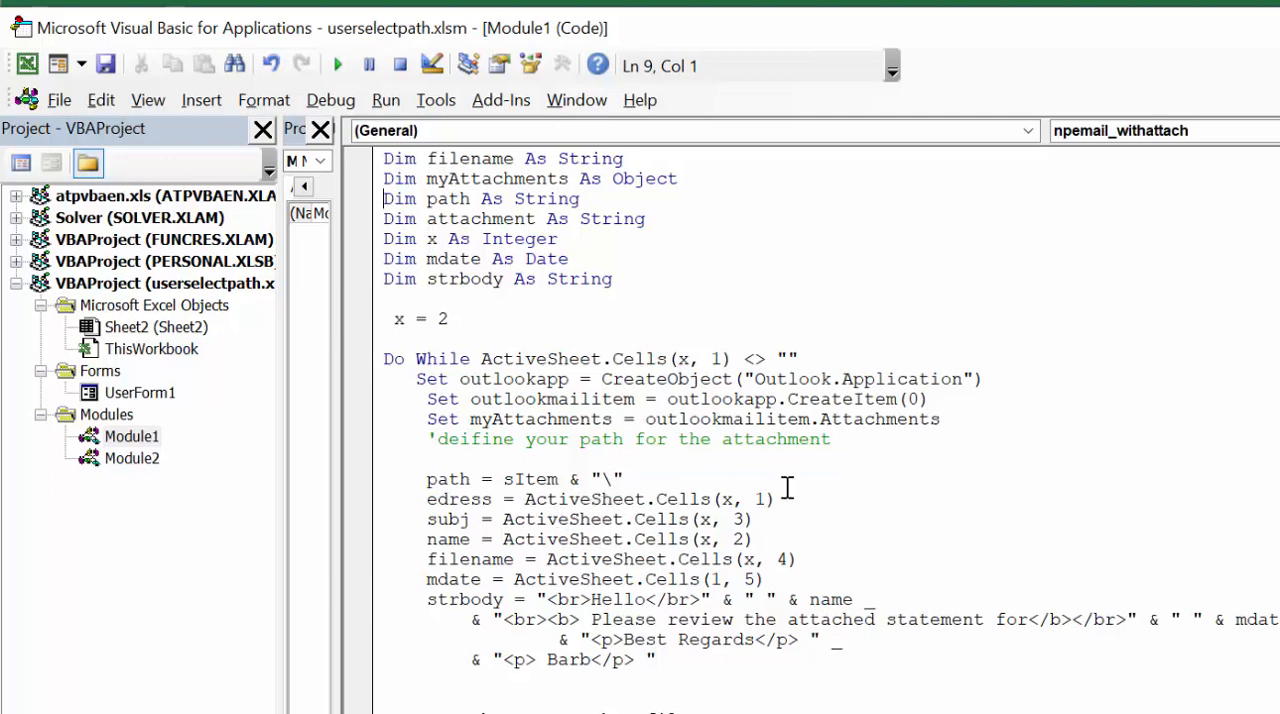
mouse_move(808, 488)
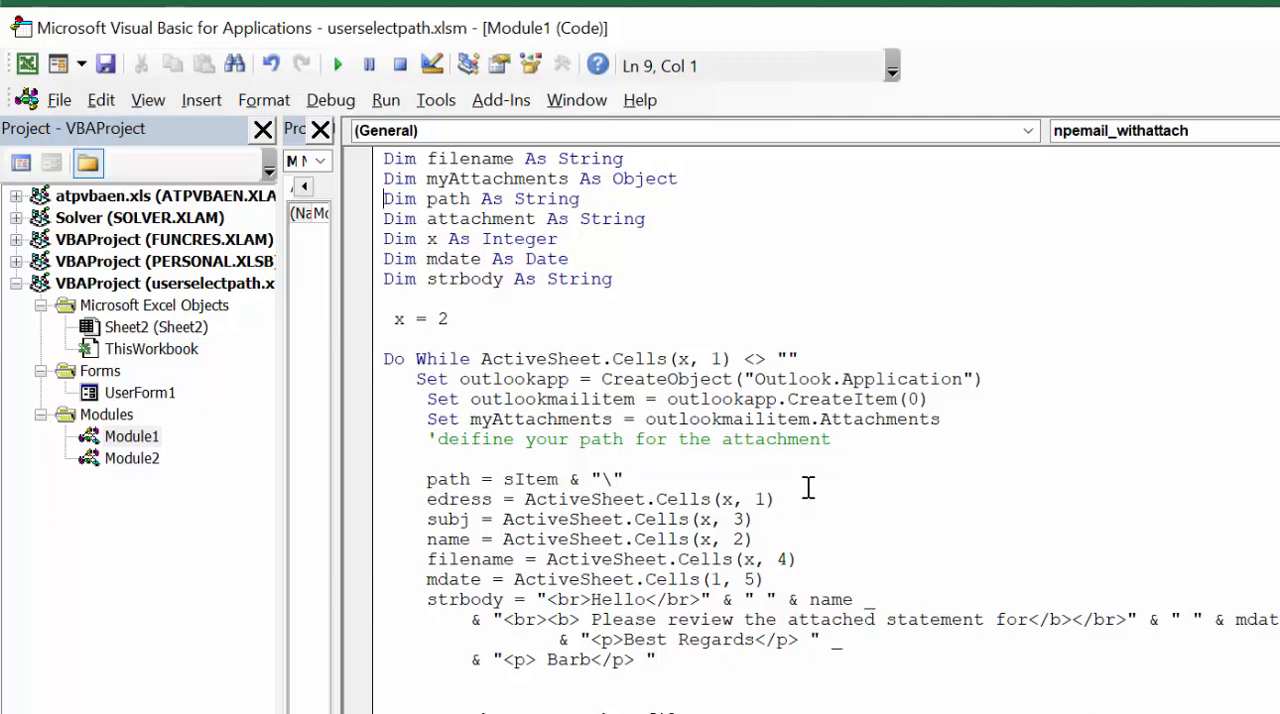
mouse_move(598, 545)
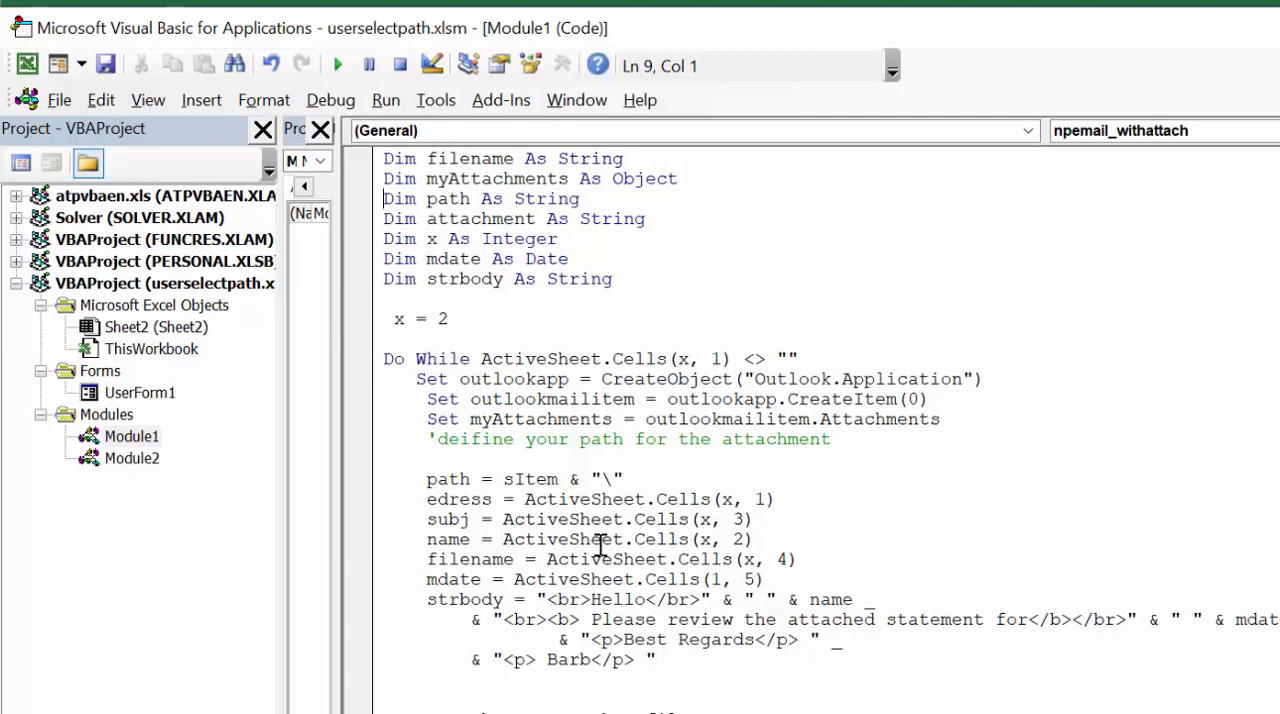
mouse_move(680, 518)
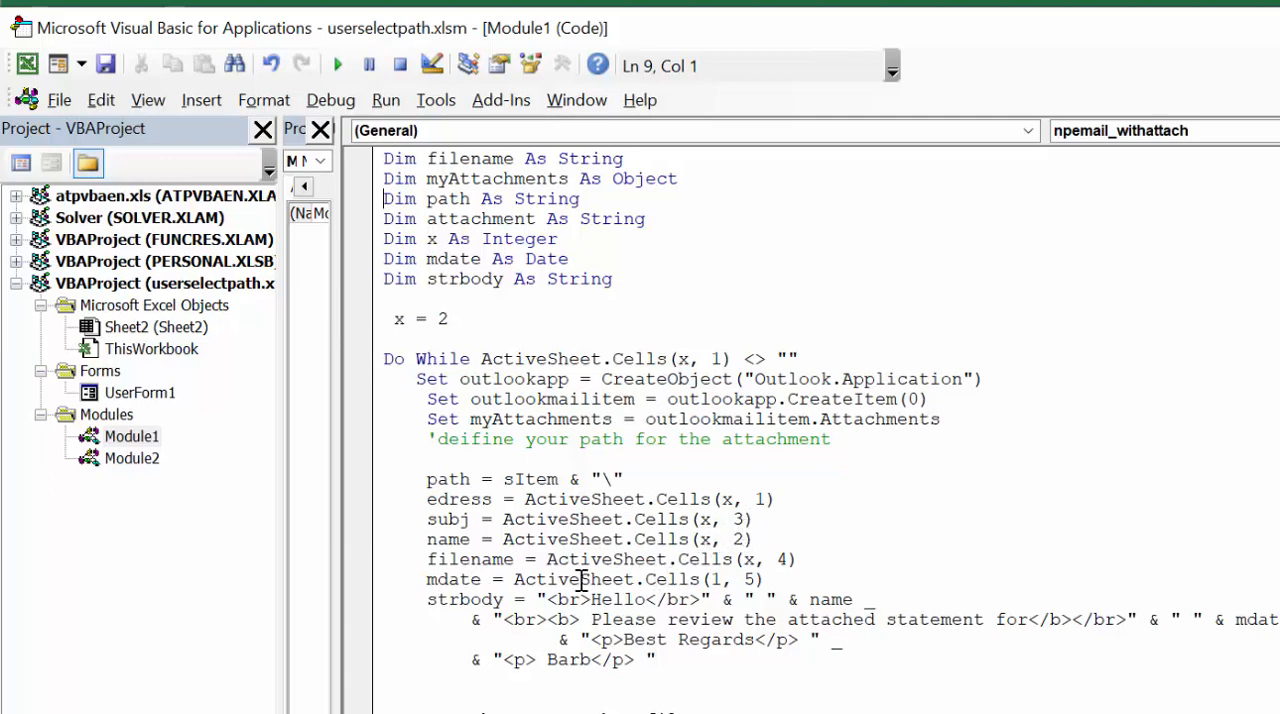
mouse_move(735, 560)
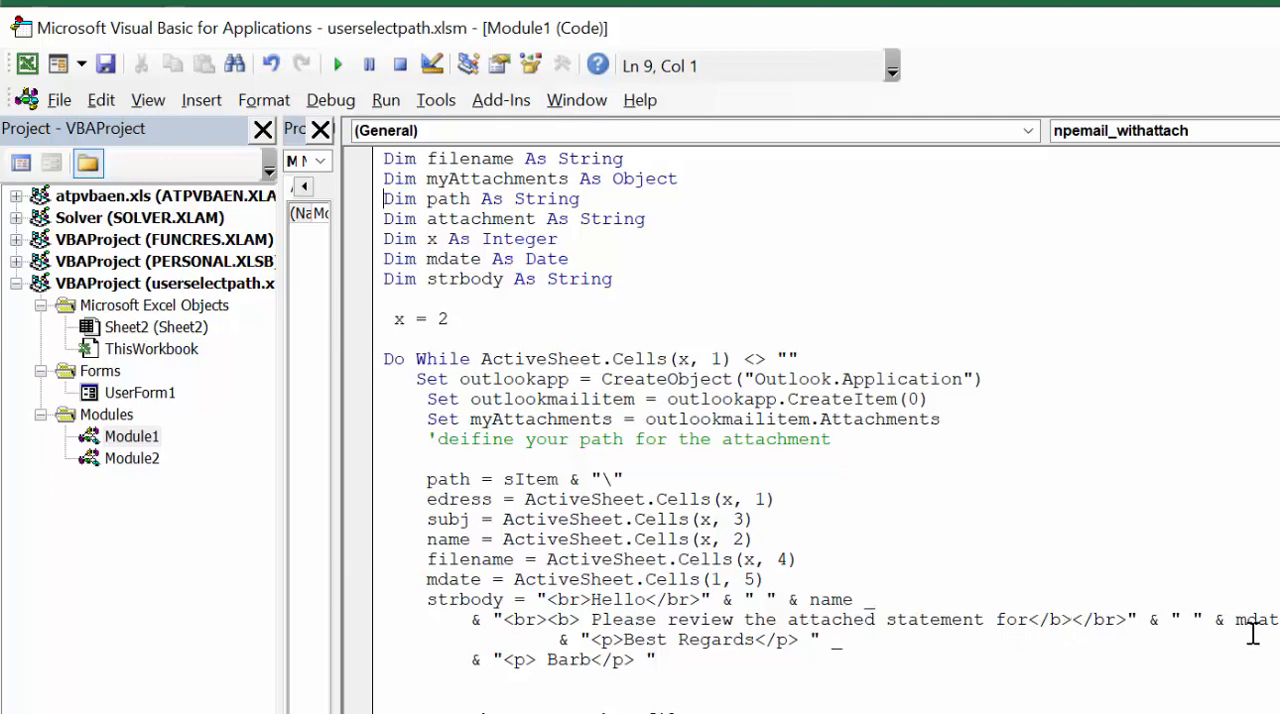
mouse_move(1252, 632)
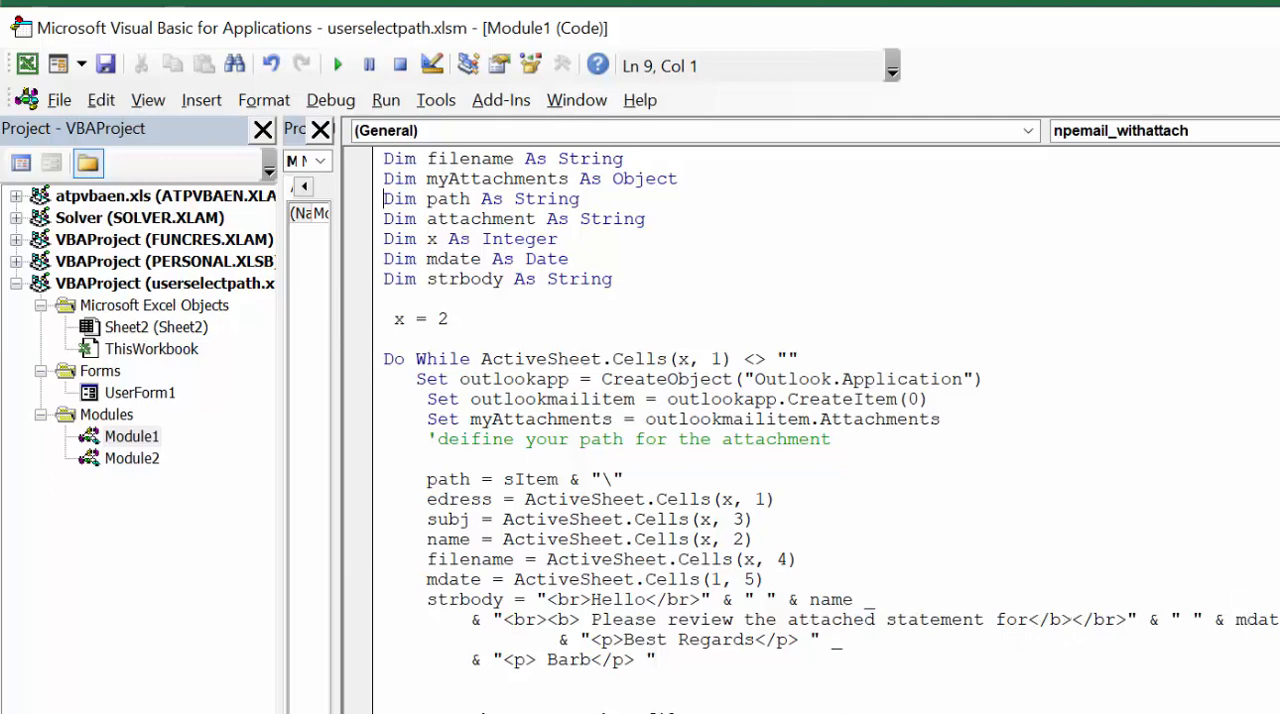
mouse_move(887, 693)
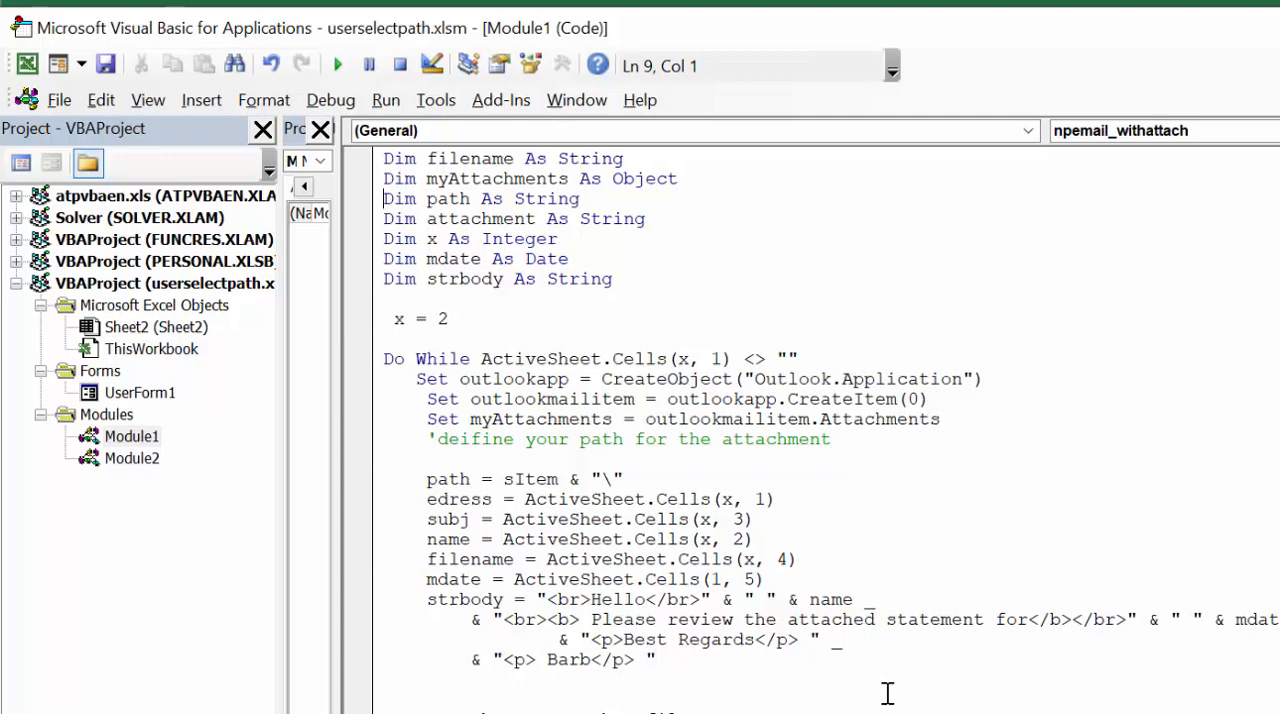
scroll(down, 3)
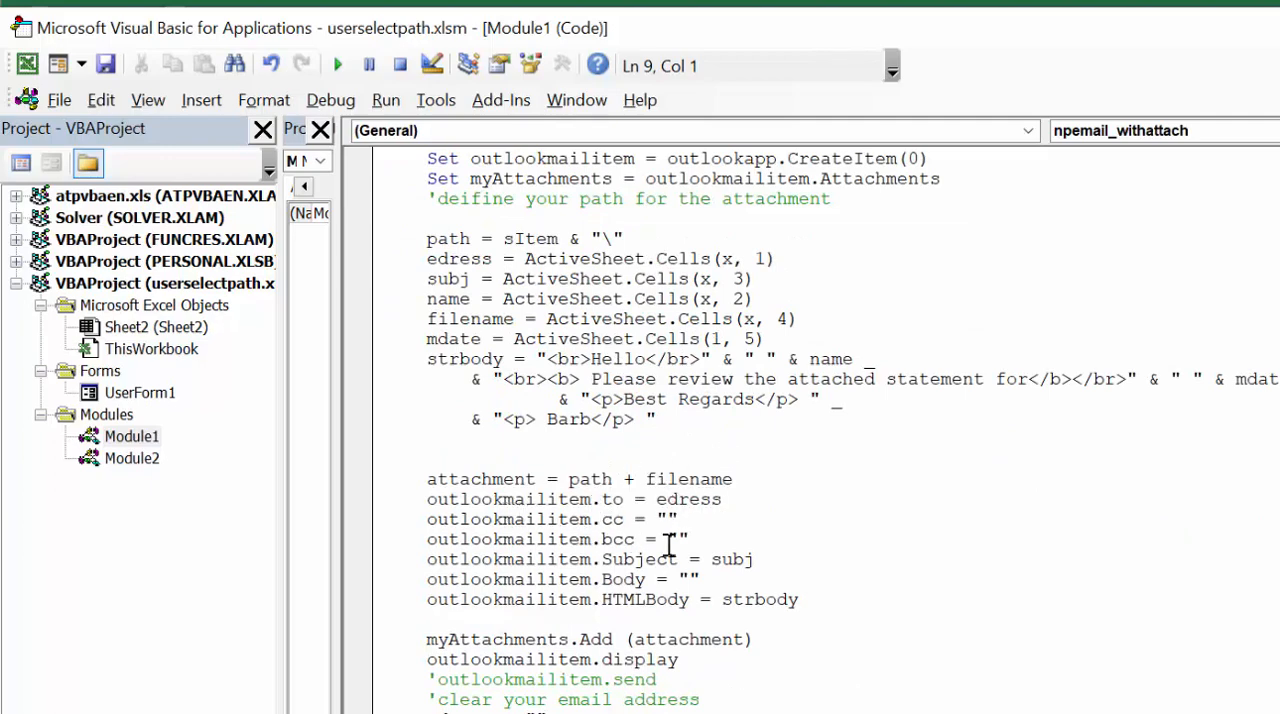
mouse_move(755, 540)
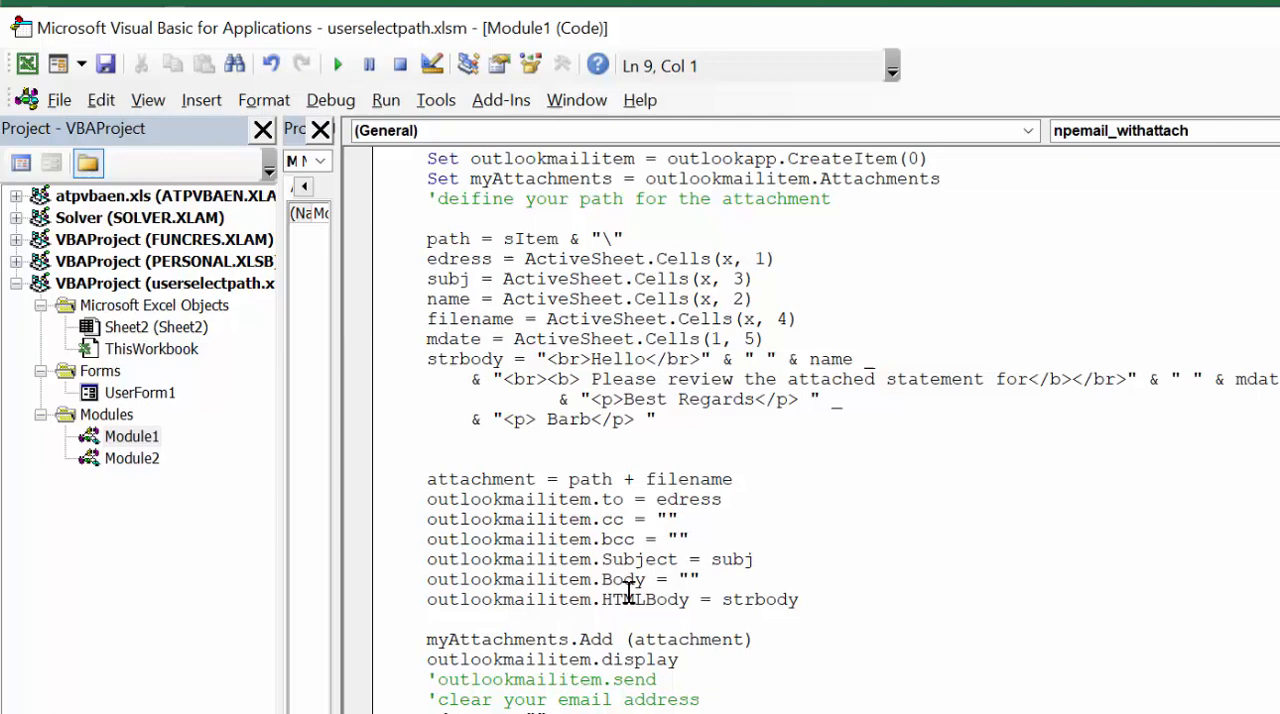
mouse_move(728, 358)
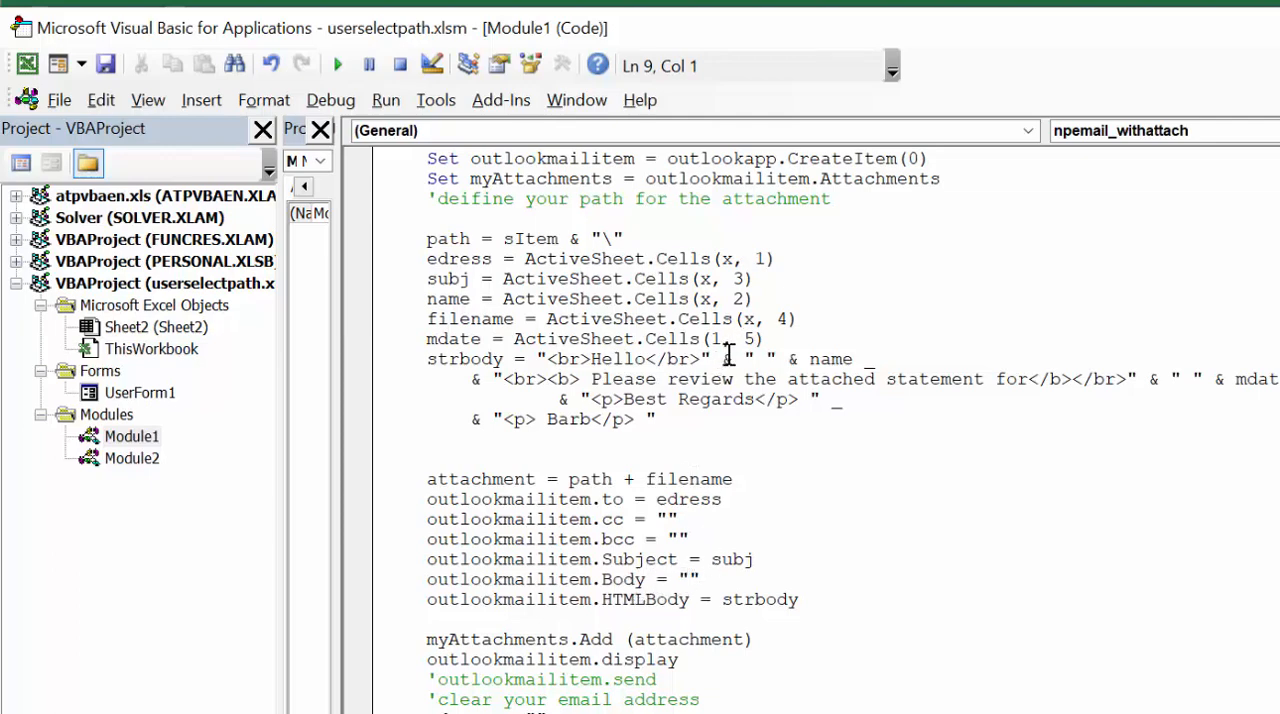
mouse_move(727, 356)
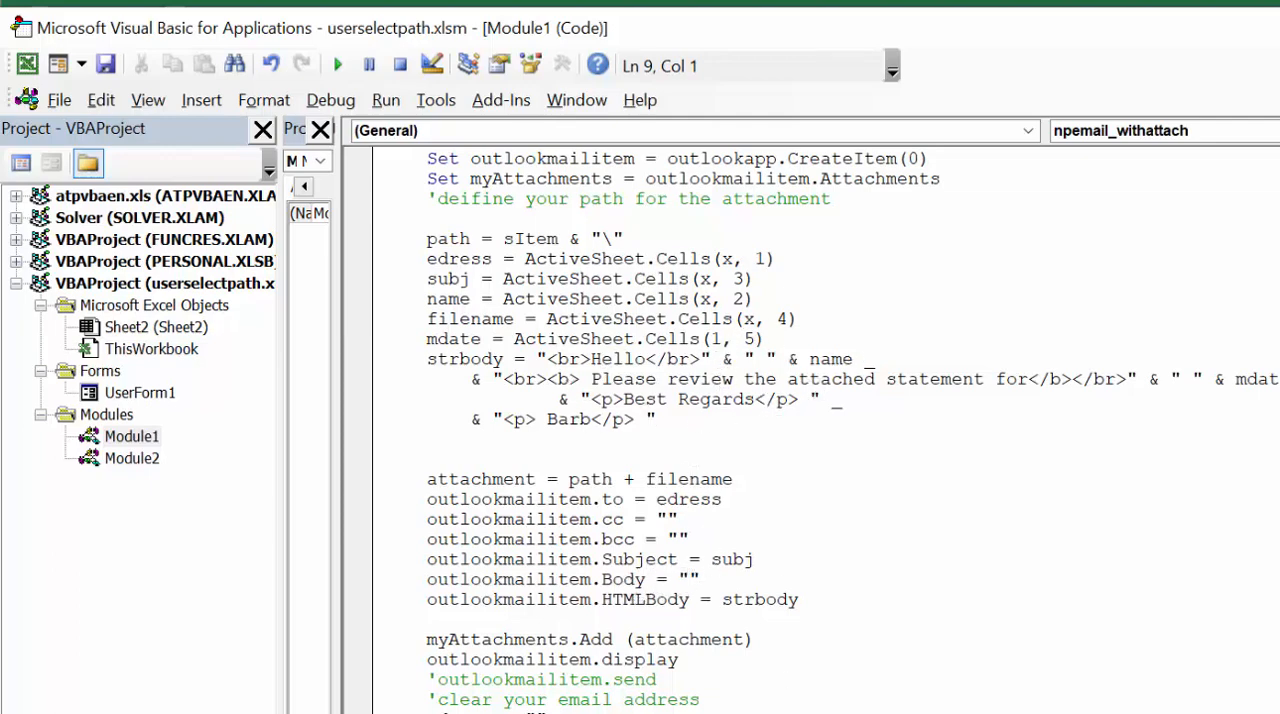
mouse_move(570, 599)
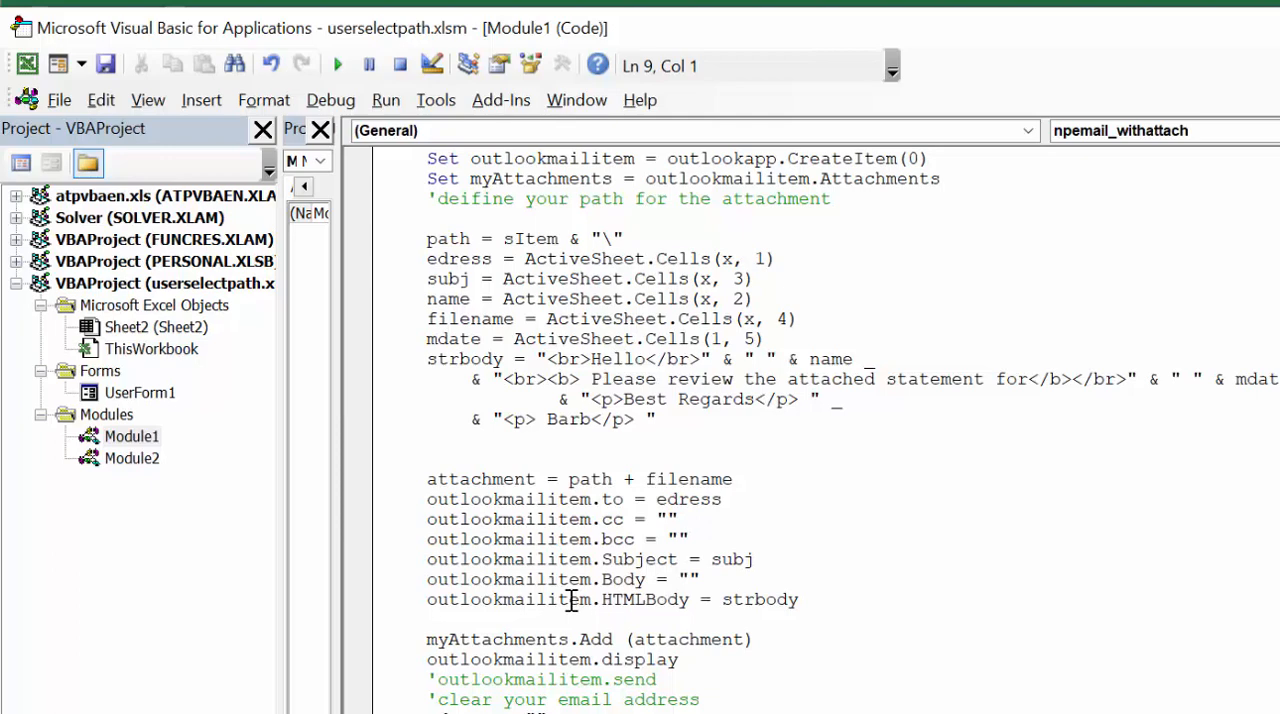
mouse_move(862, 597)
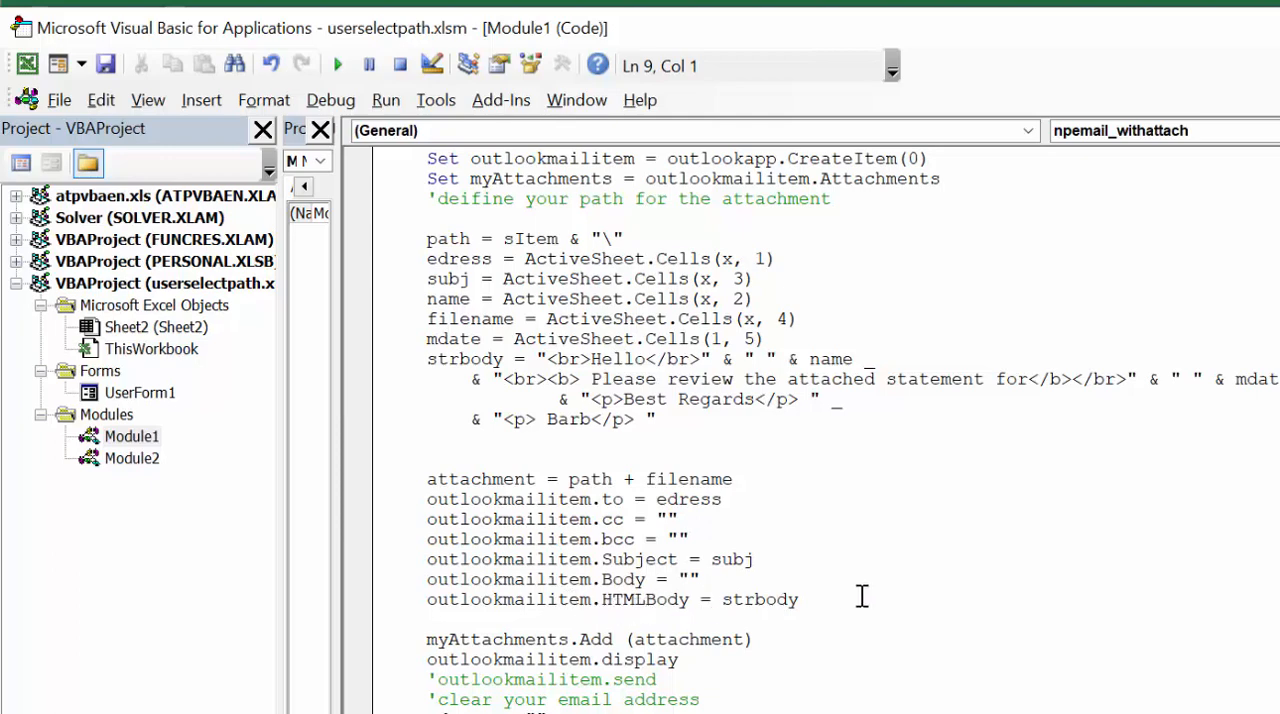
mouse_move(442, 640)
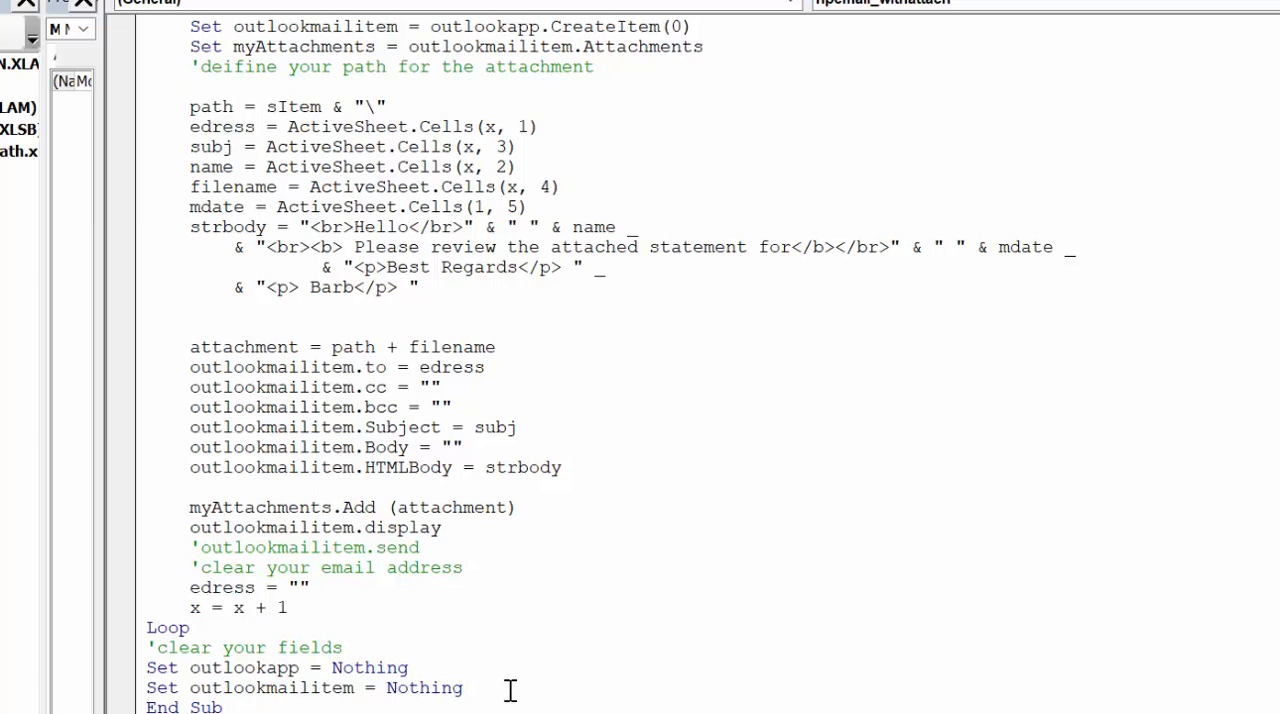
mouse_move(535, 650)
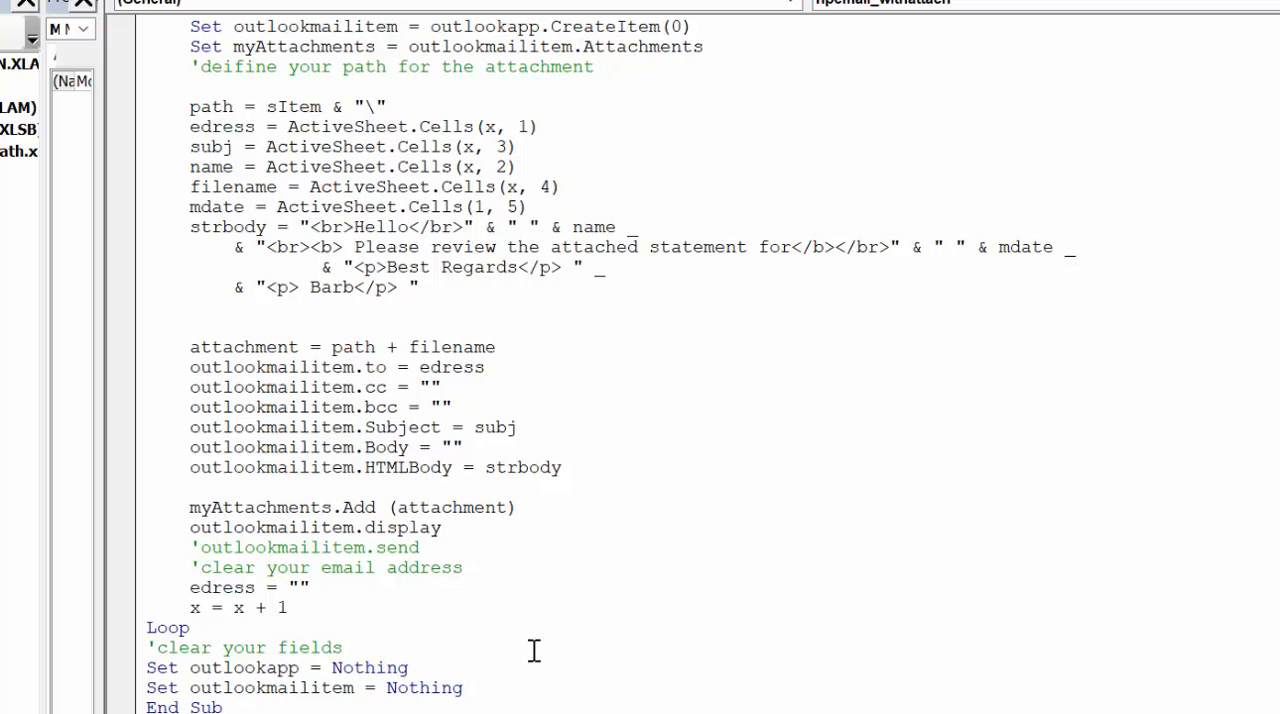